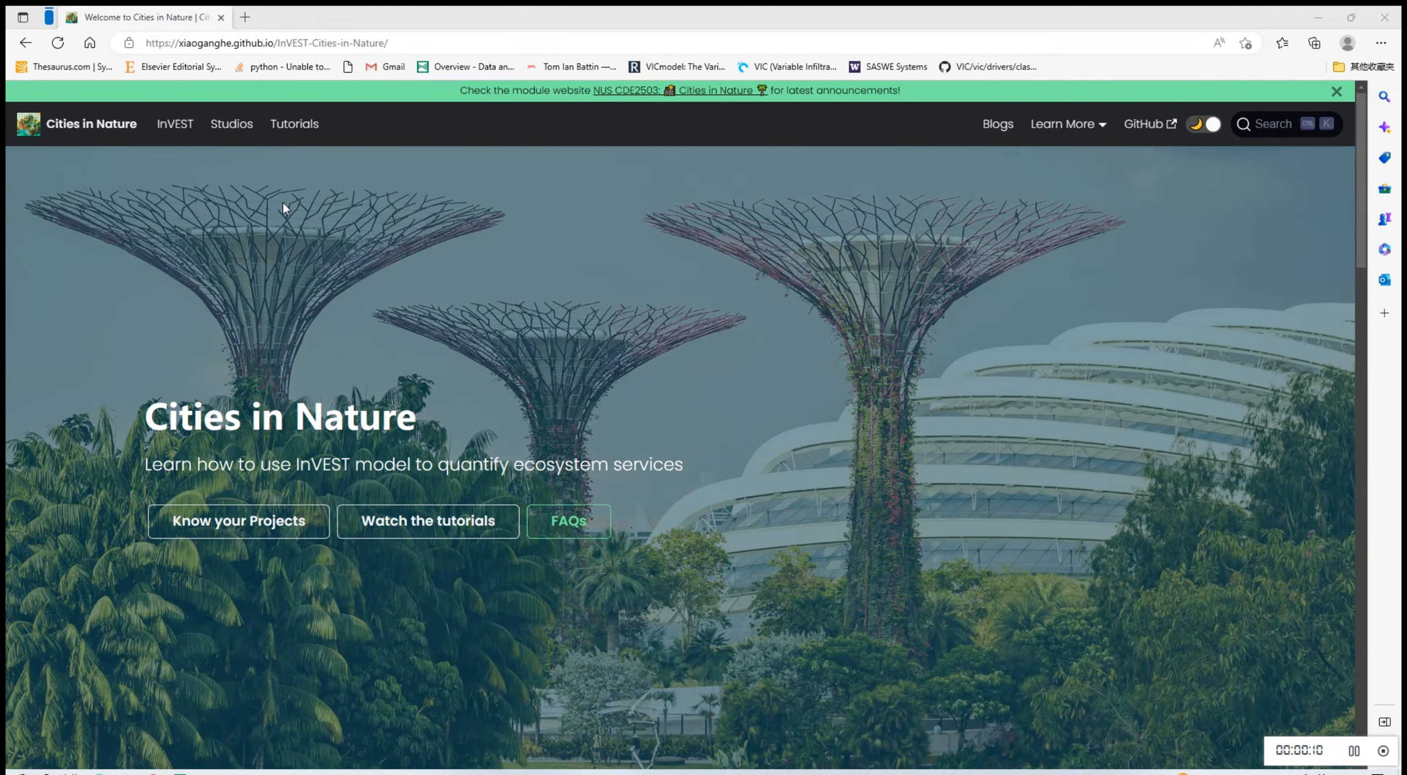
- Open the InVEST introduction page and expand Urban Cooling to show its sub-pages
left_click(175, 123)
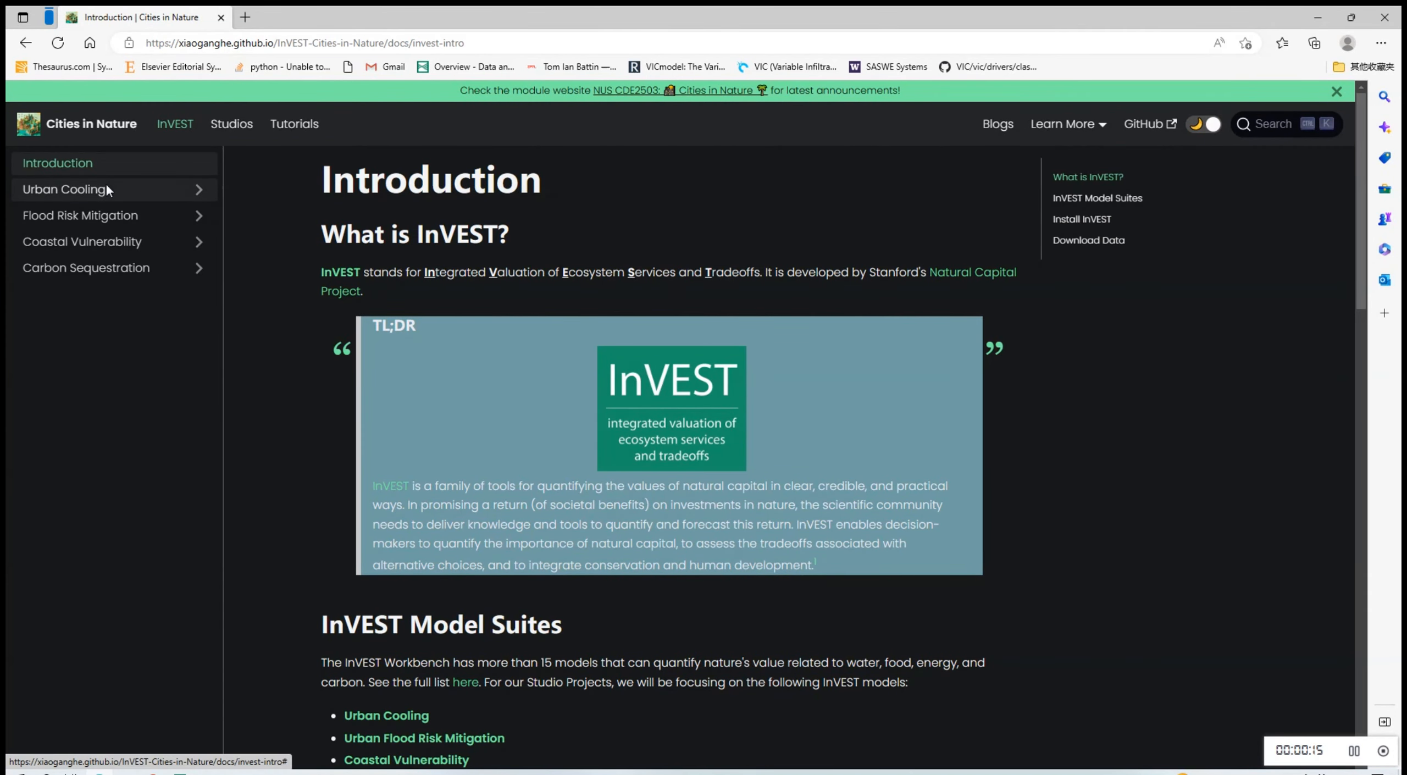
left_click(64, 189)
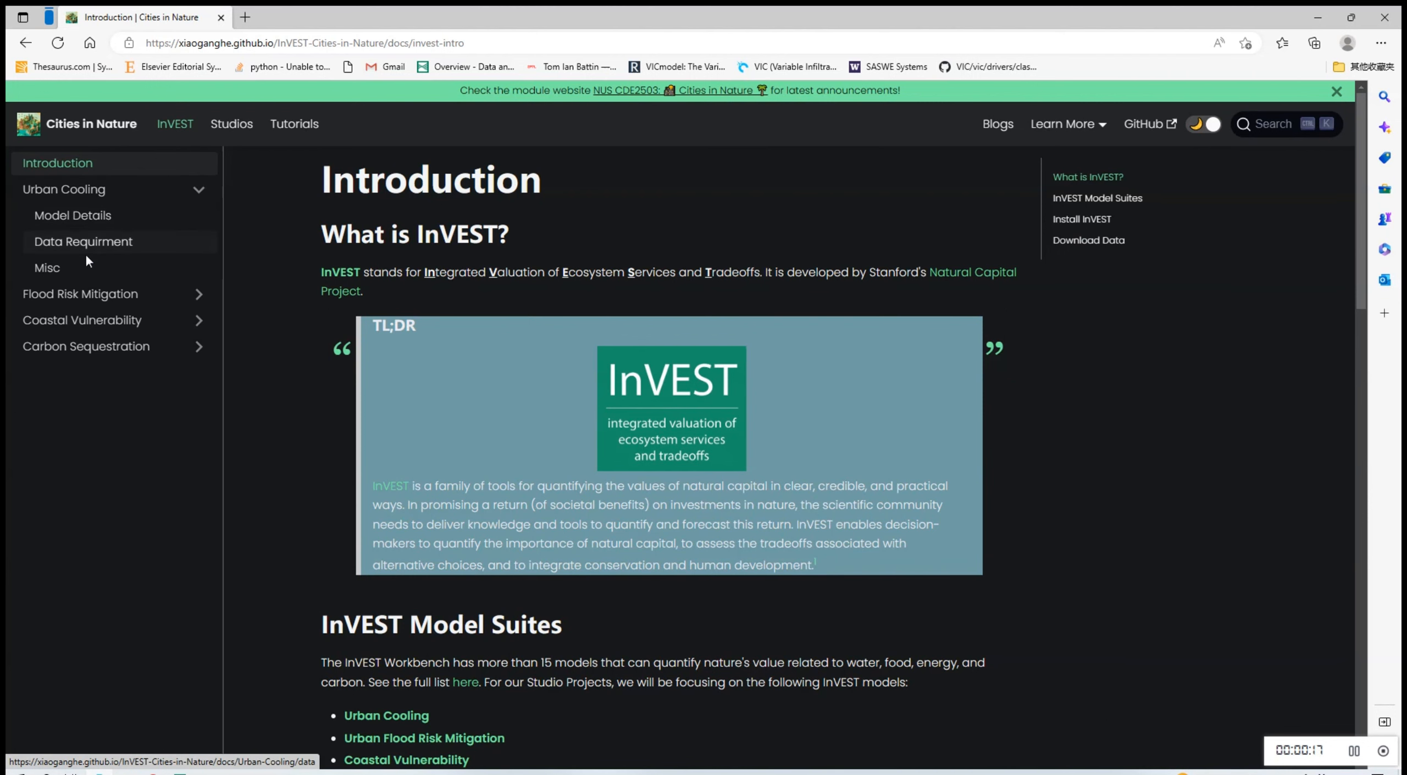
mouse_move(46, 267)
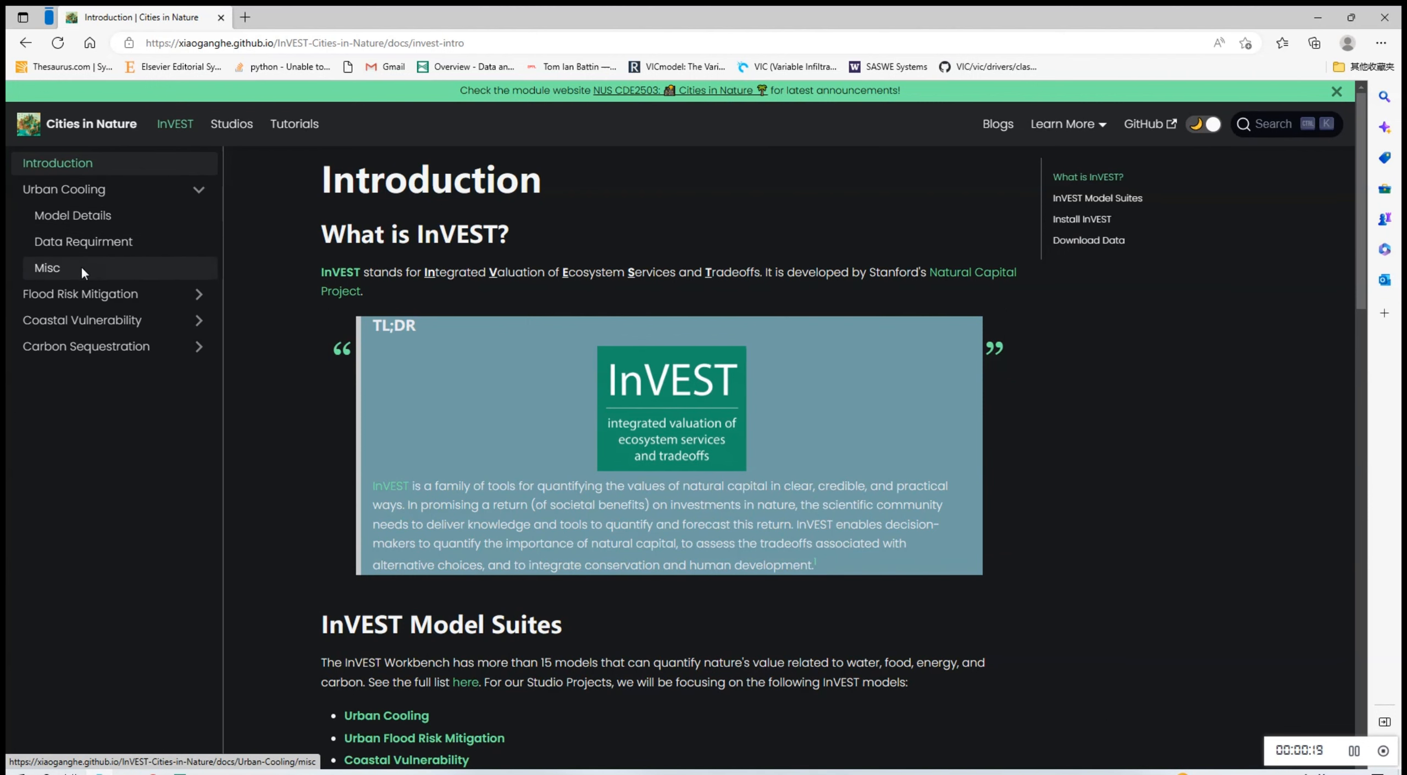
- Open Urban Cooling's Data Requirement page and scroll through the List of Key Input table
left_click(83, 241)
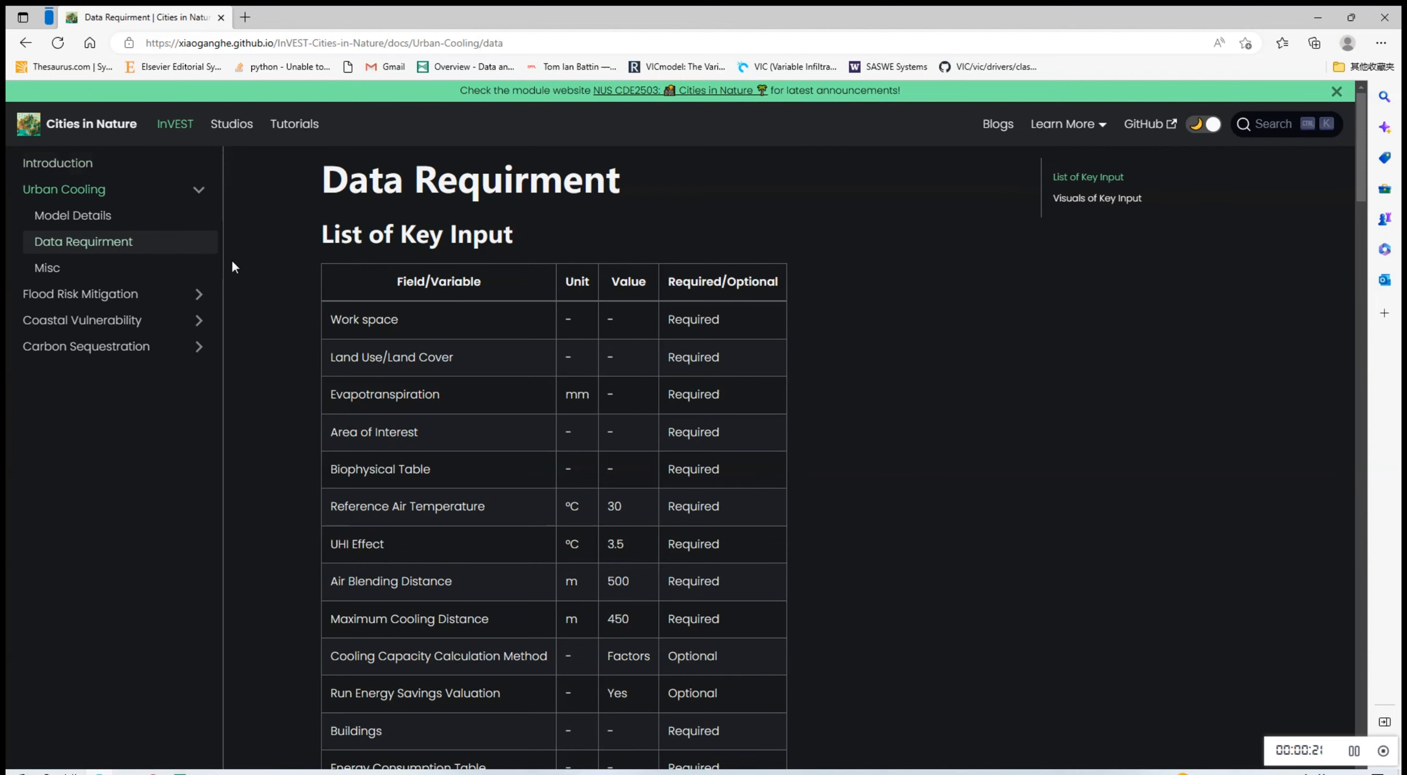
double_click(471, 179)
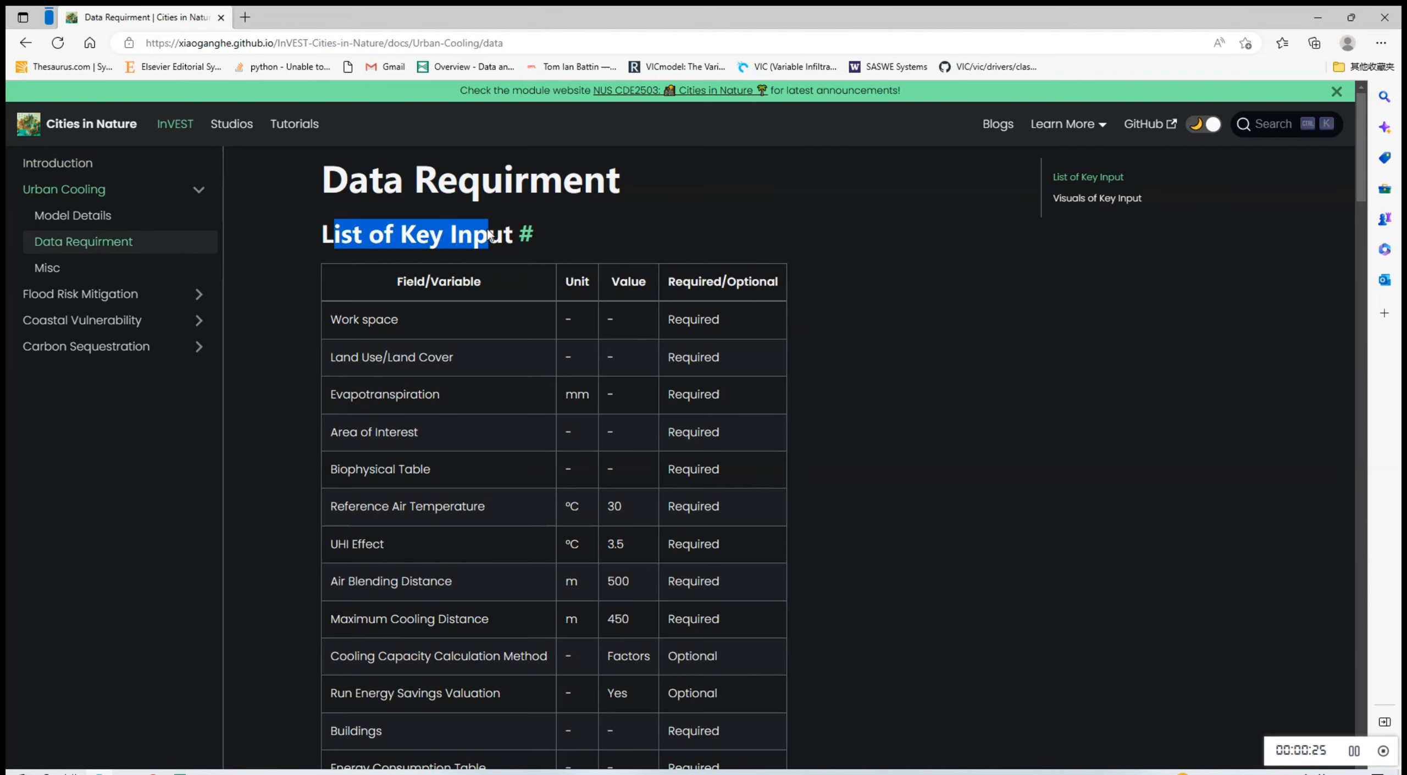
double_click(482, 234)
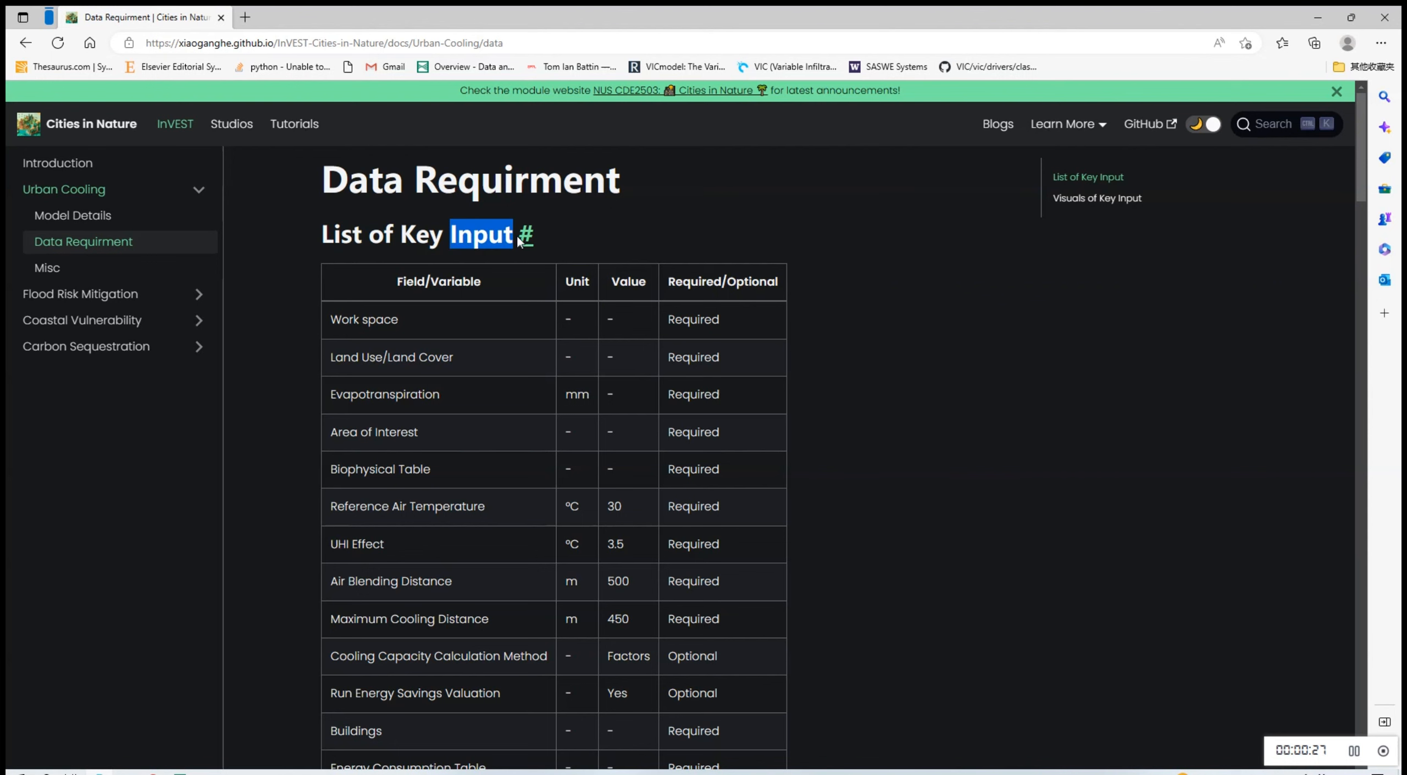
scroll("down", 3)
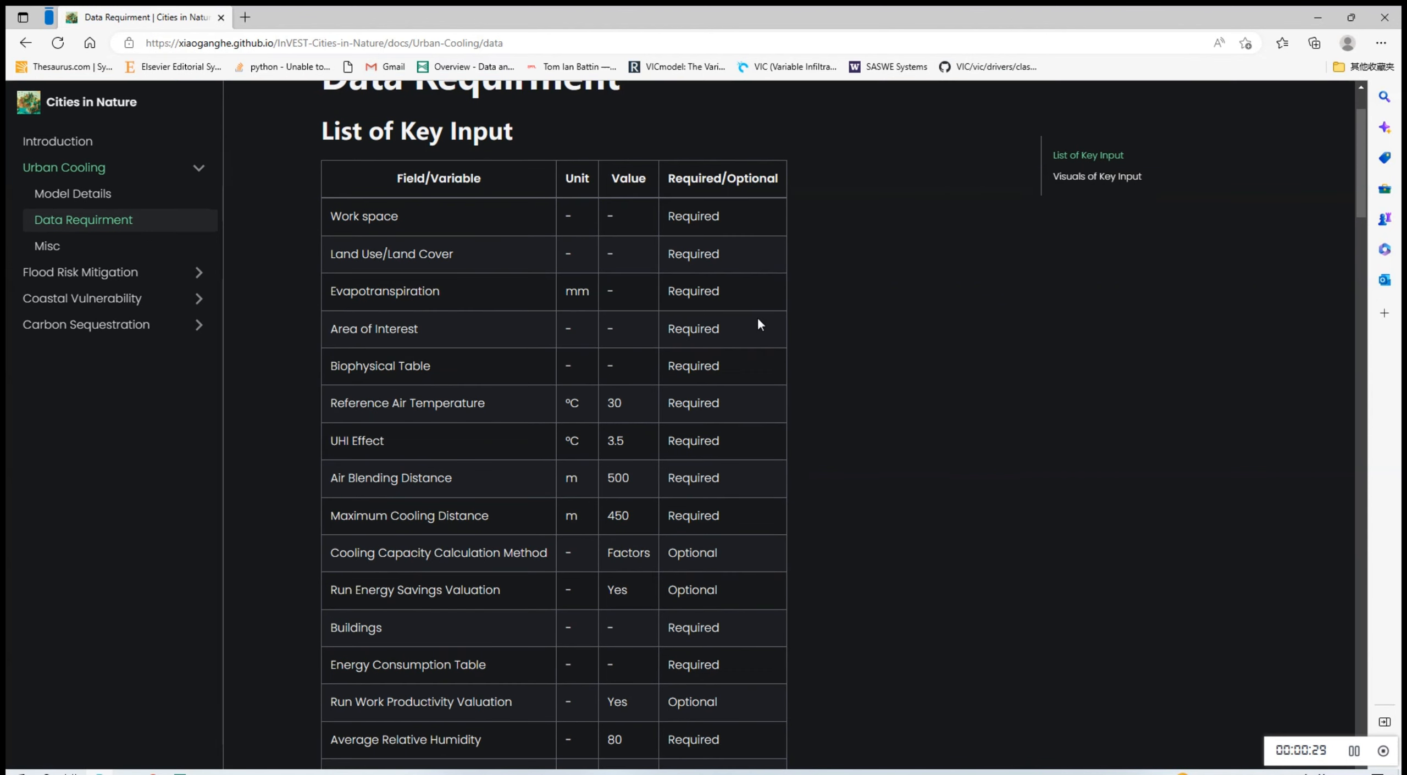
scroll("up", 3)
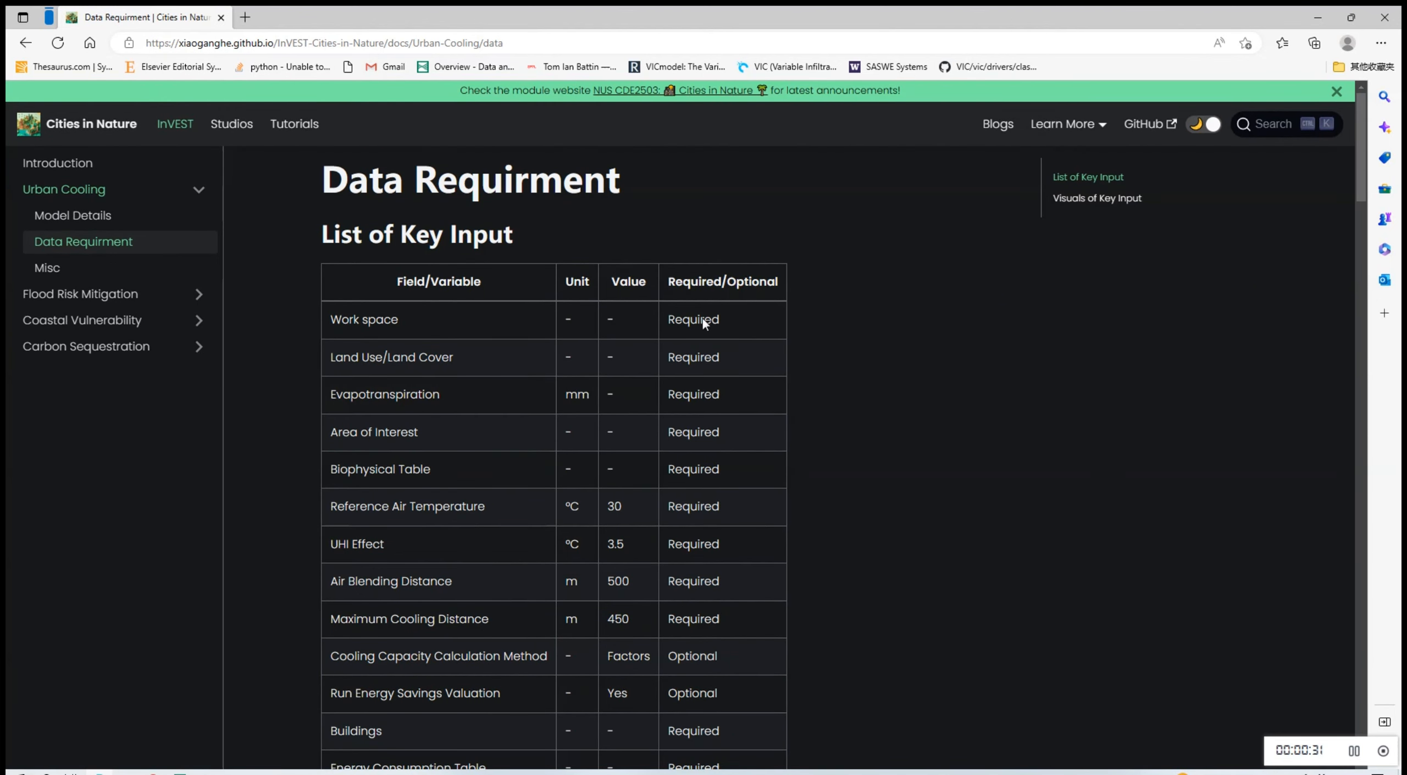
scroll("down", 3)
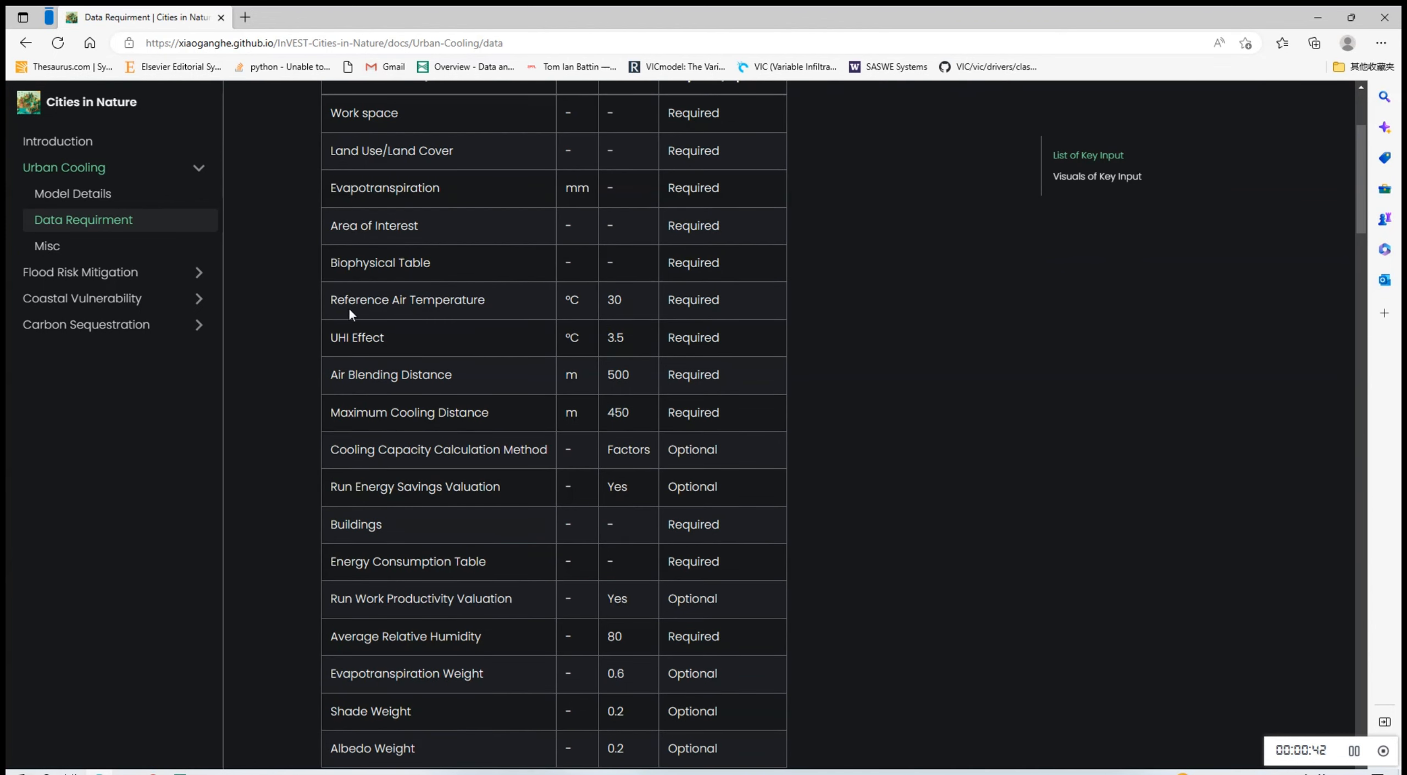
scroll("down", 3)
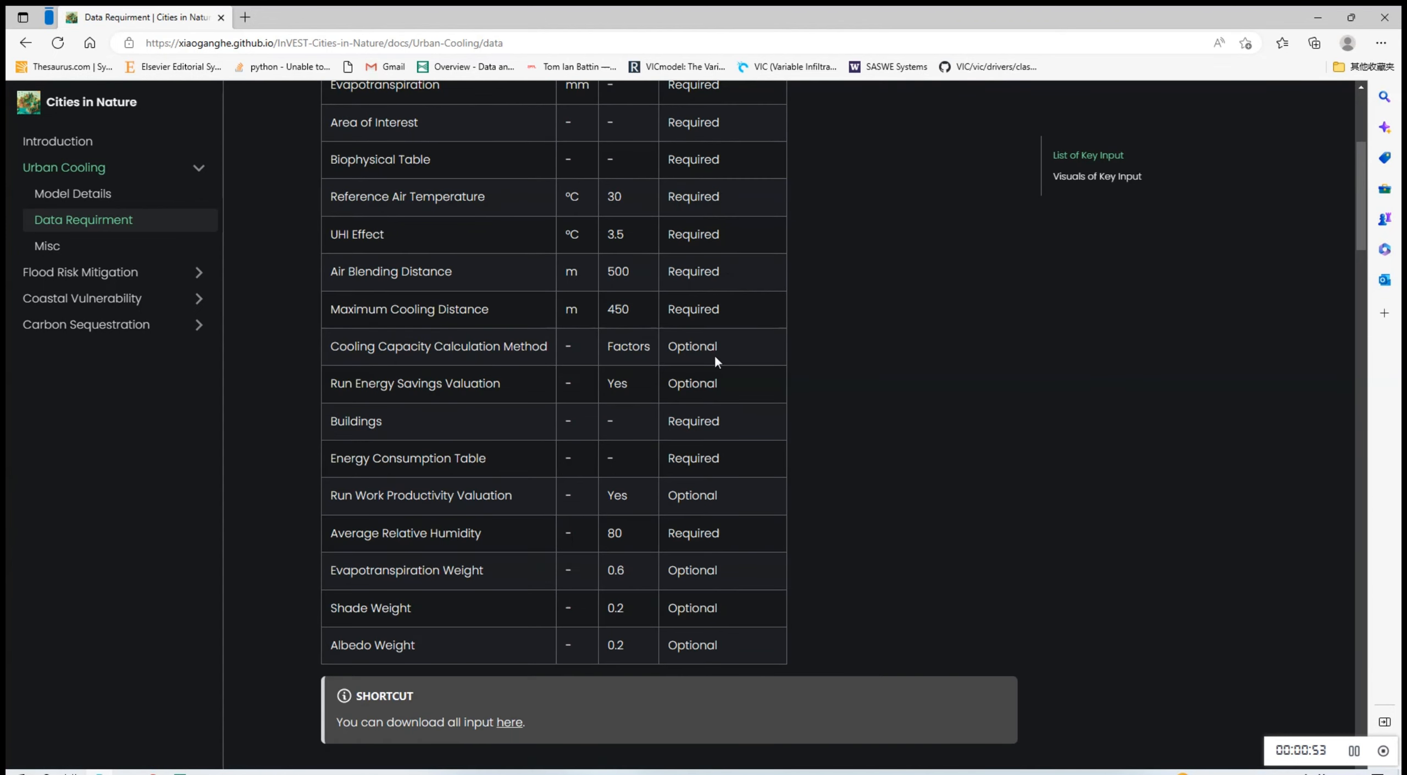
mouse_move(350, 474)
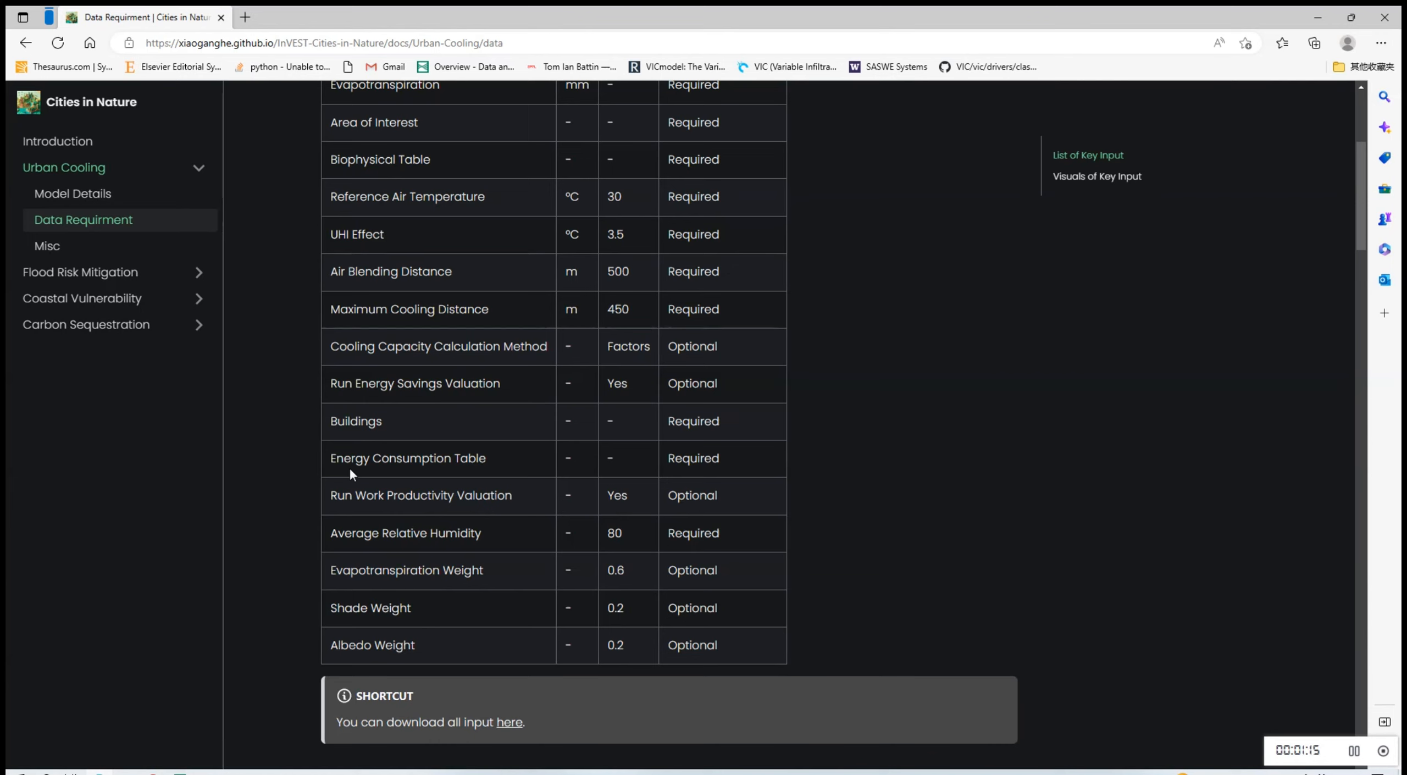
mouse_move(353, 494)
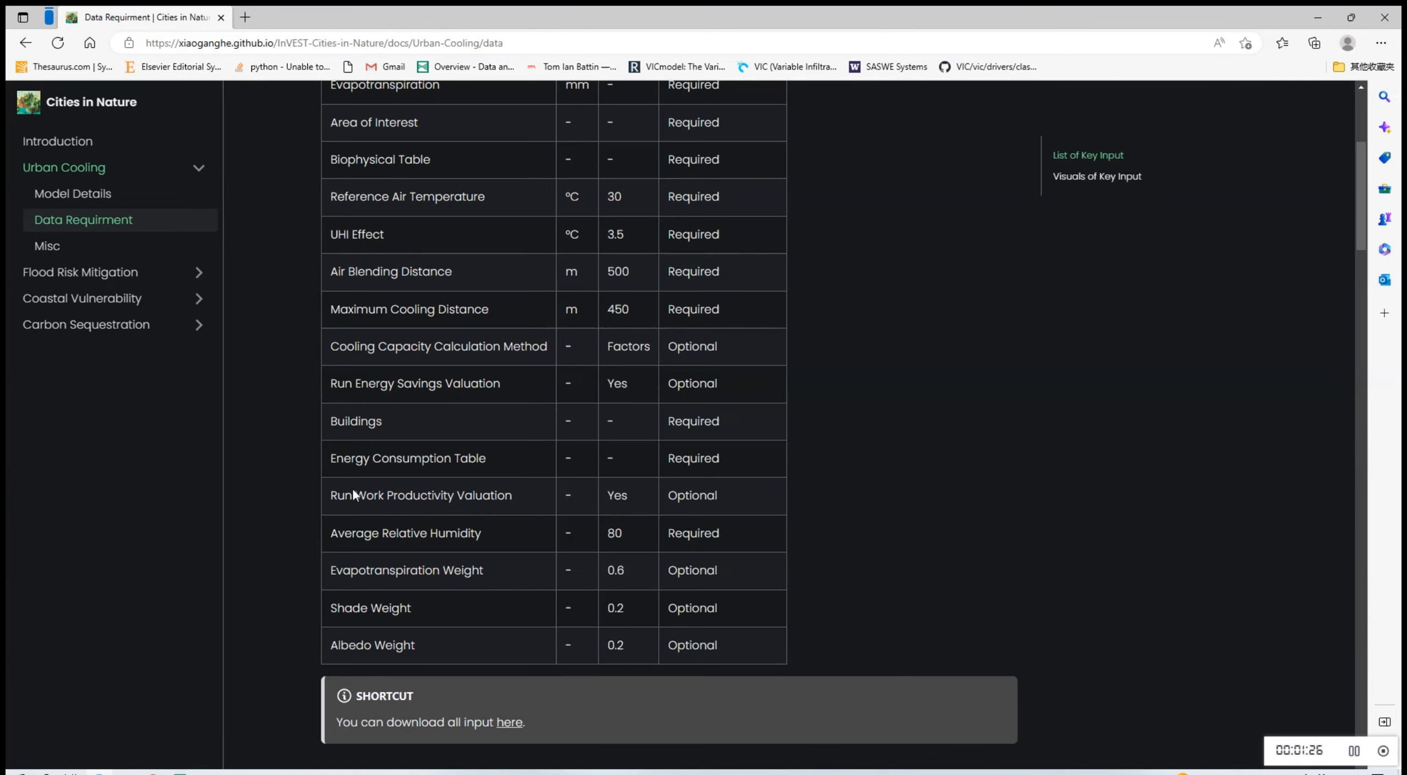
mouse_move(348, 586)
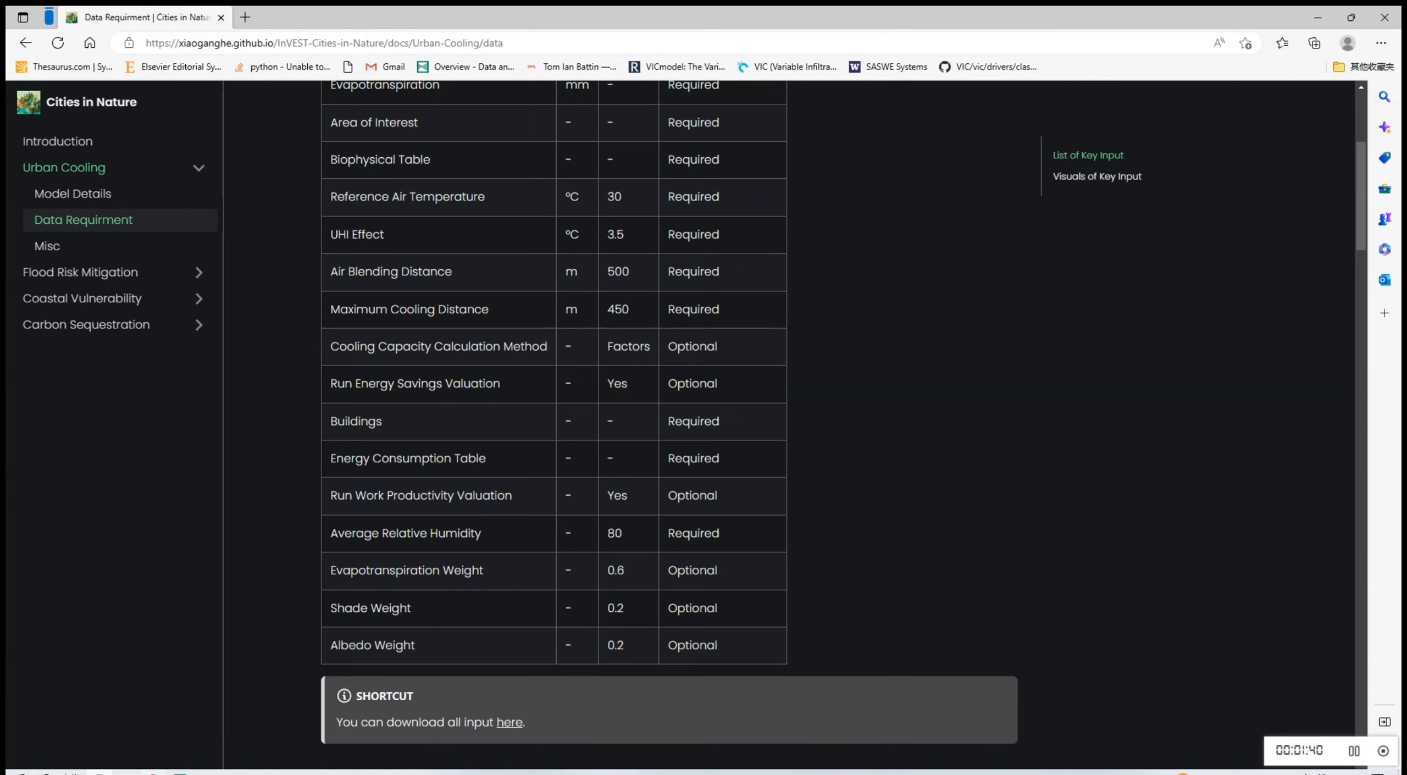
mouse_move(364, 630)
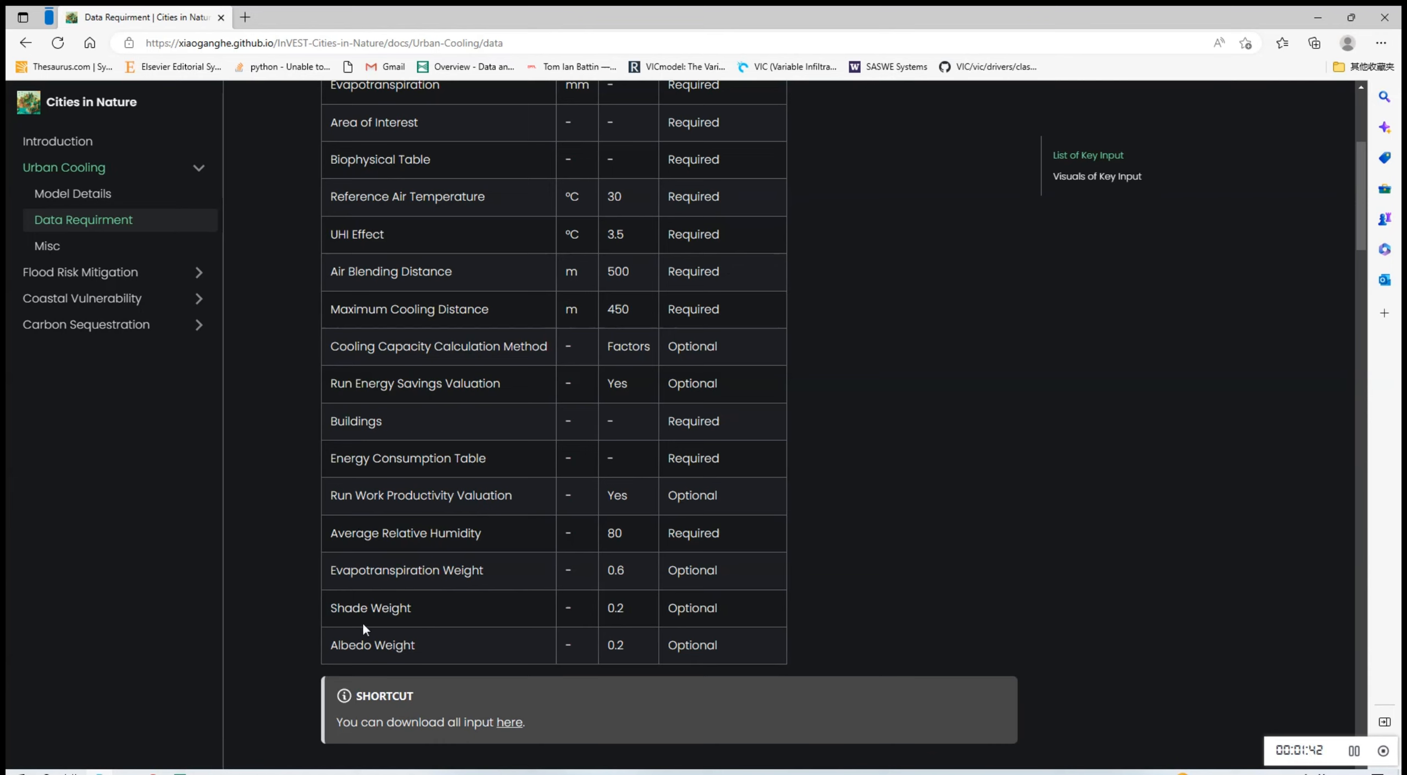
mouse_move(343, 669)
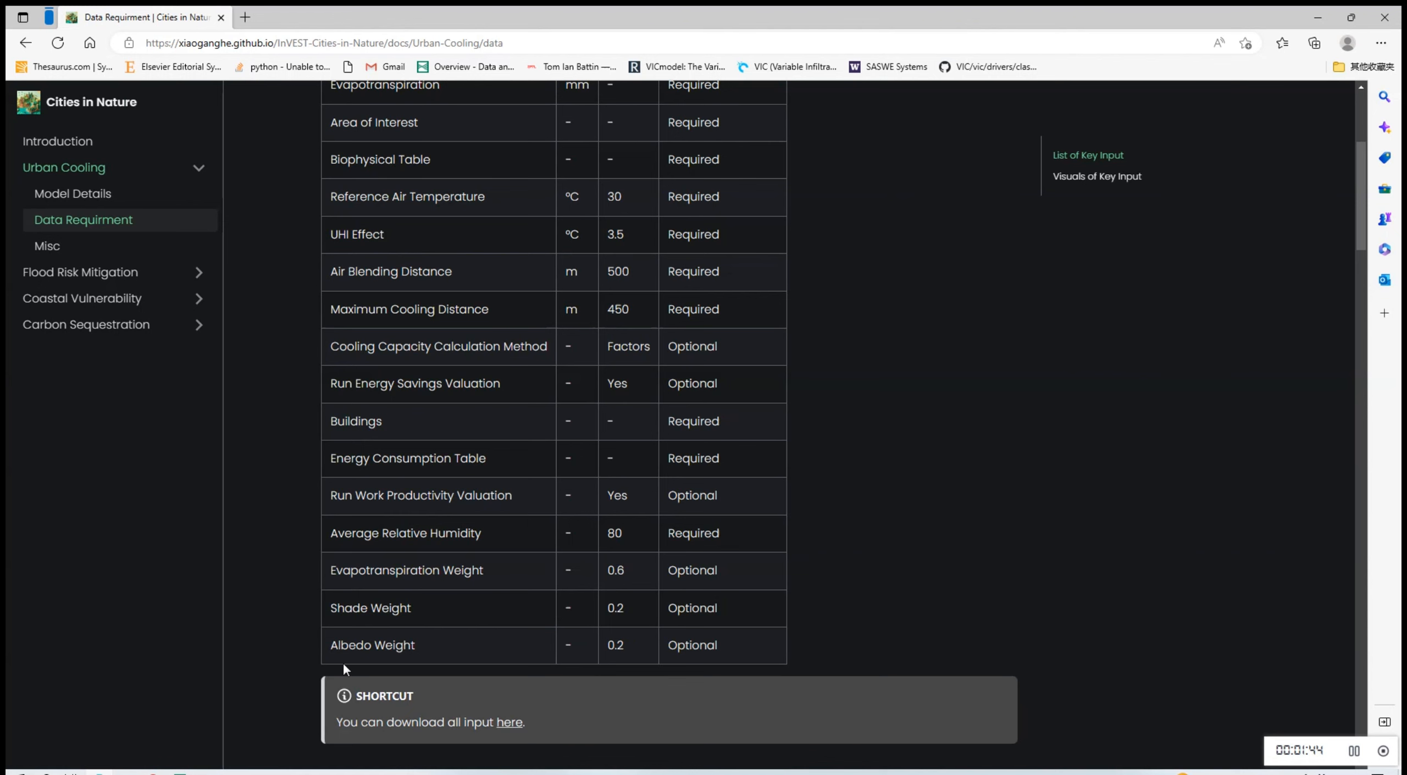
mouse_move(691, 689)
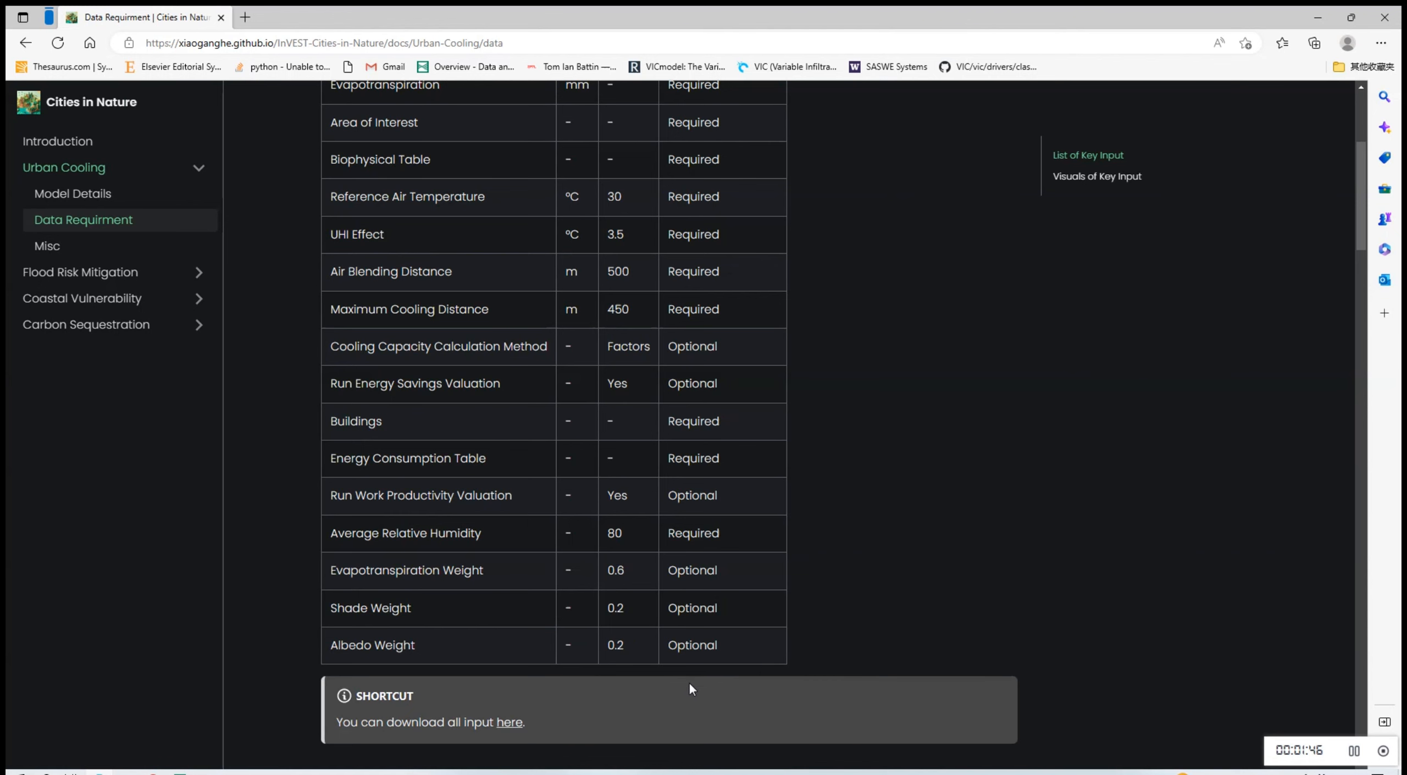
scroll("down", 3)
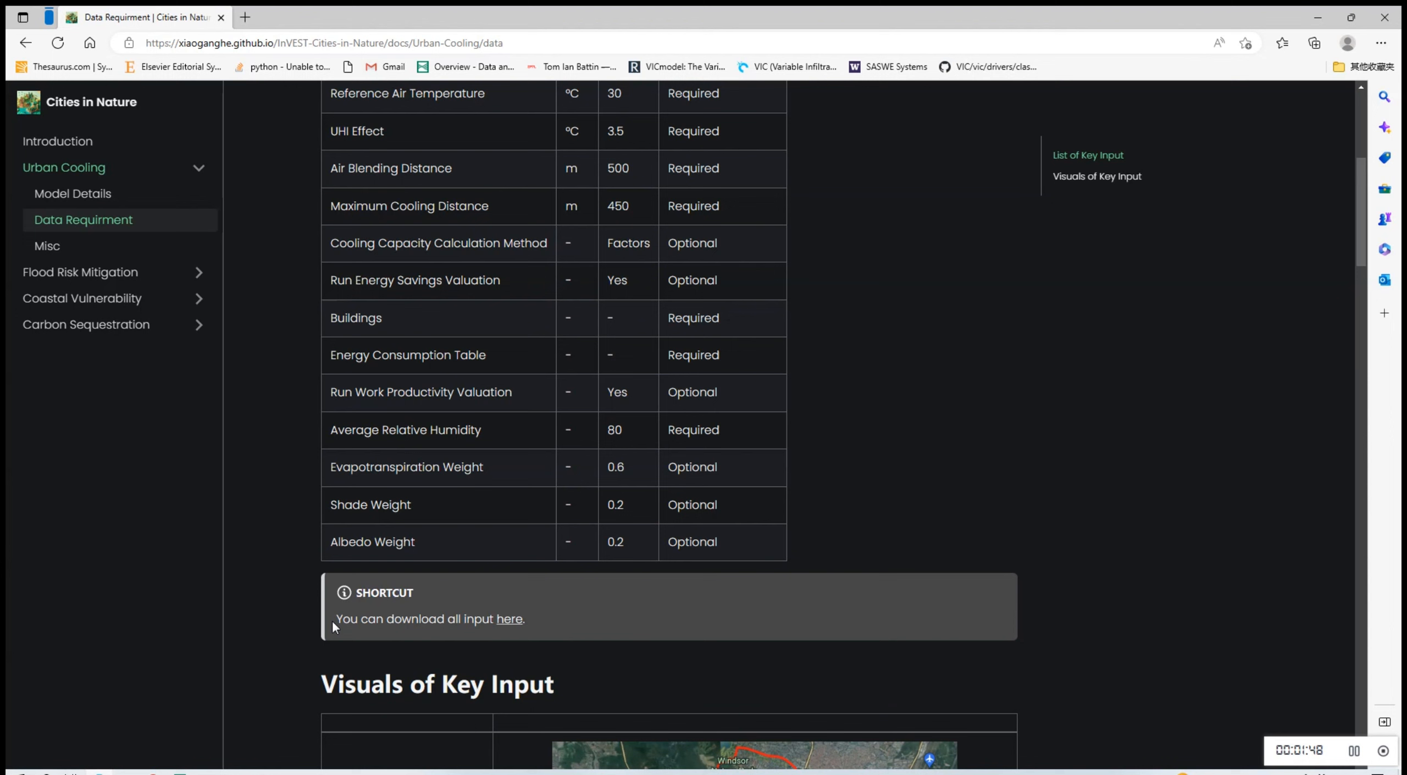
mouse_move(509, 620)
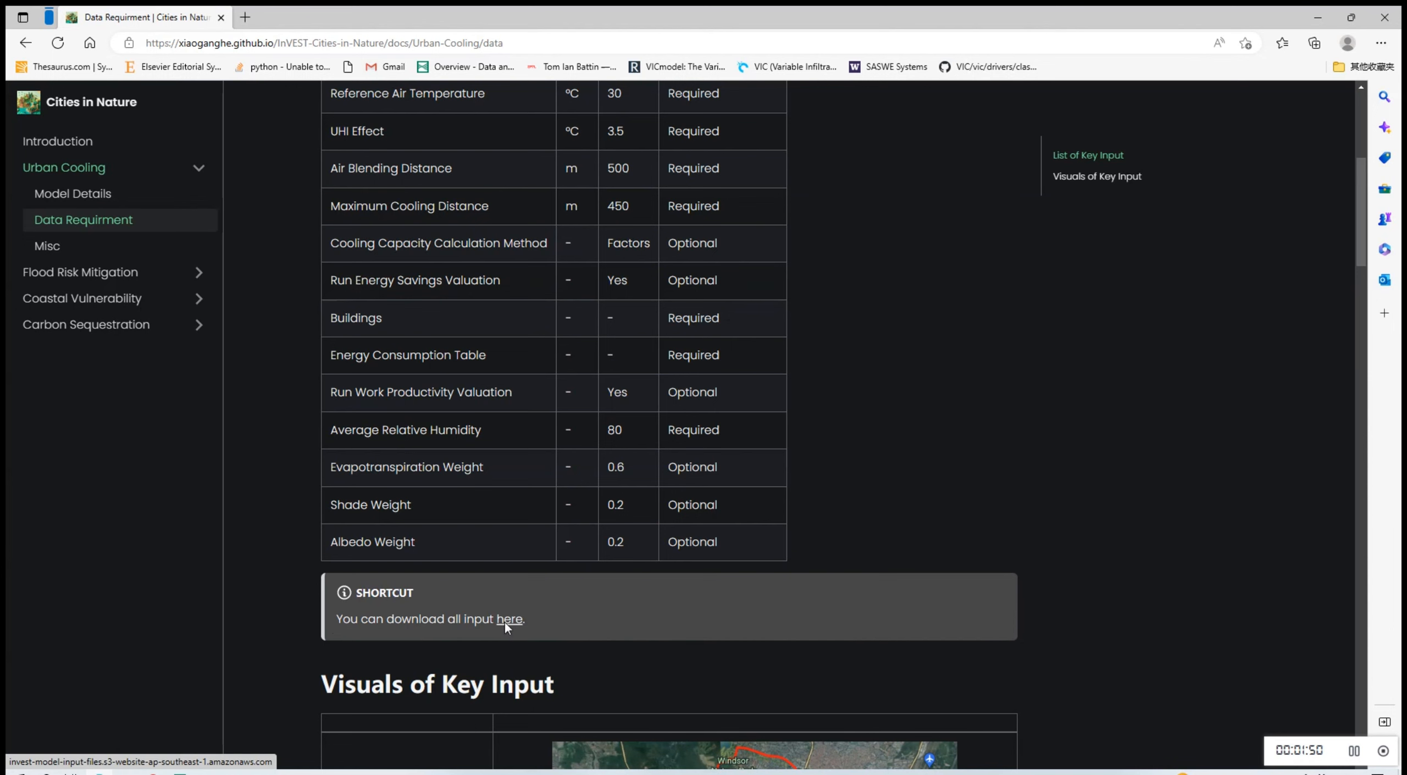
left_click(509, 619)
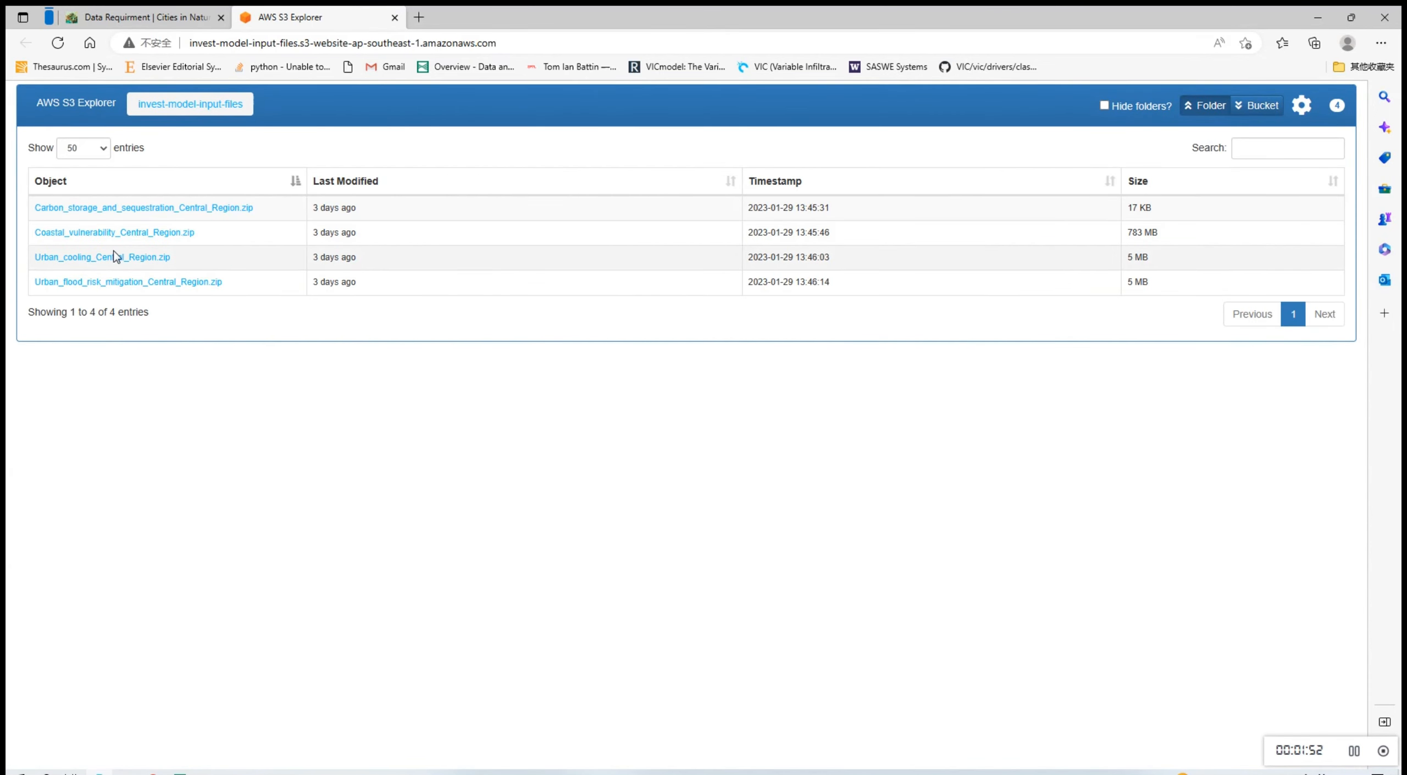
mouse_move(151, 294)
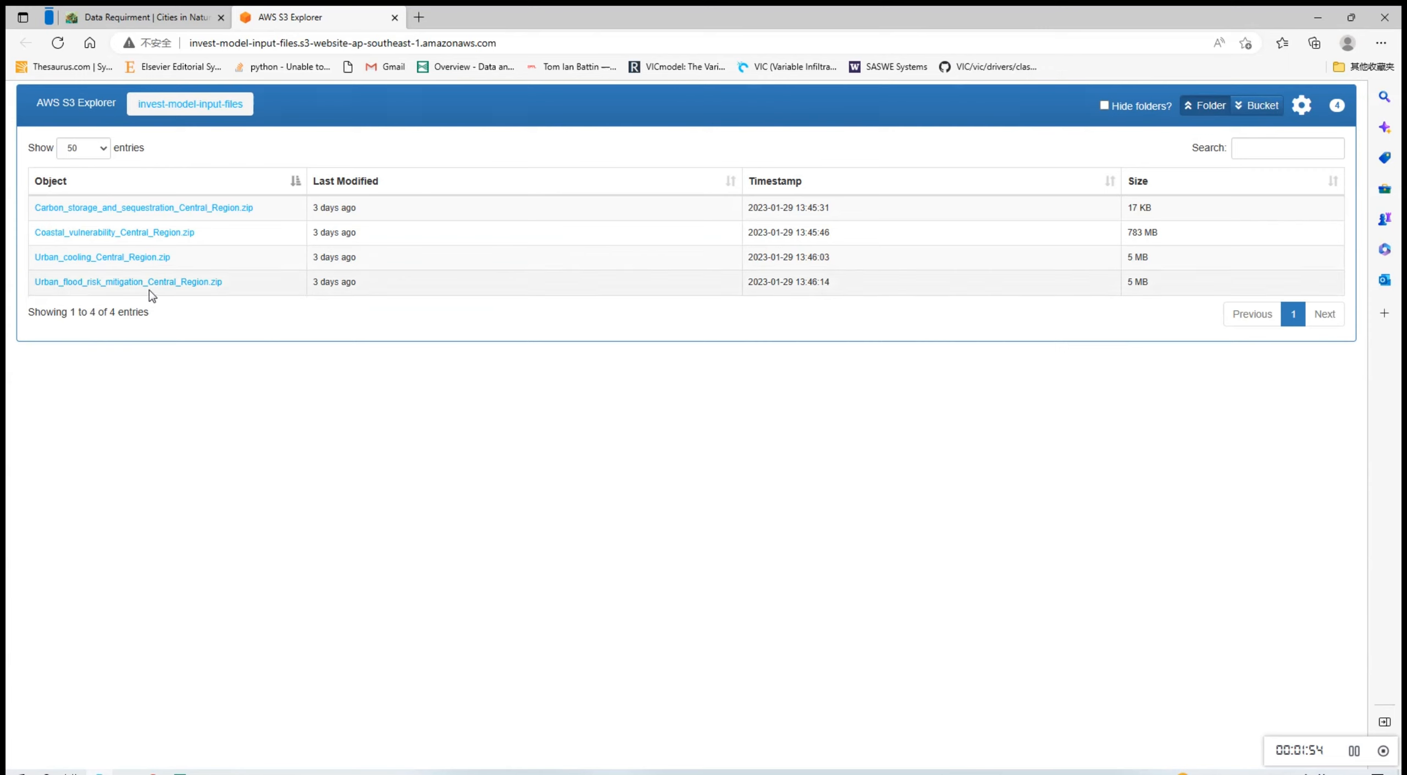
mouse_move(164, 299)
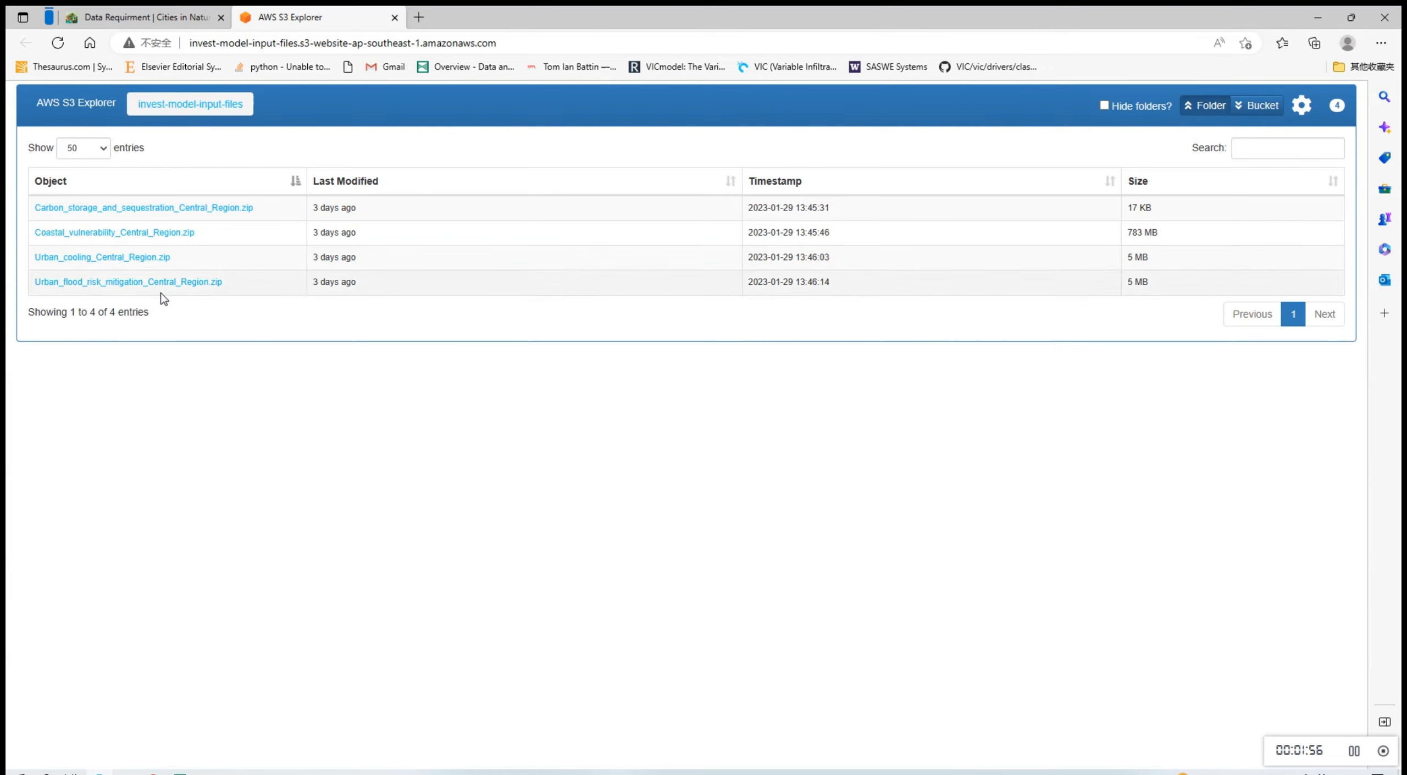
mouse_move(127, 281)
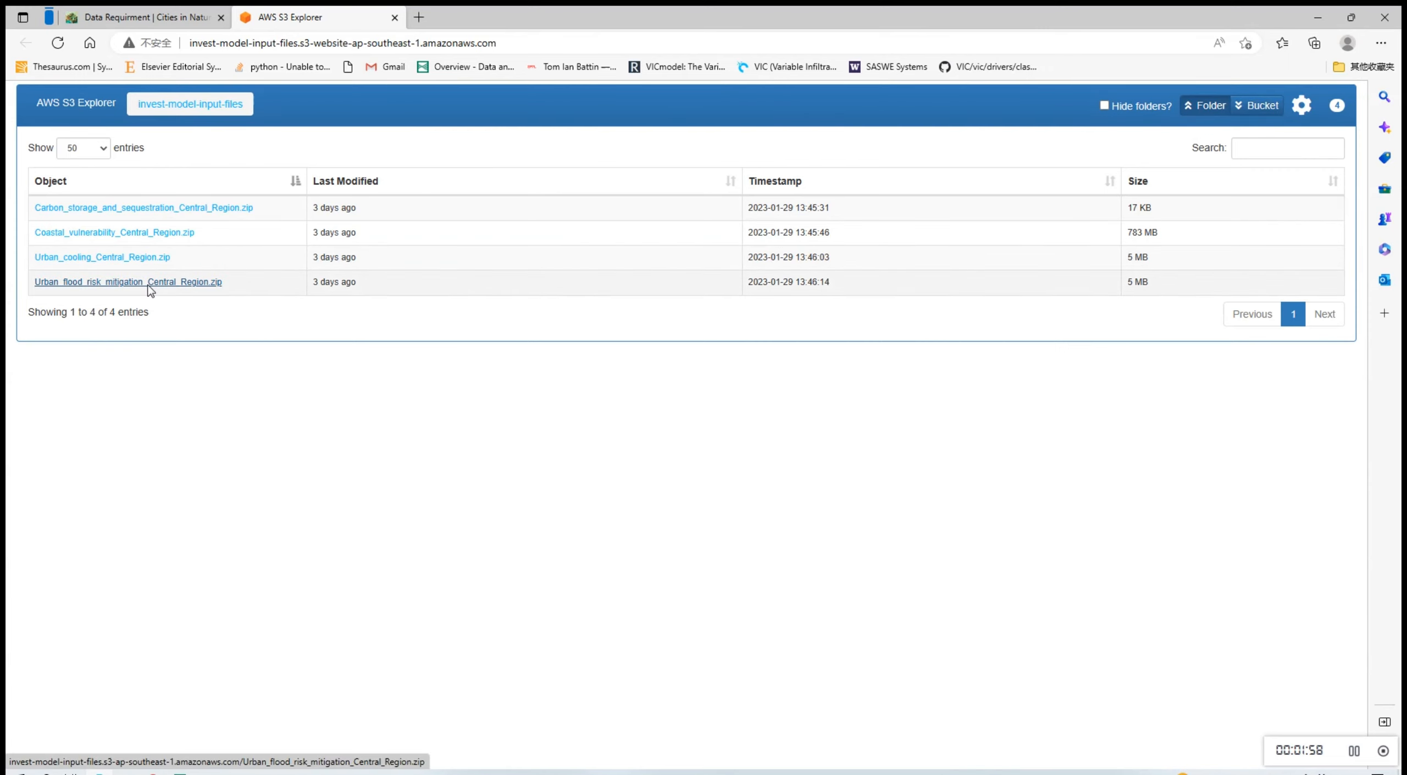
mouse_move(859, 459)
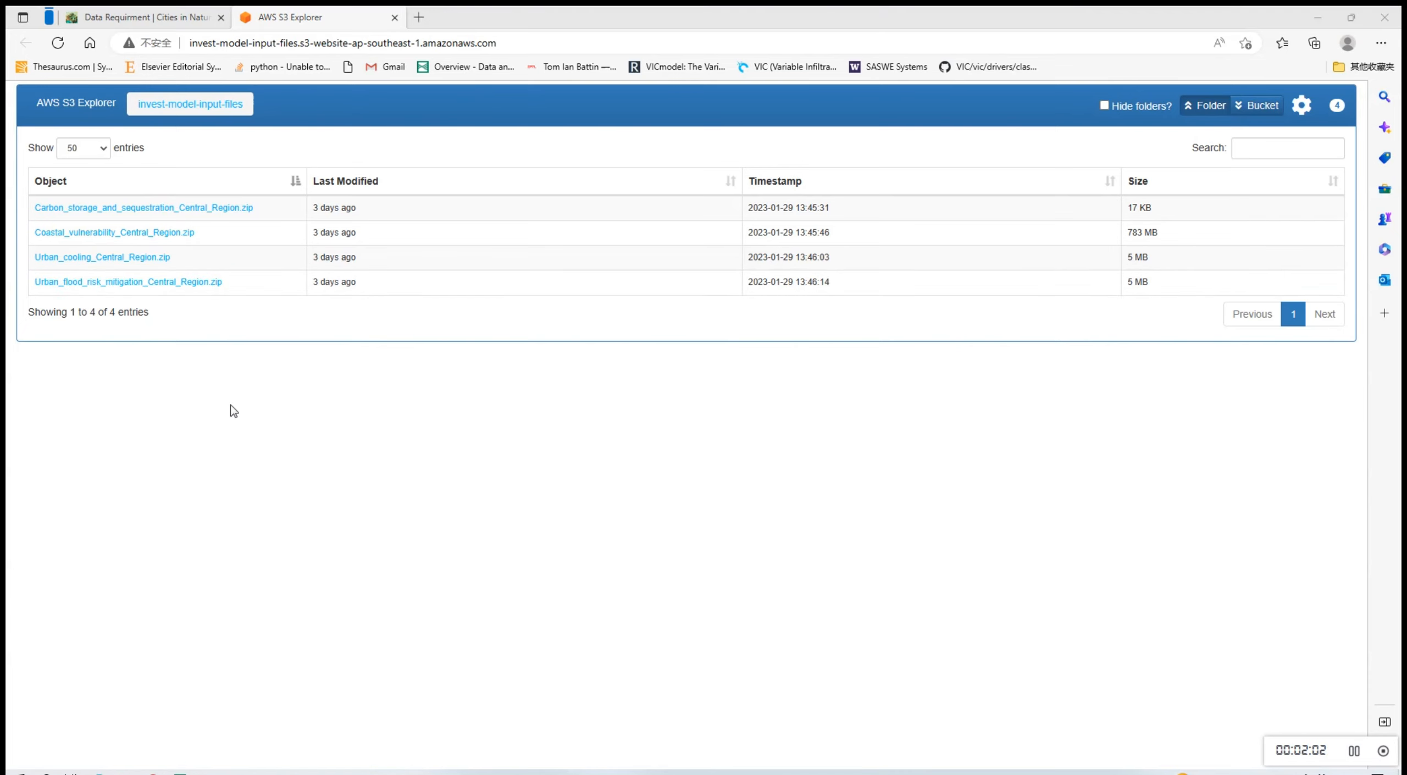
mouse_move(939, 272)
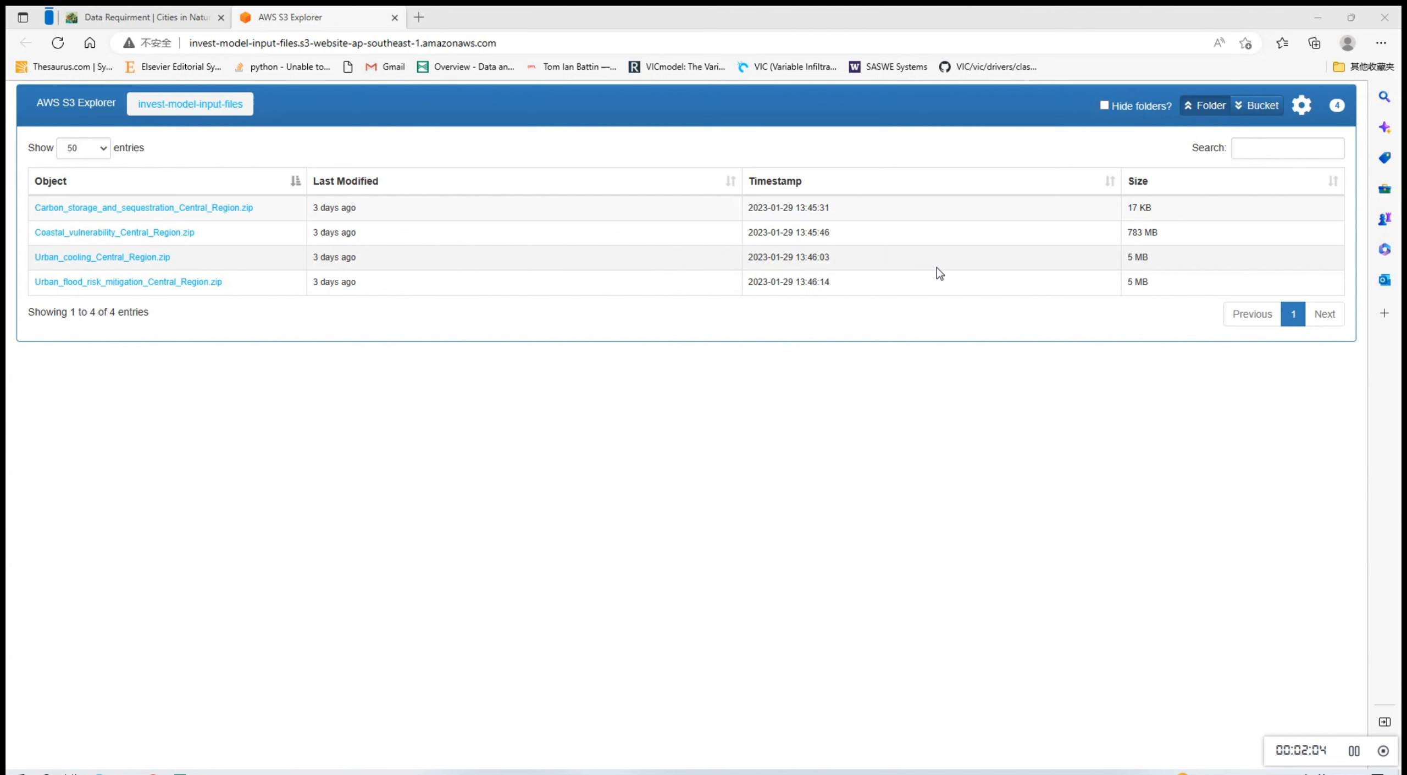
left_click(102, 257)
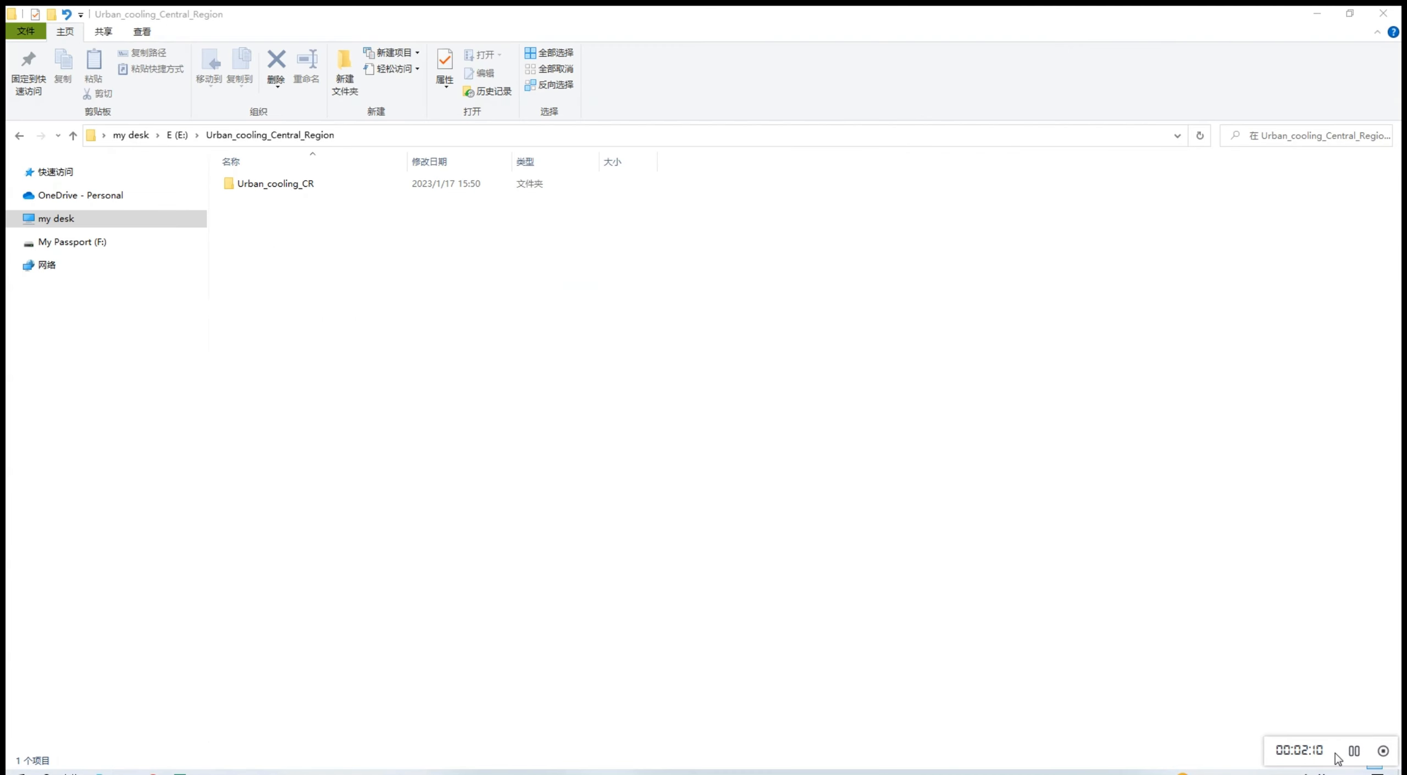
mouse_move(303, 204)
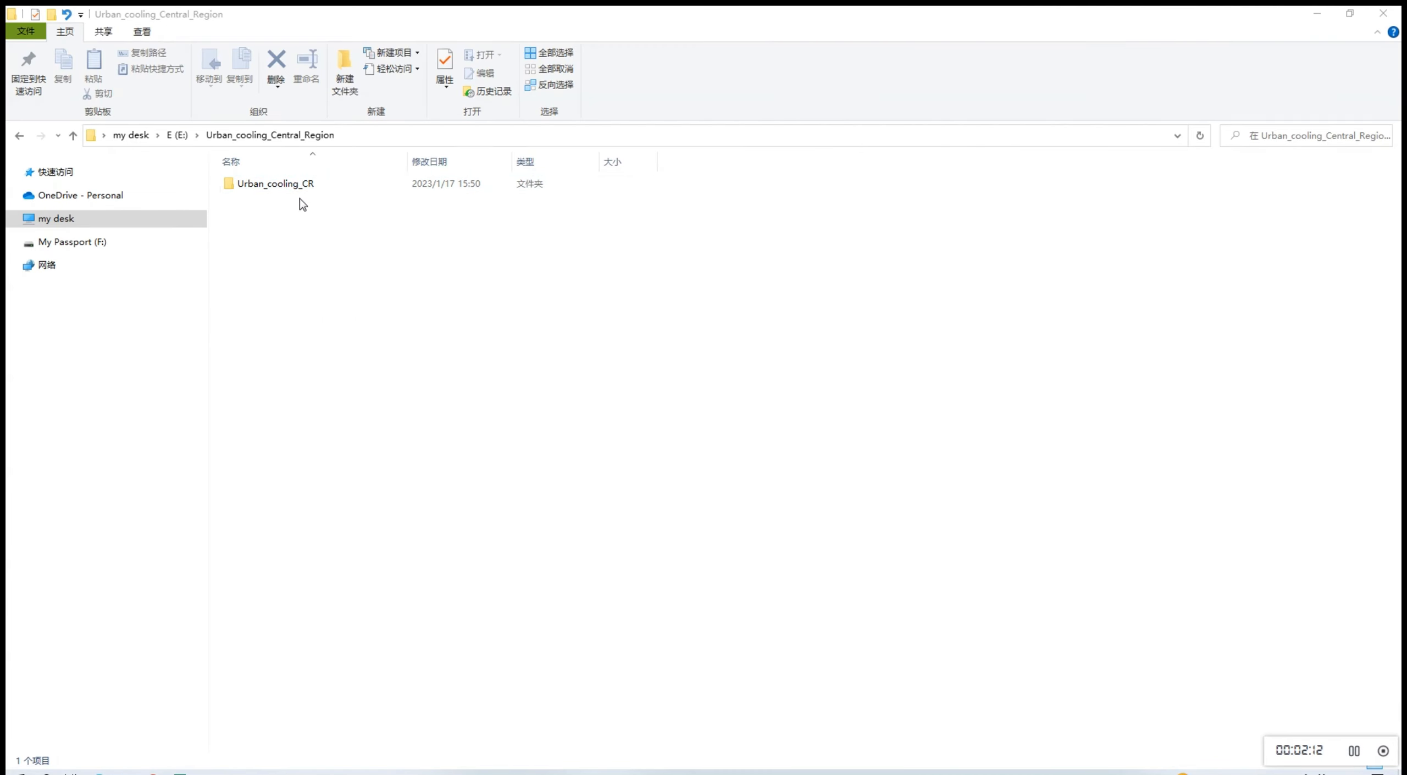
- Open Urban_cooling_CR and point out the Area_of_interest, Buildings and Workspace folders
double_click(275, 183)
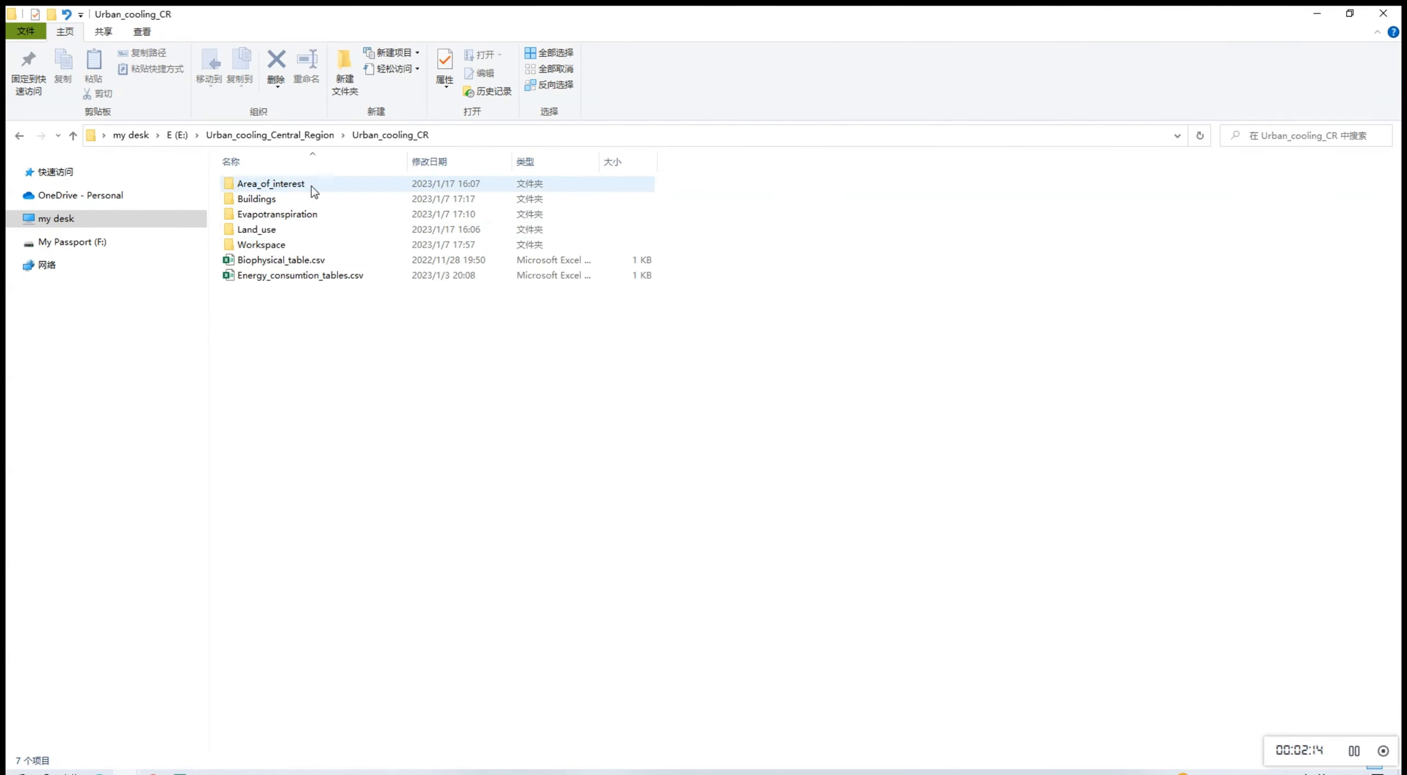
left_click(269, 184)
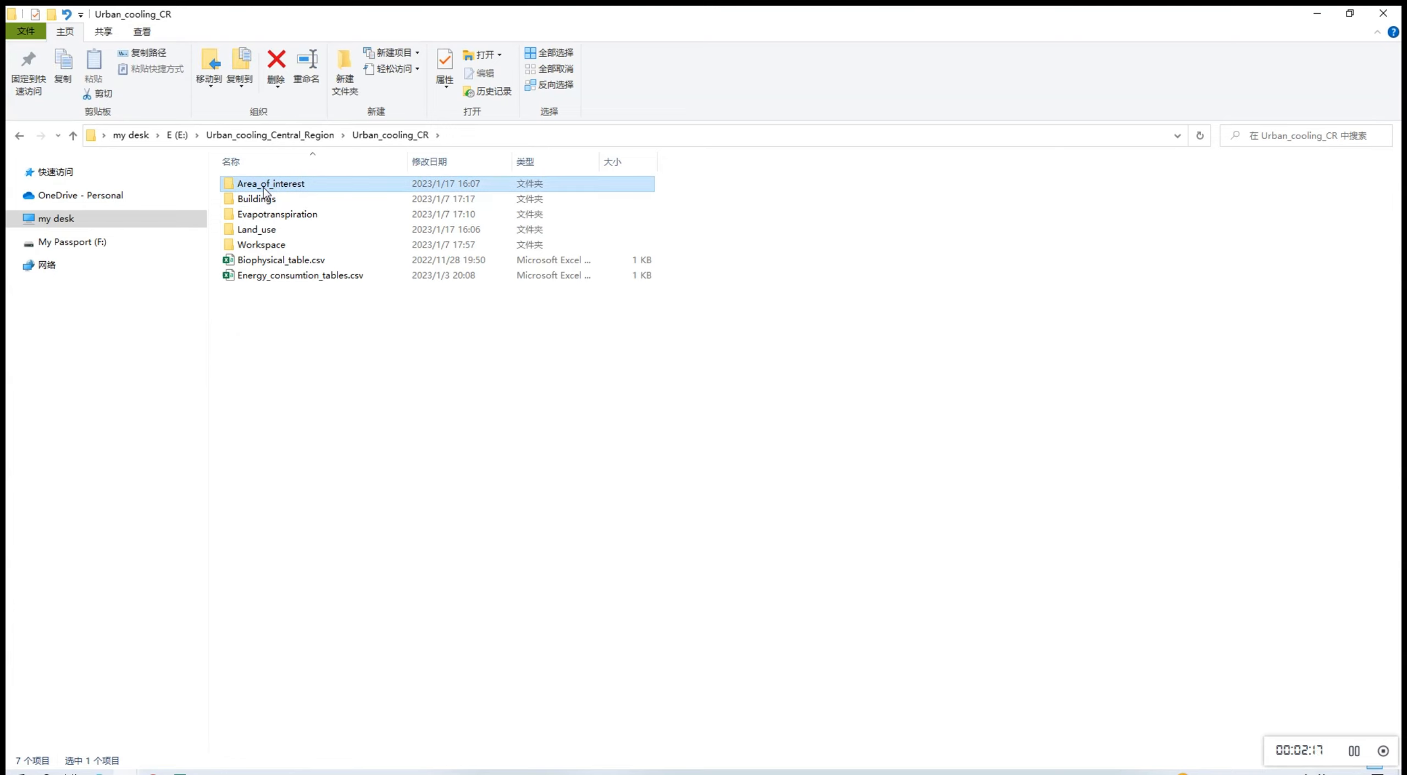
left_click(258, 199)
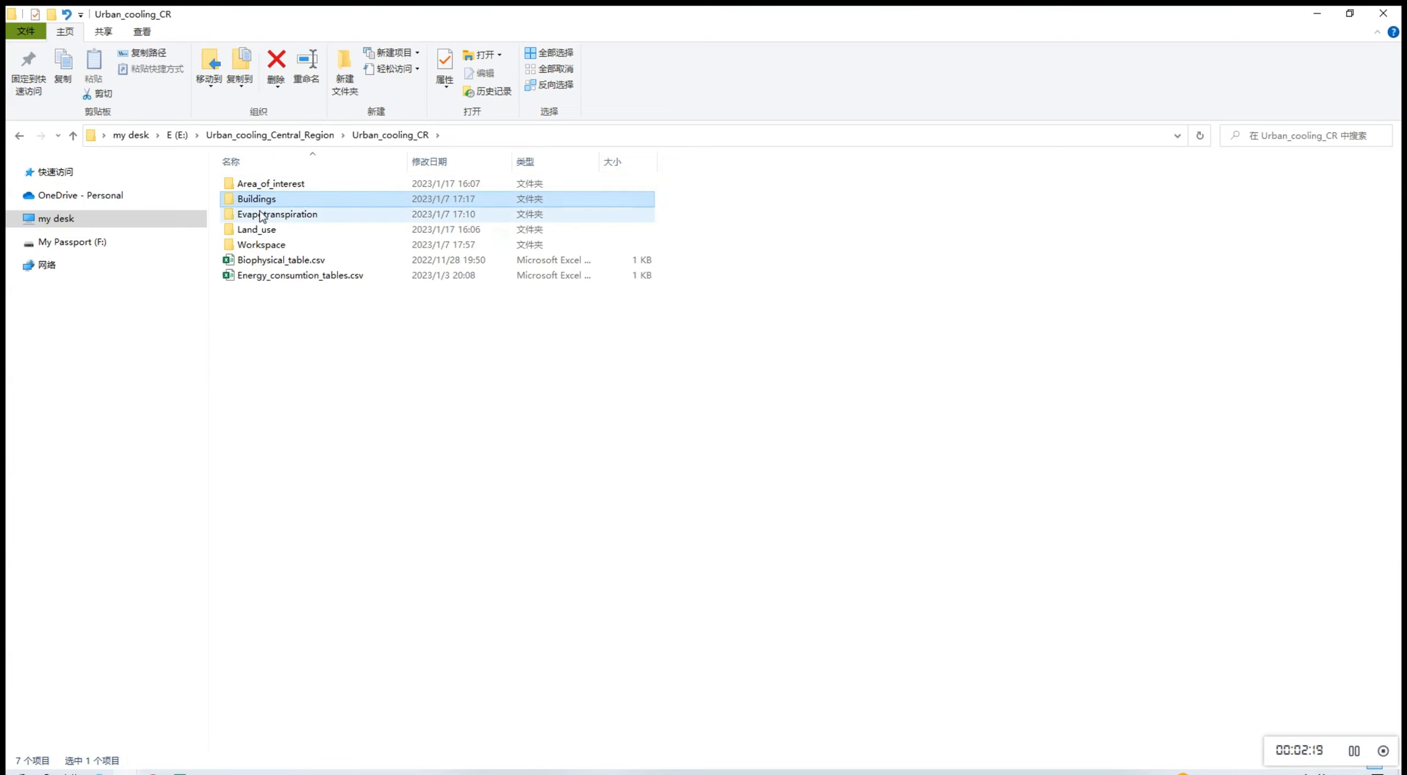
mouse_move(276, 214)
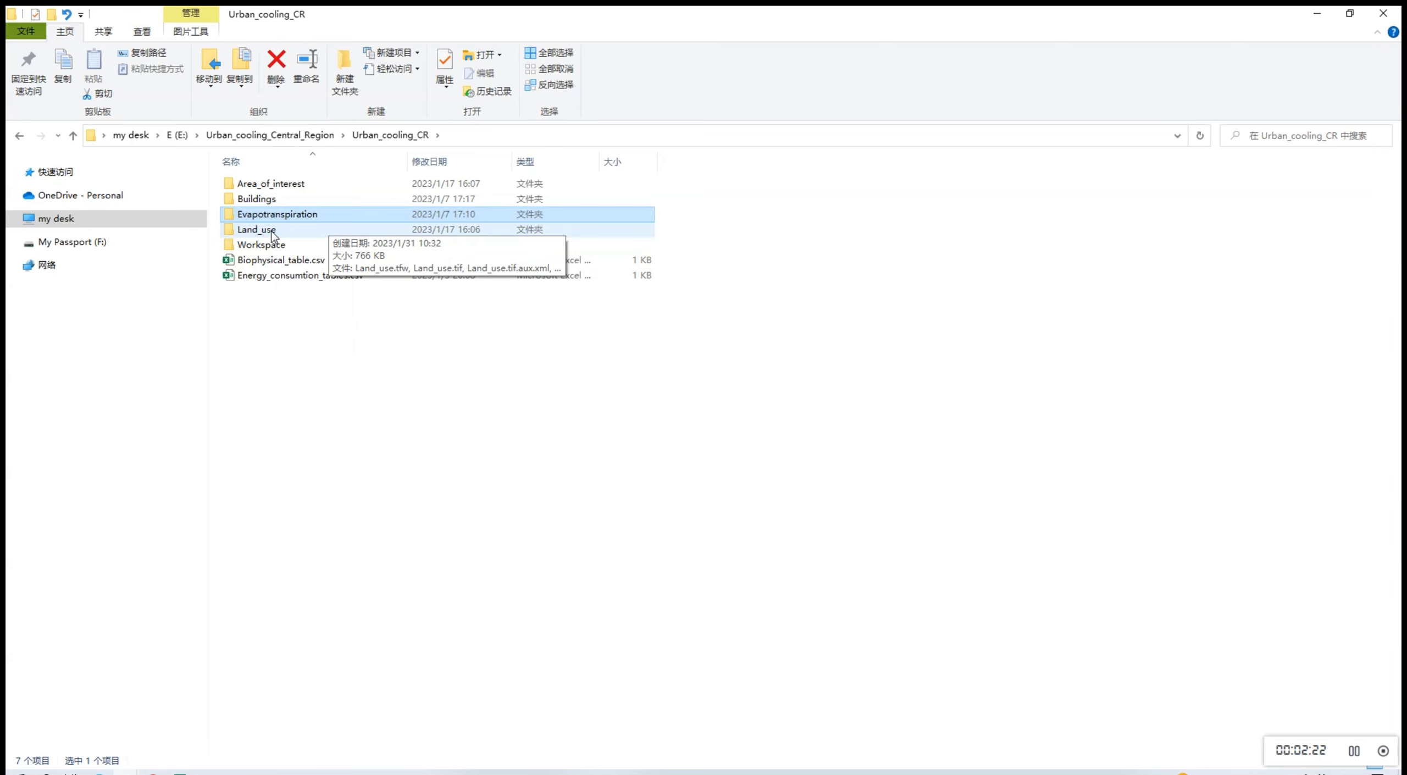
left_click(260, 245)
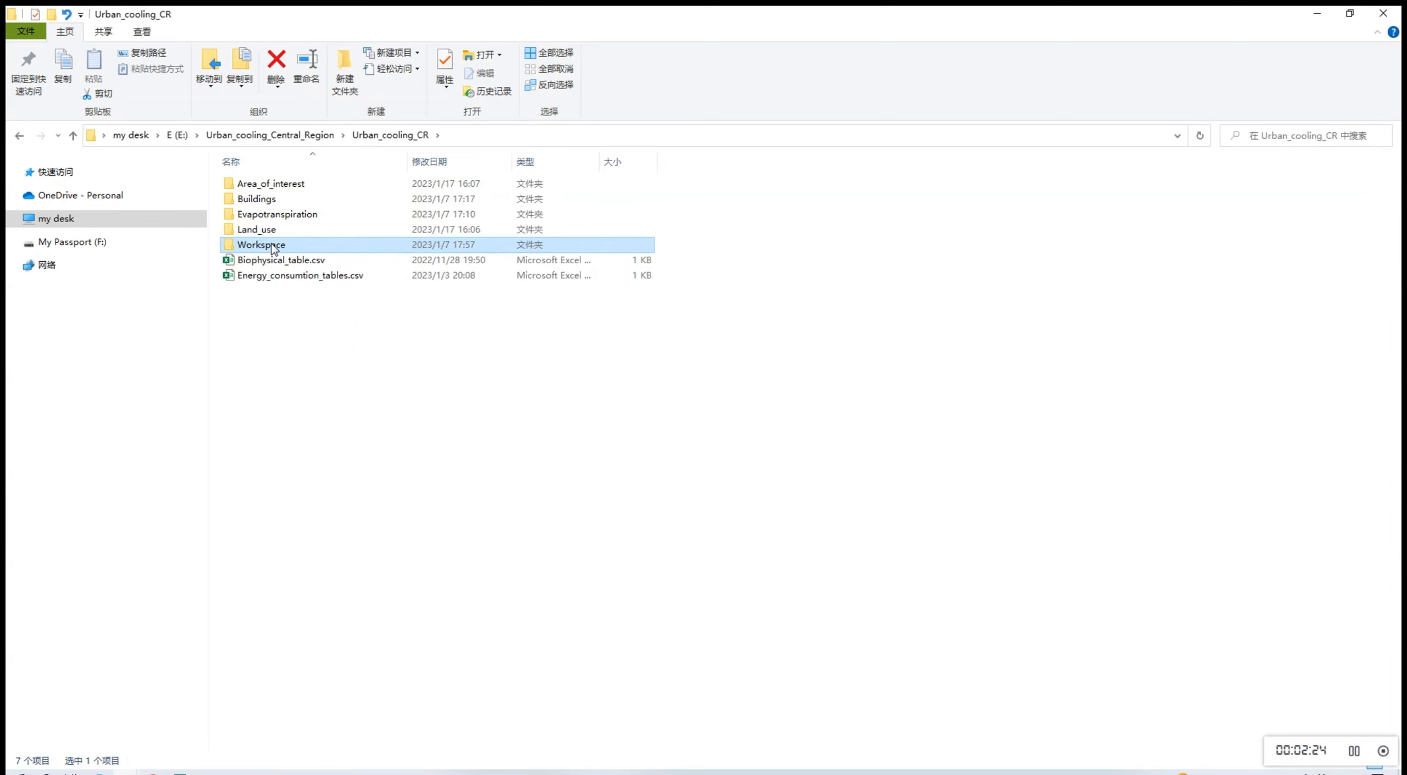
mouse_move(299, 275)
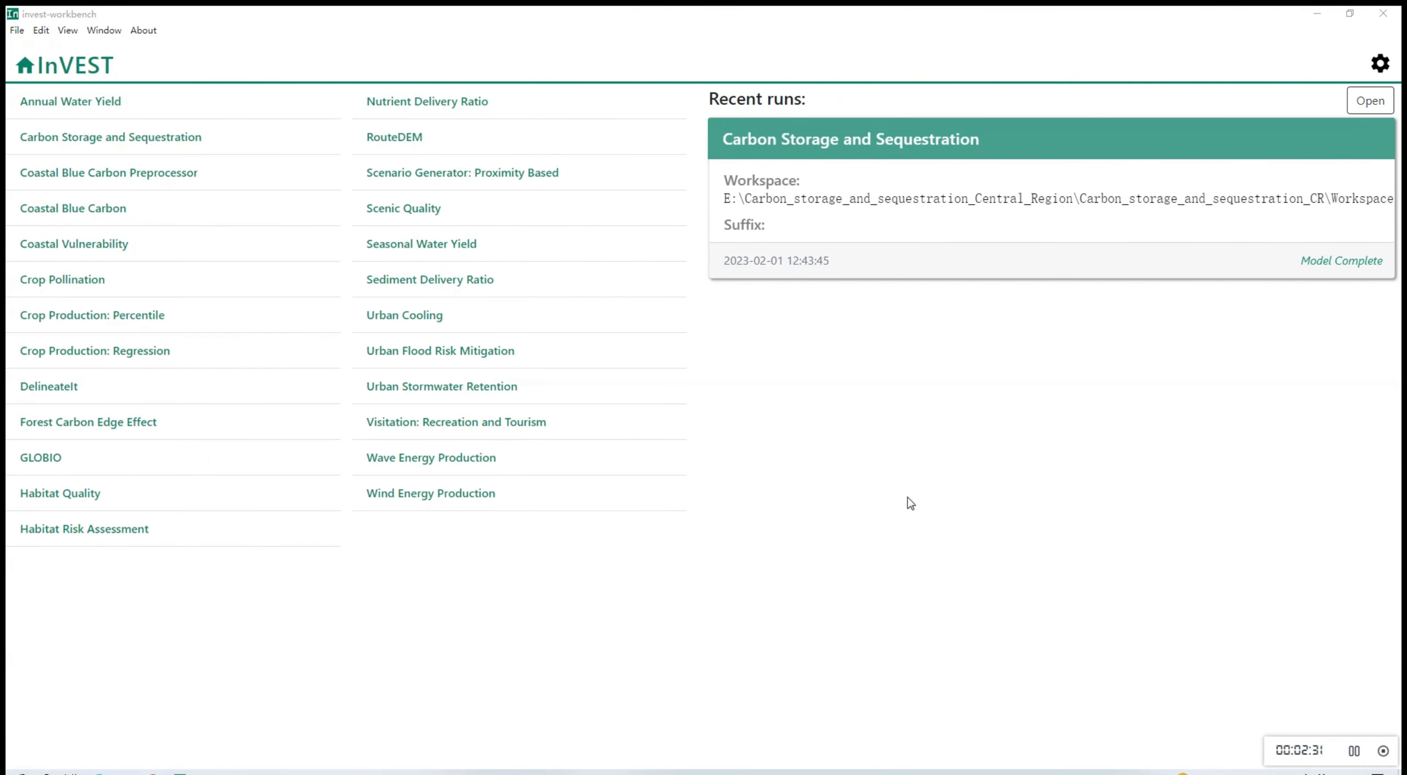
mouse_move(750, 419)
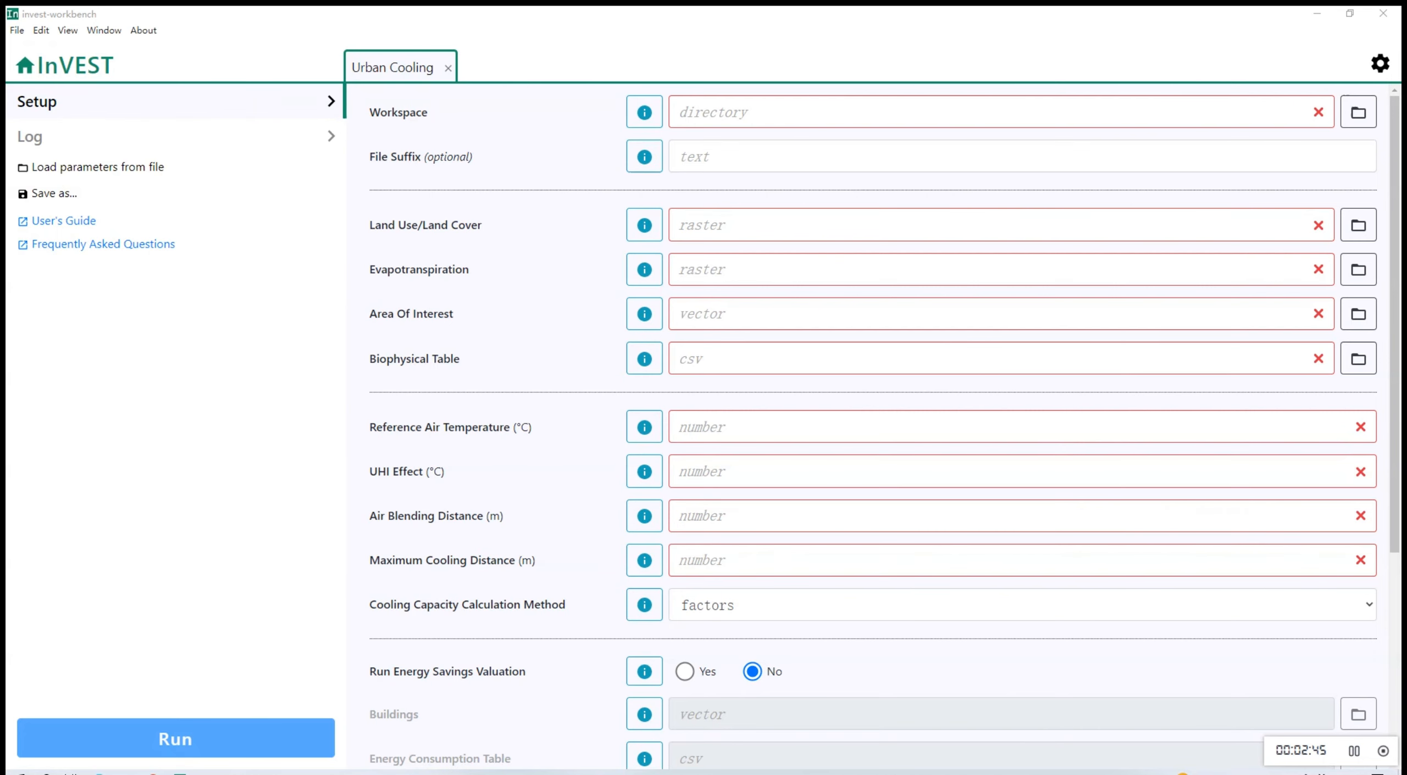
- Set the Urban Cooling workspace to Urban_cooling_Central_Region\Urban_cooling_CR\Workspace
left_click(1358, 111)
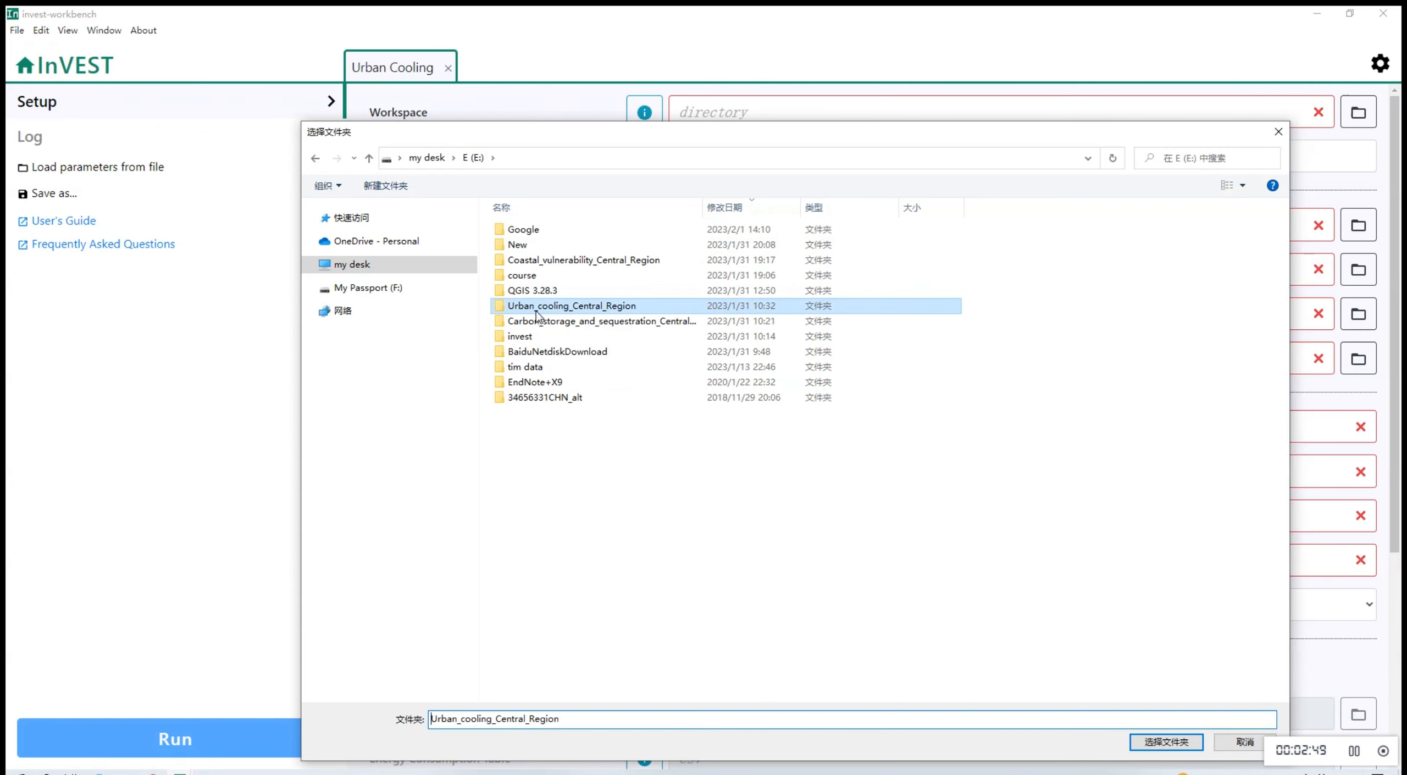
double_click(572, 305)
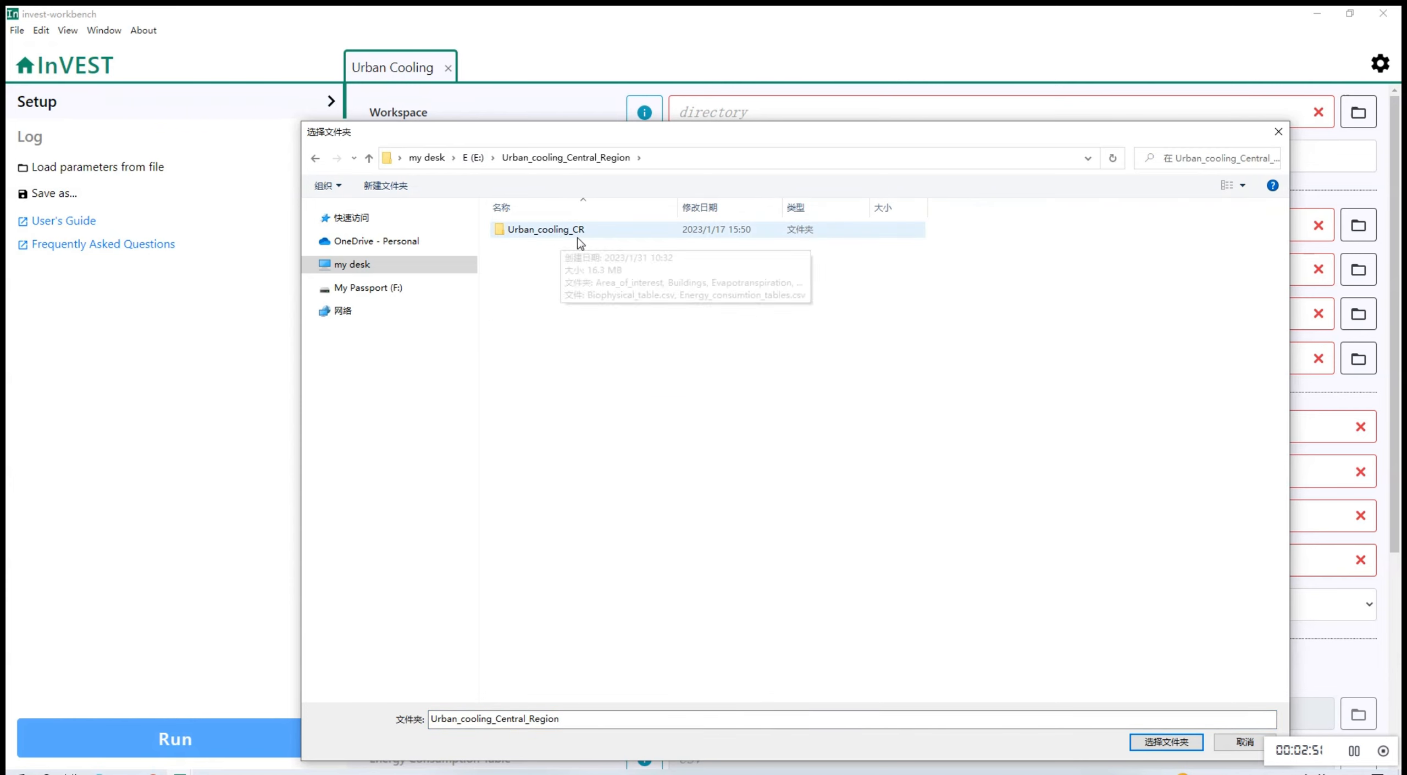
double_click(546, 229)
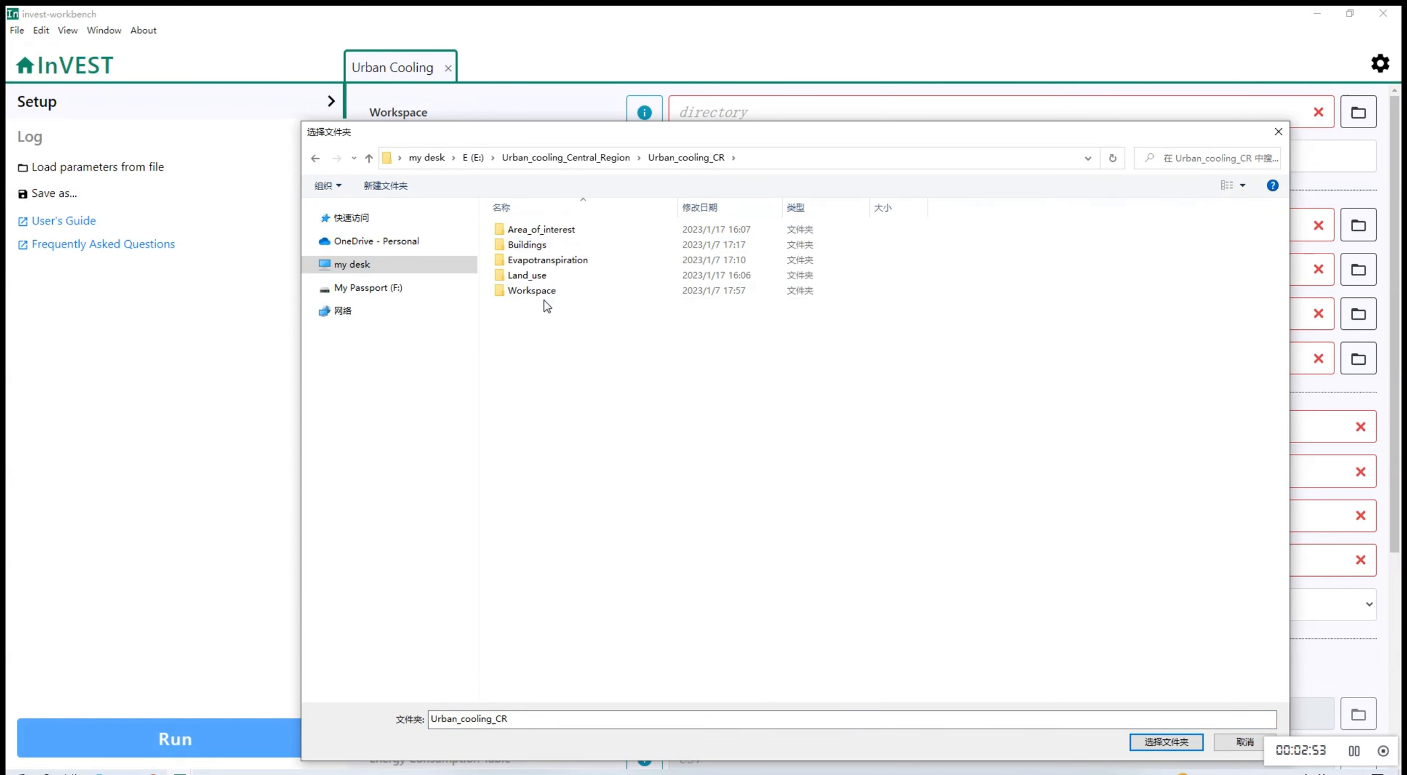
double_click(532, 290)
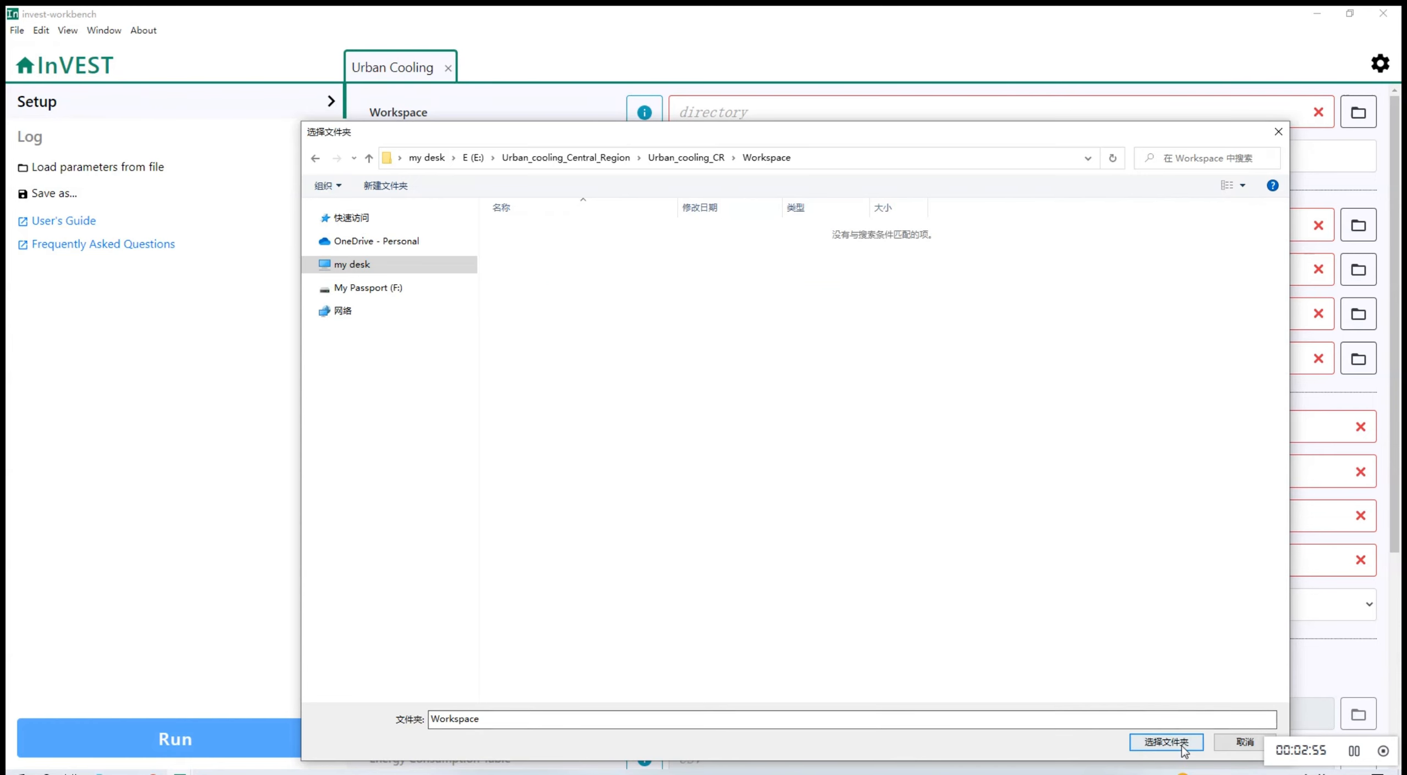
left_click(1166, 742)
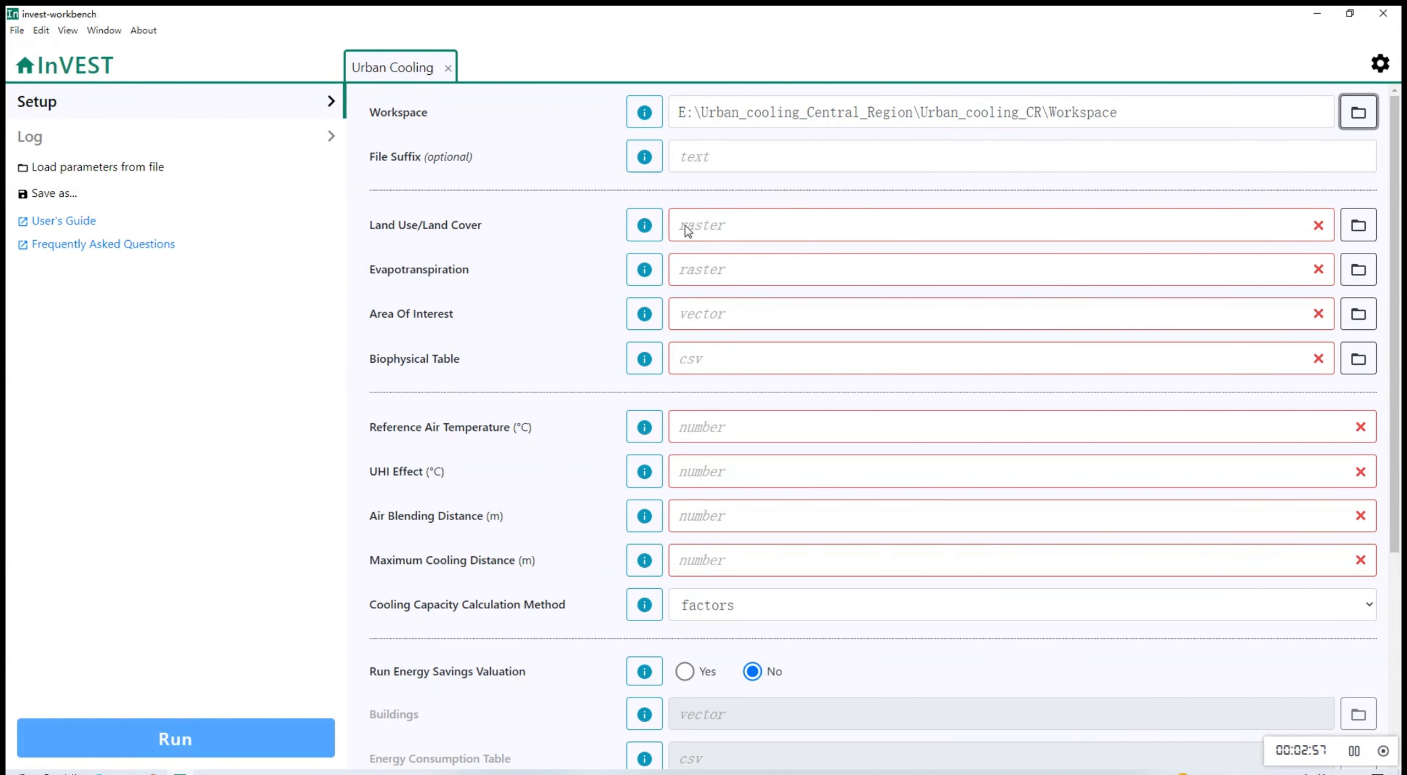
mouse_move(1358, 225)
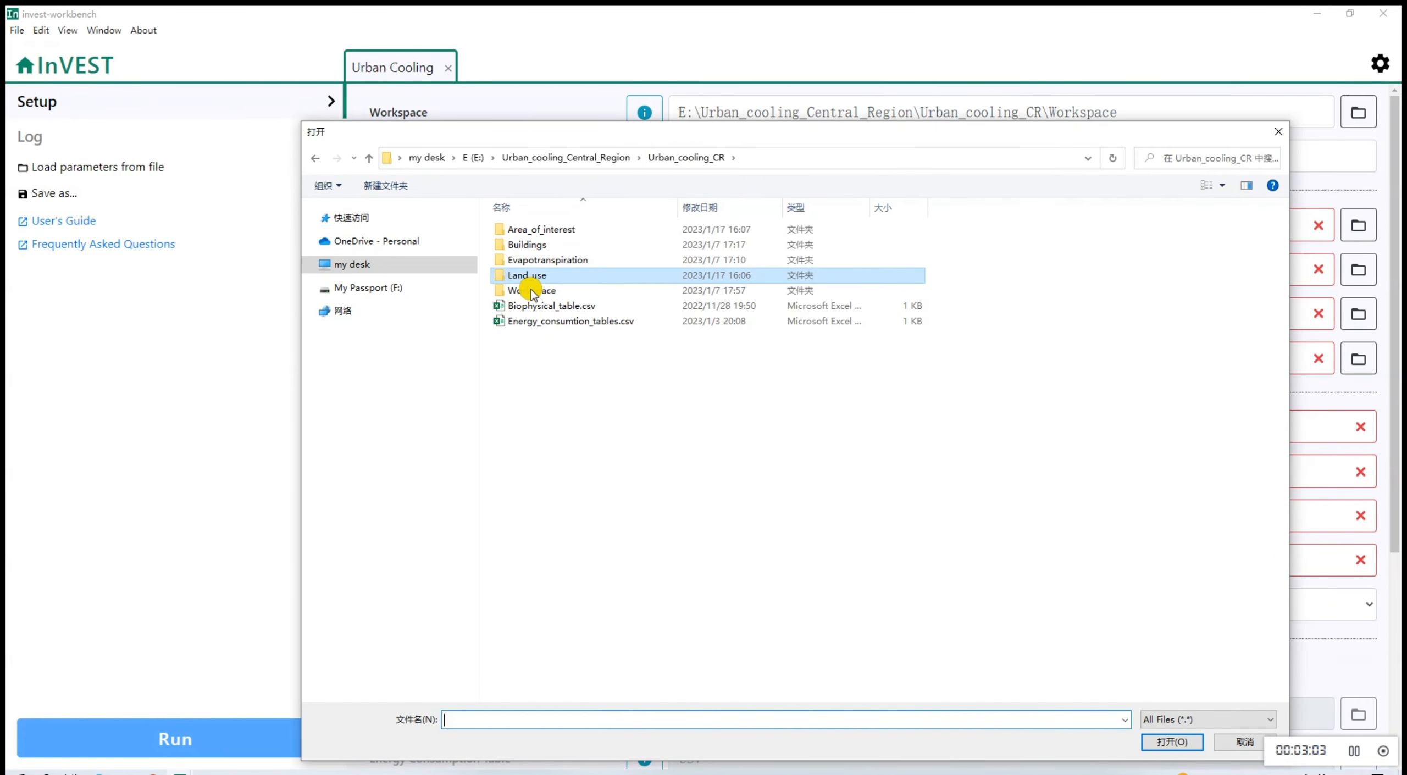
- Load Land_use\Land_use.tif as the Land Use/Land Cover raster
double_click(528, 275)
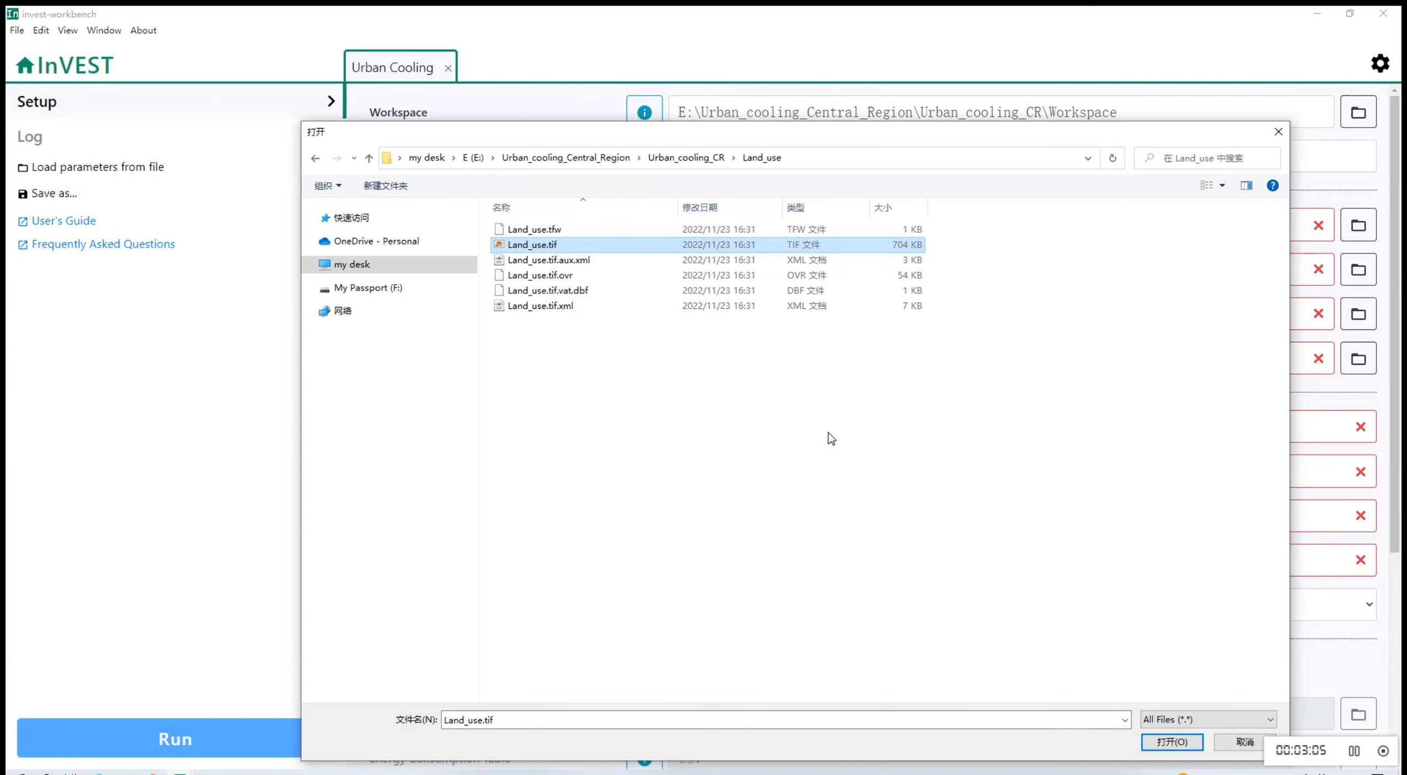
left_click(1171, 742)
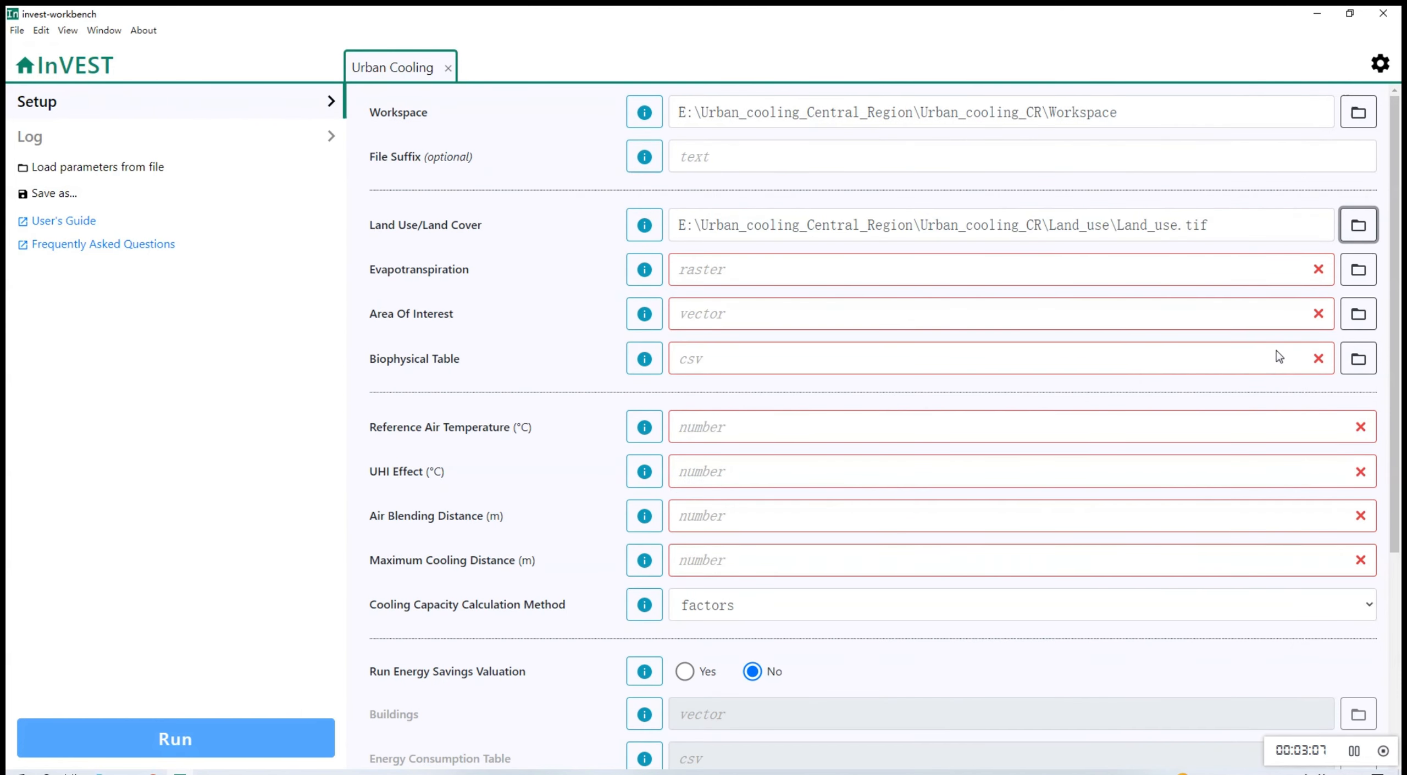
double_click(418, 270)
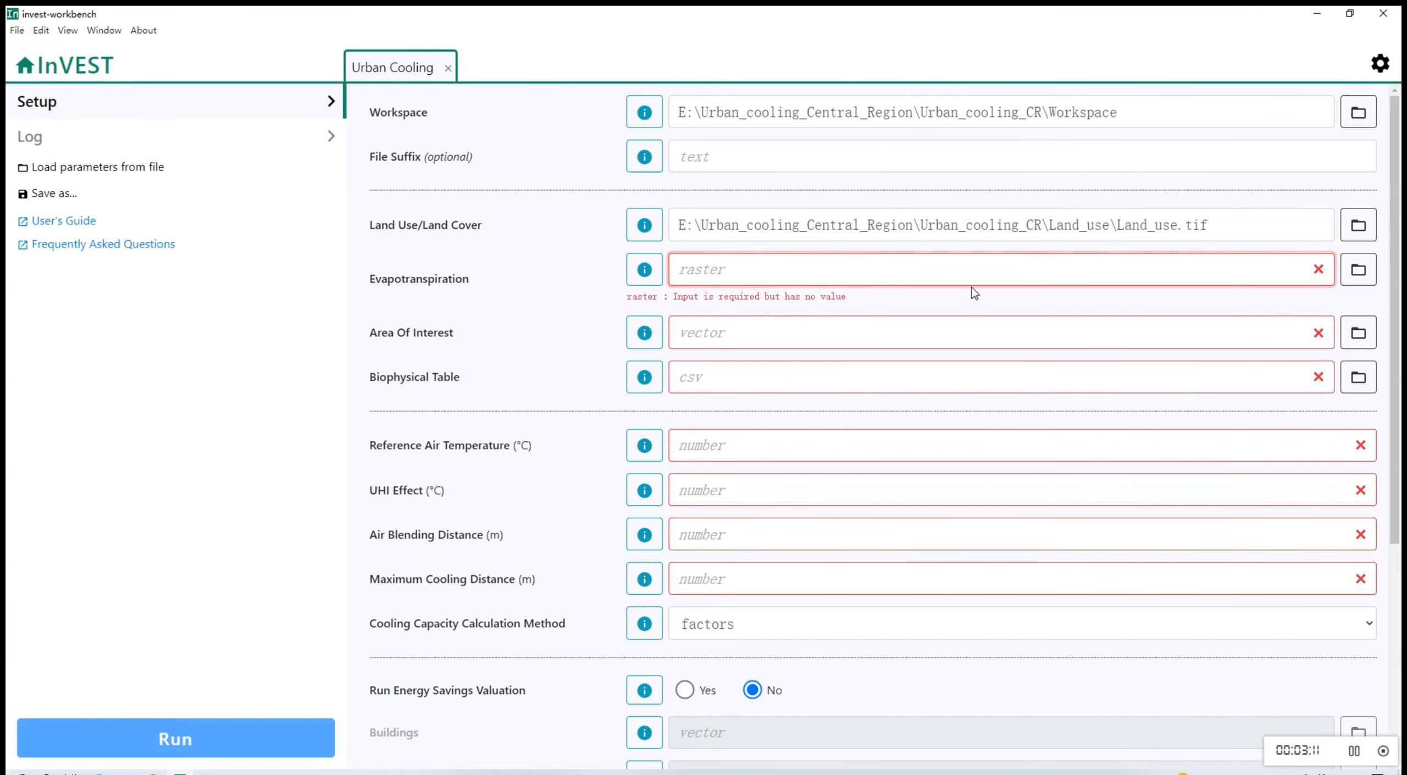
- Set the Evapotranspiration input to Evapotranspiration.tif
left_click(1358, 269)
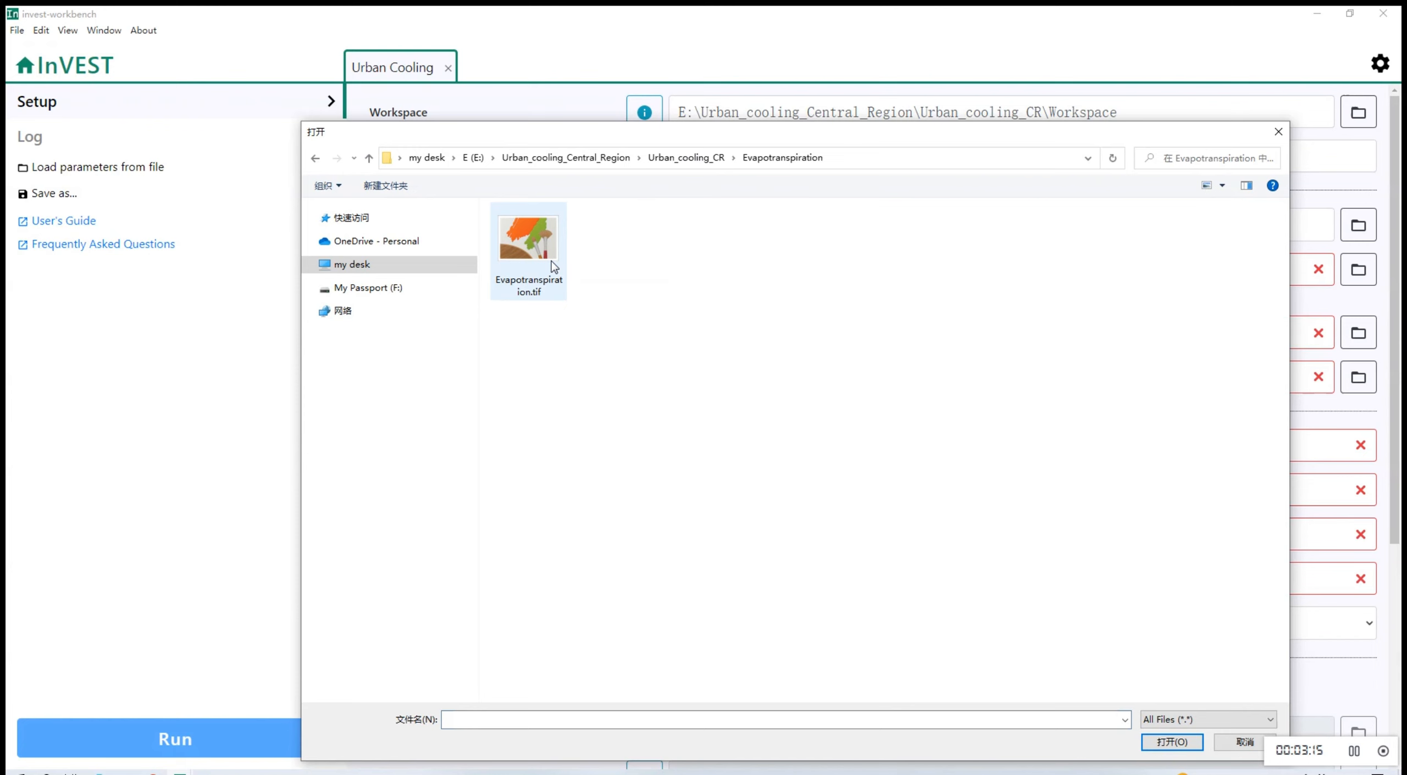
left_click(529, 234)
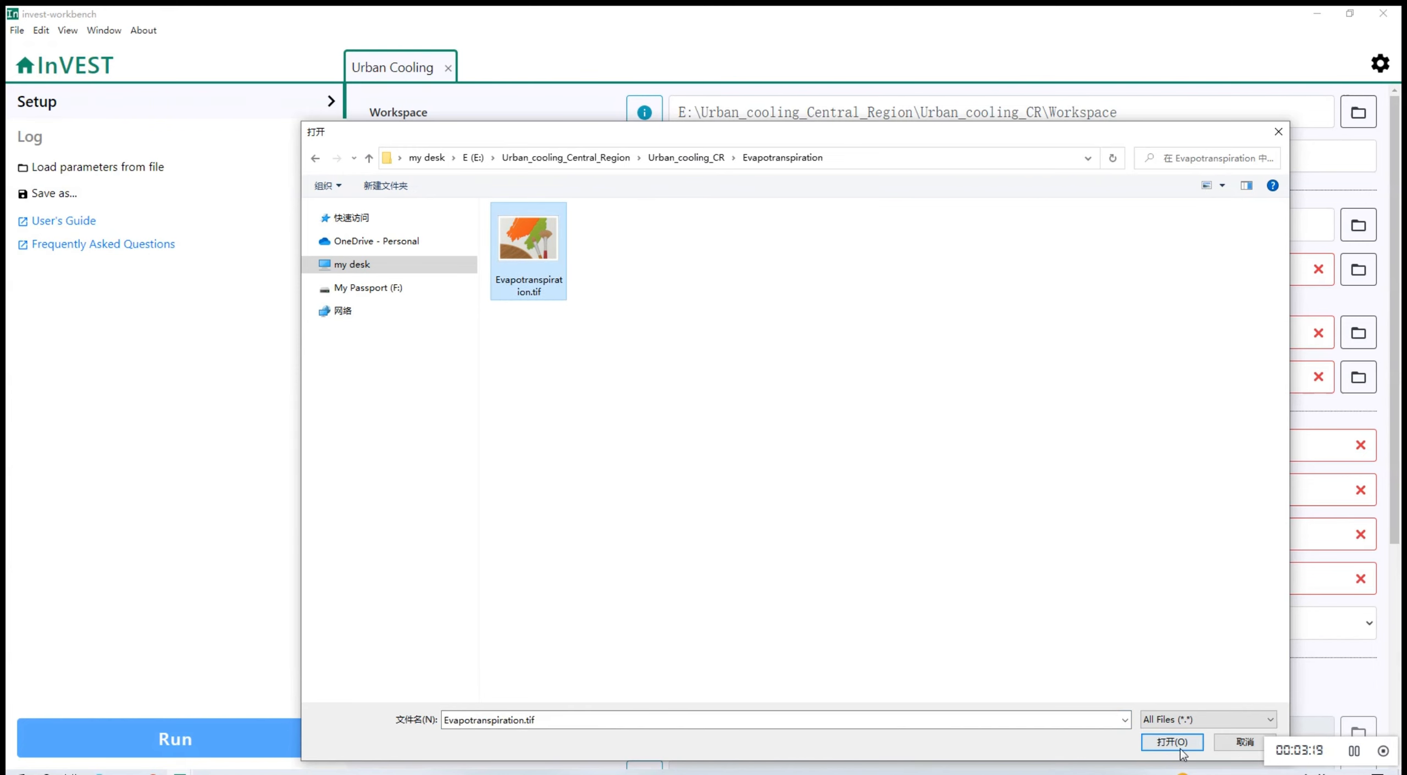
left_click(1170, 742)
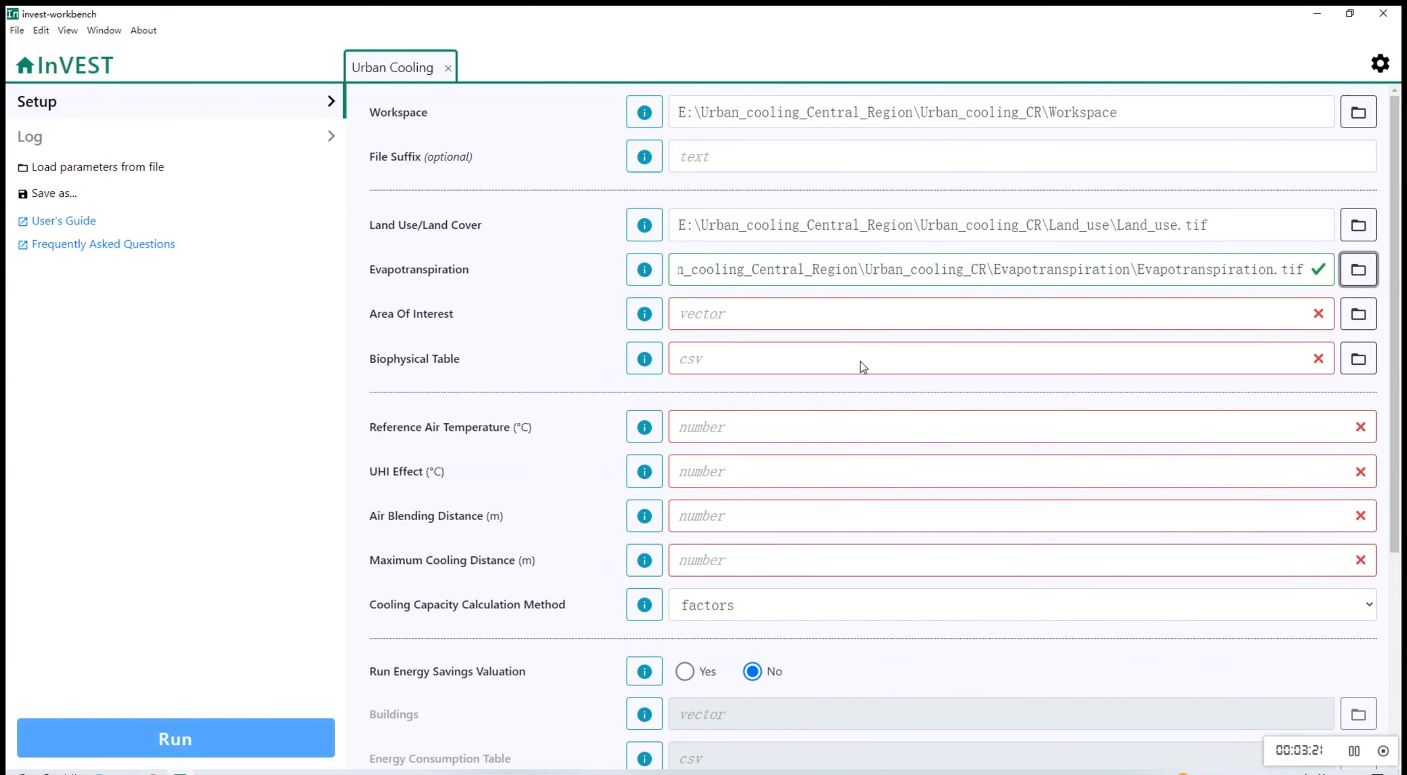
- Set Area Of Interest to Area_of_interest\area_of_interest.shp
left_click(1358, 313)
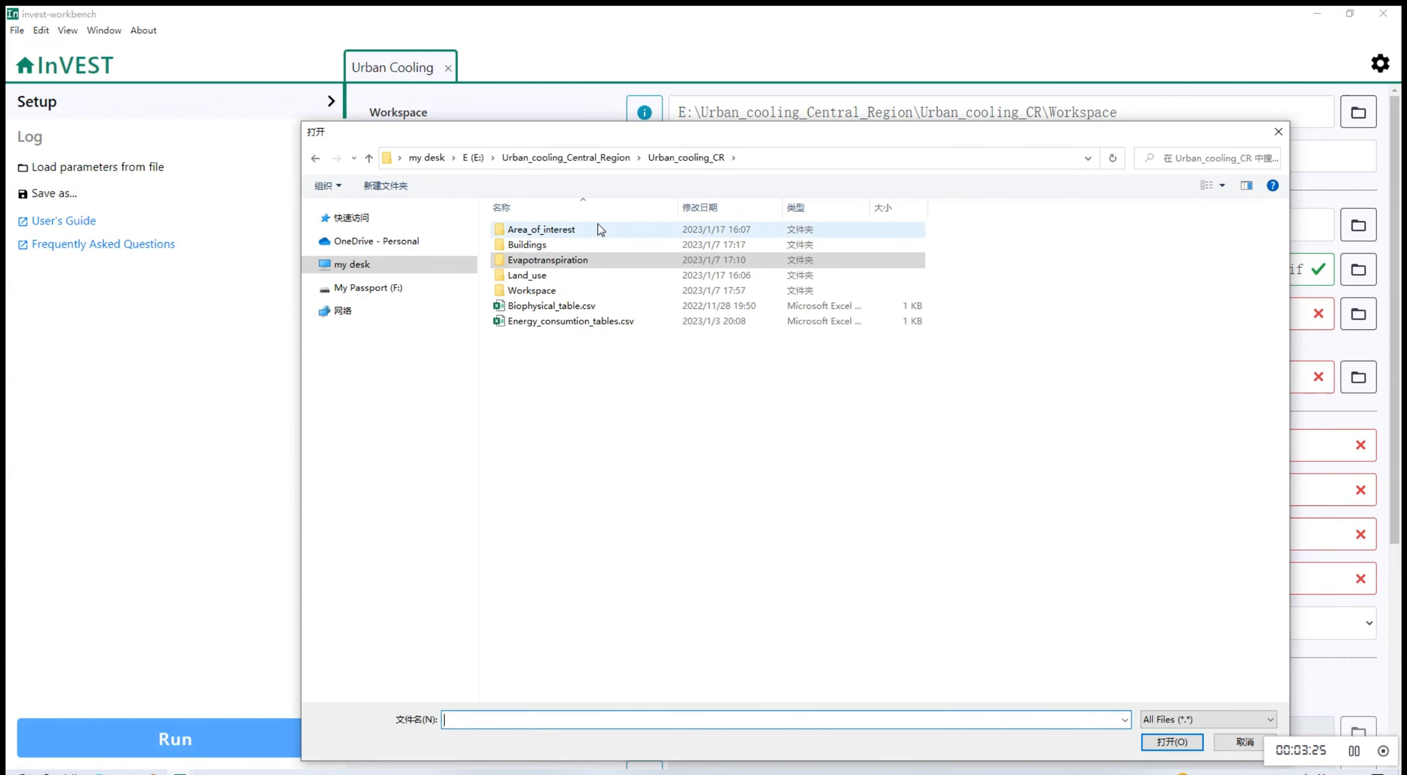
double_click(541, 229)
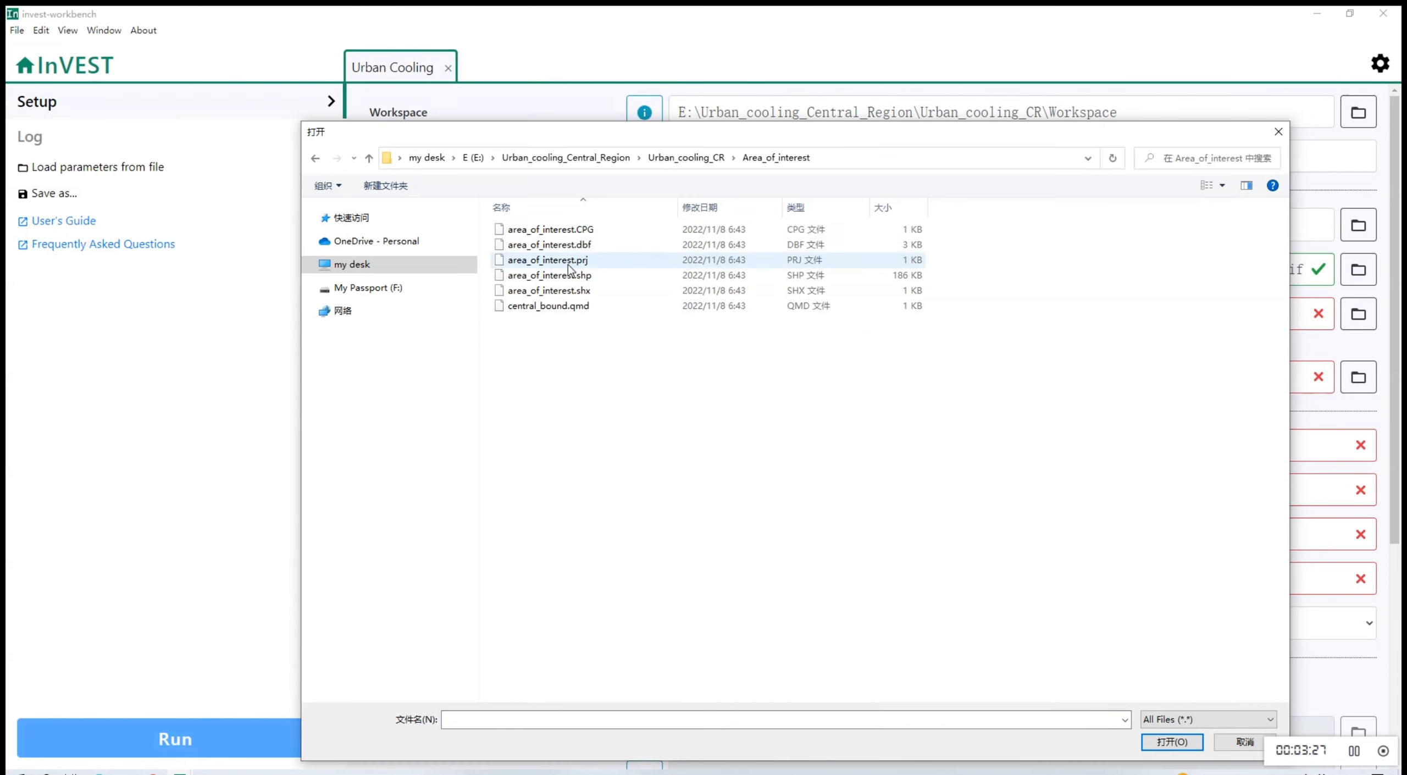
left_click(549, 275)
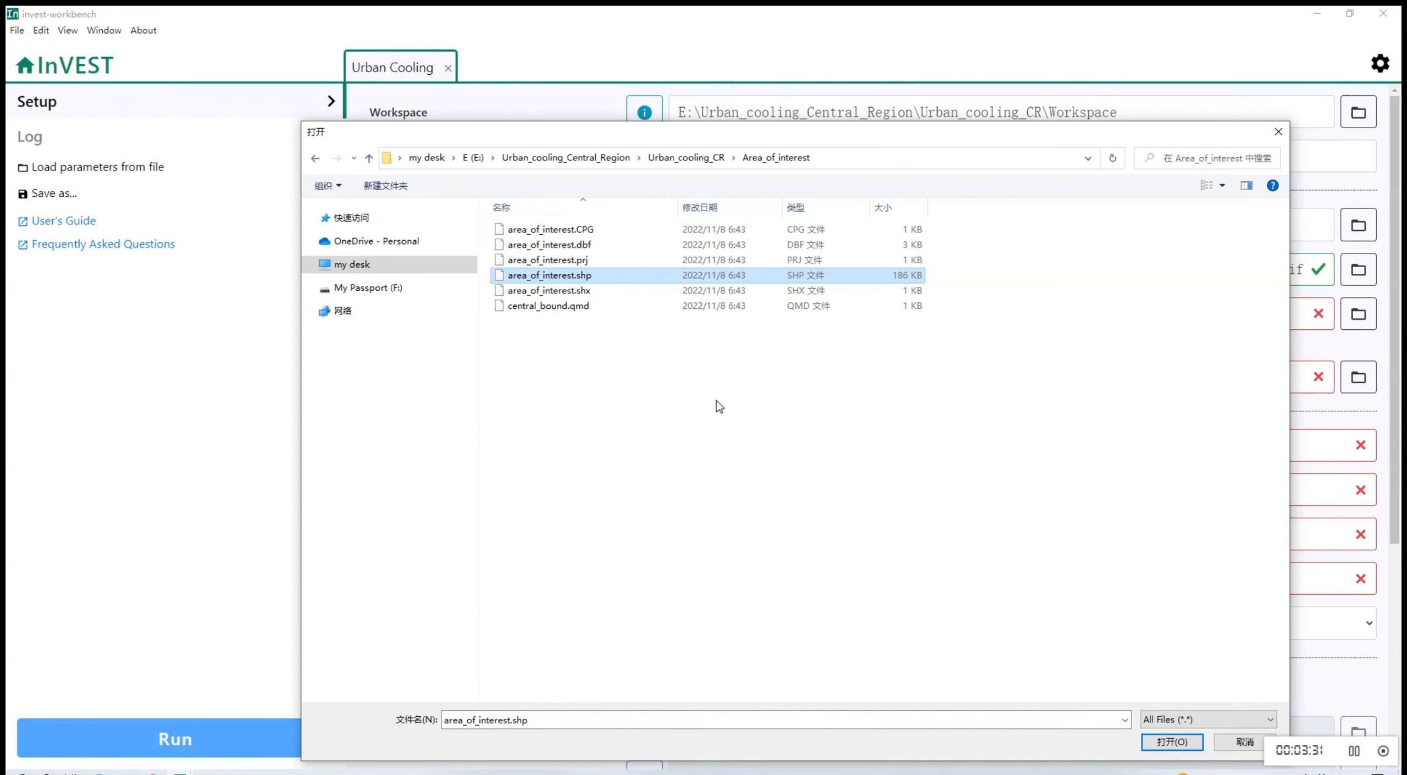
left_click(1171, 742)
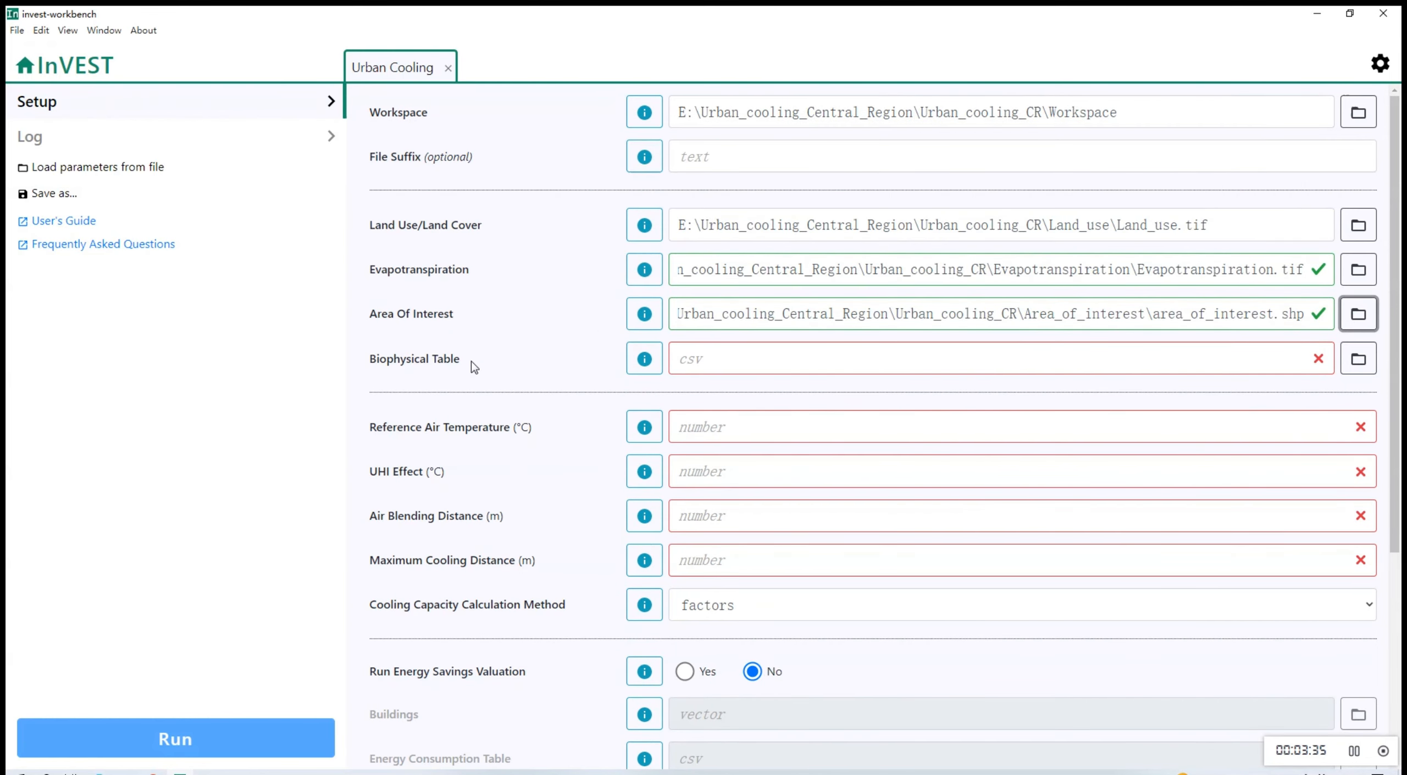
mouse_move(1358, 358)
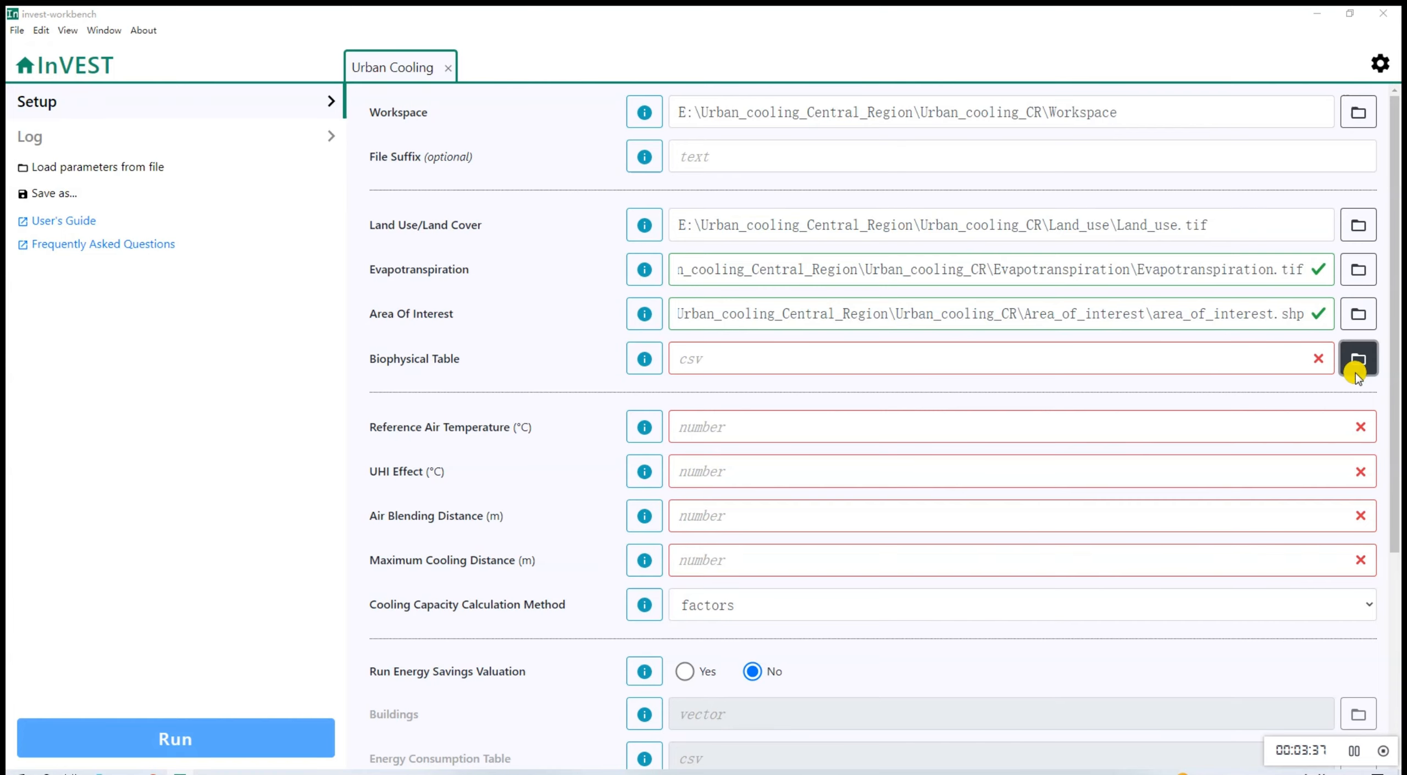
- Point the Biophysical Table input at Biophysical_table.csv
left_click(1358, 358)
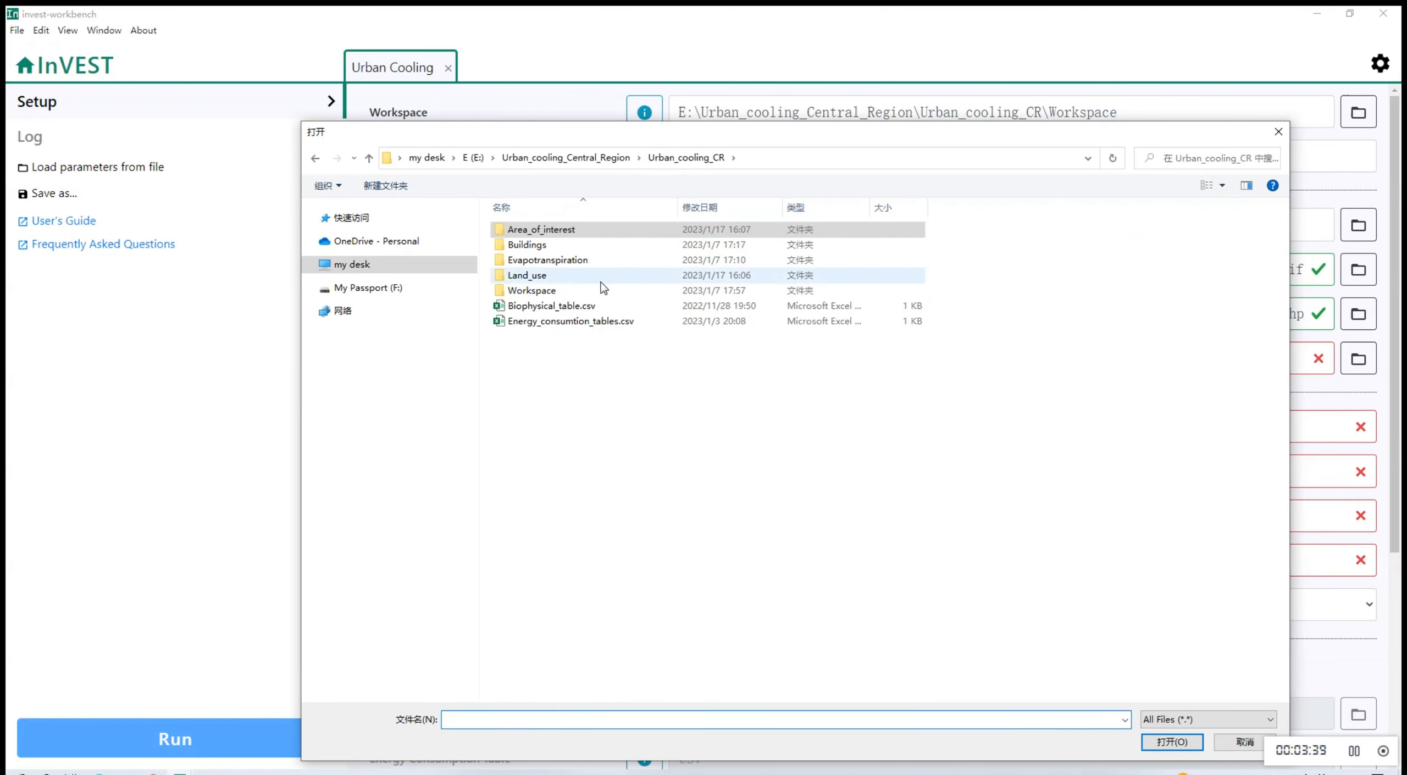
left_click(552, 305)
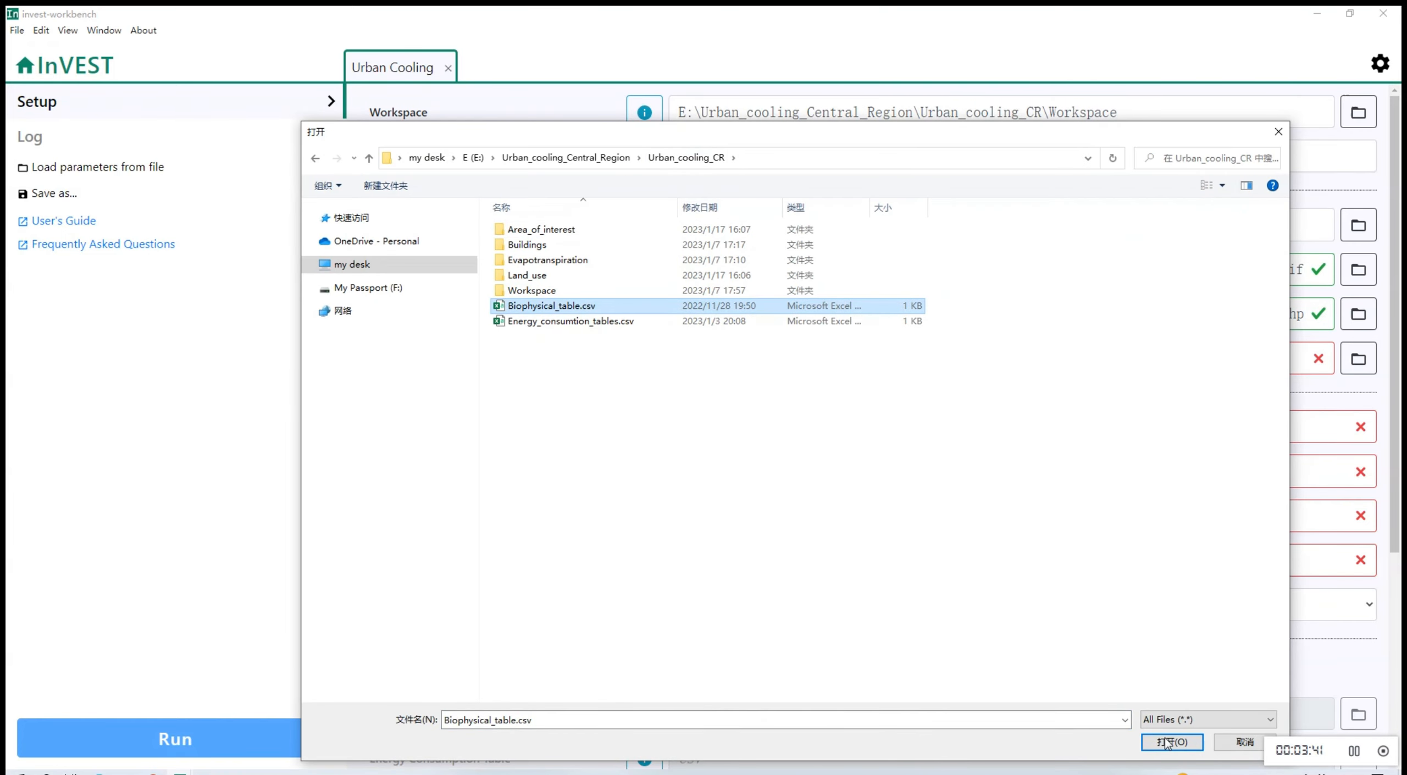
left_click(1172, 742)
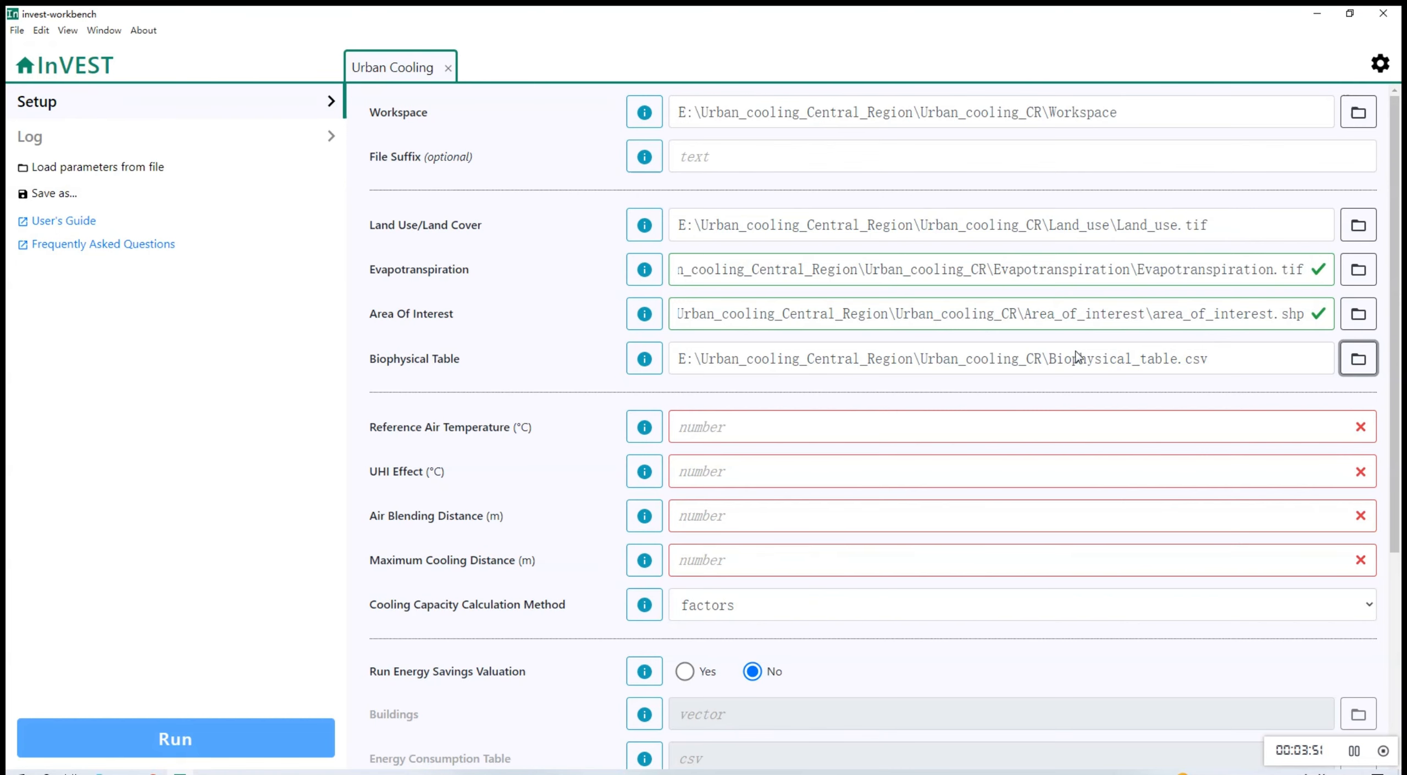
mouse_move(1026, 403)
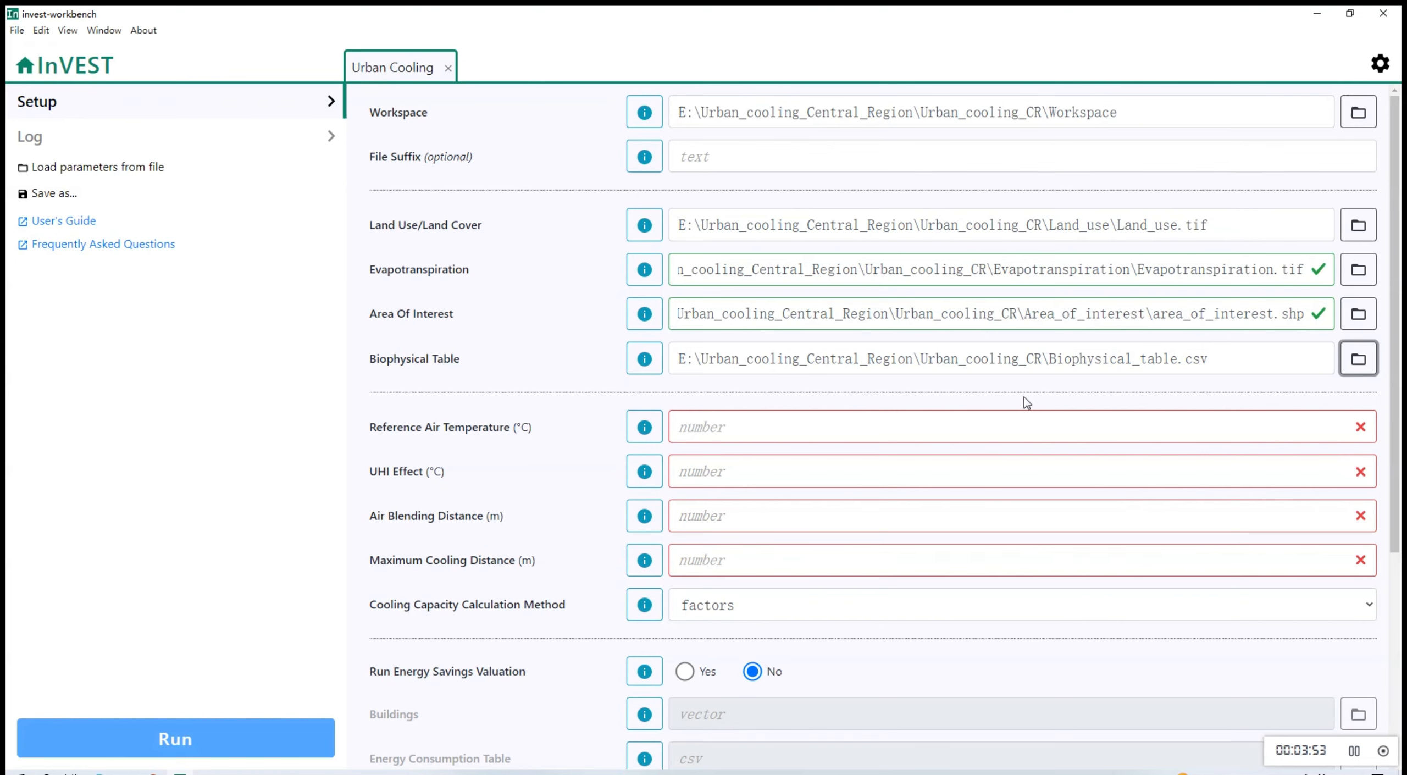
mouse_move(1017, 423)
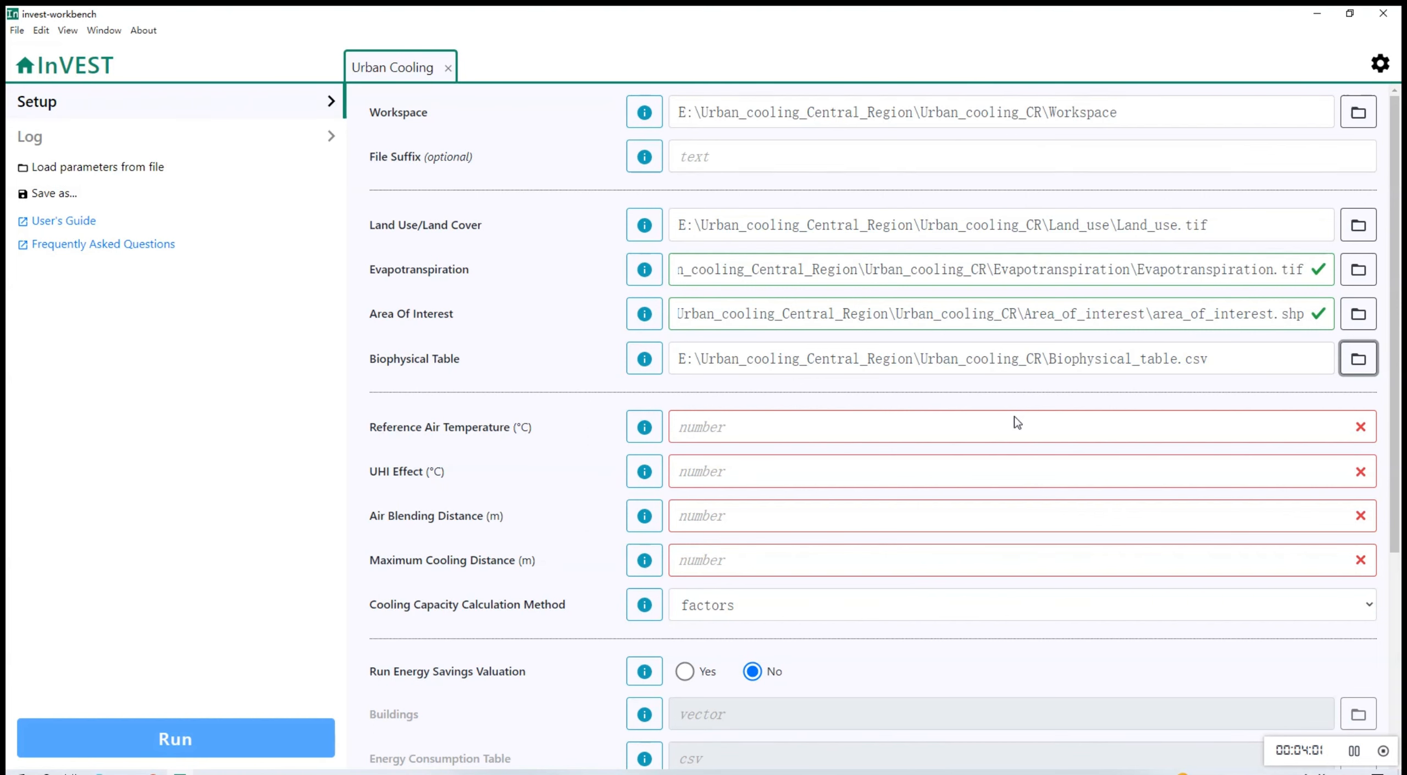
- Enter 30 °C reference temperature, 3.5 °C UHI, 500 m blending and 450 m cooling distance
type("30")
left_click(1023, 471)
type("3")
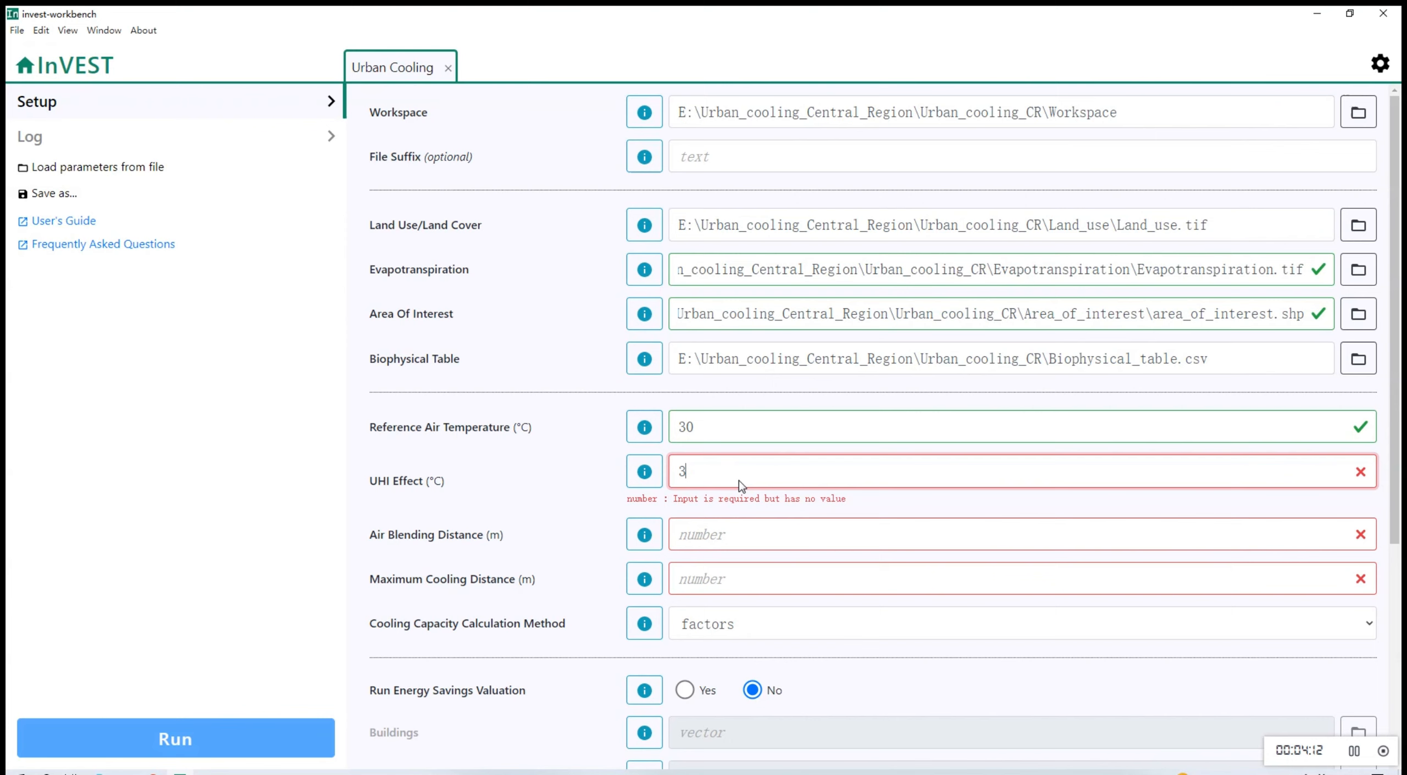
type(".5")
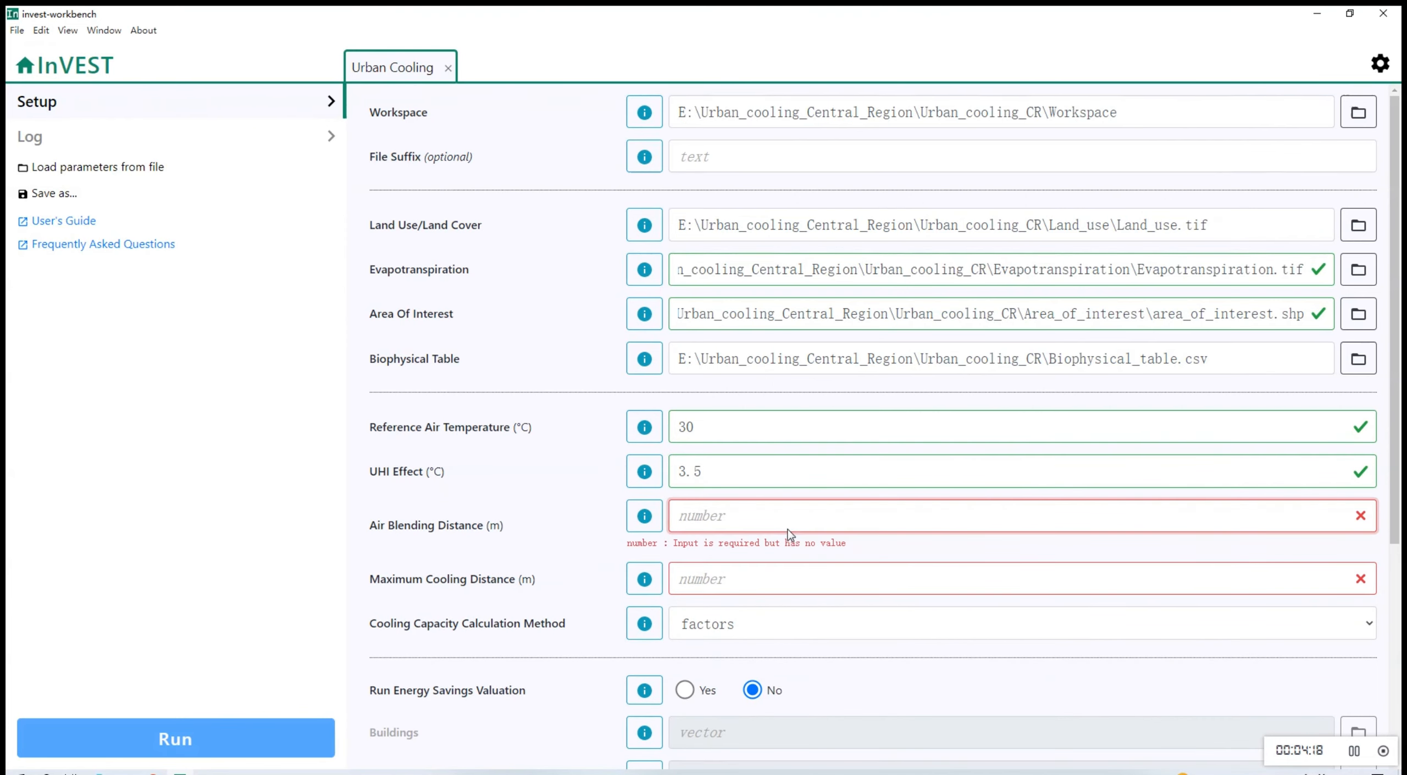
type("500")
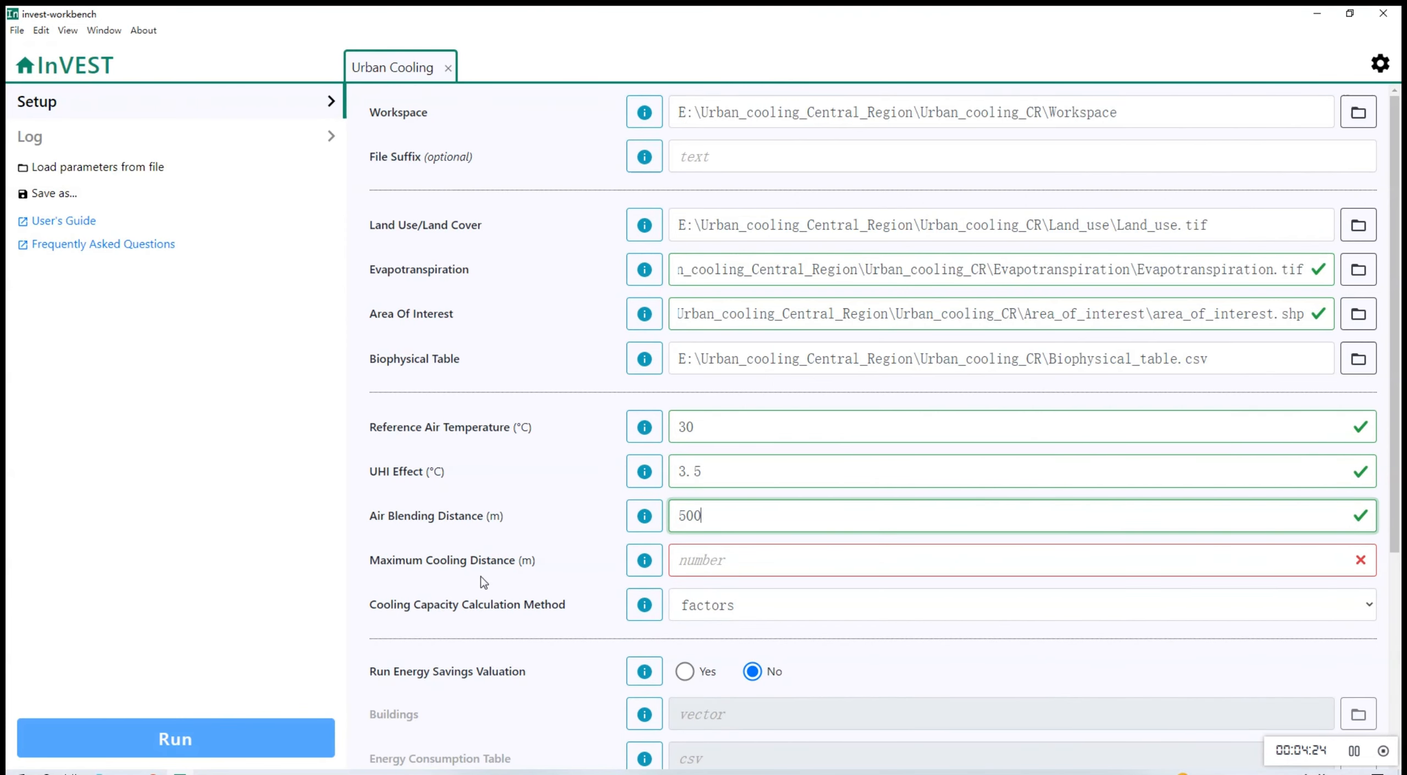
type("450")
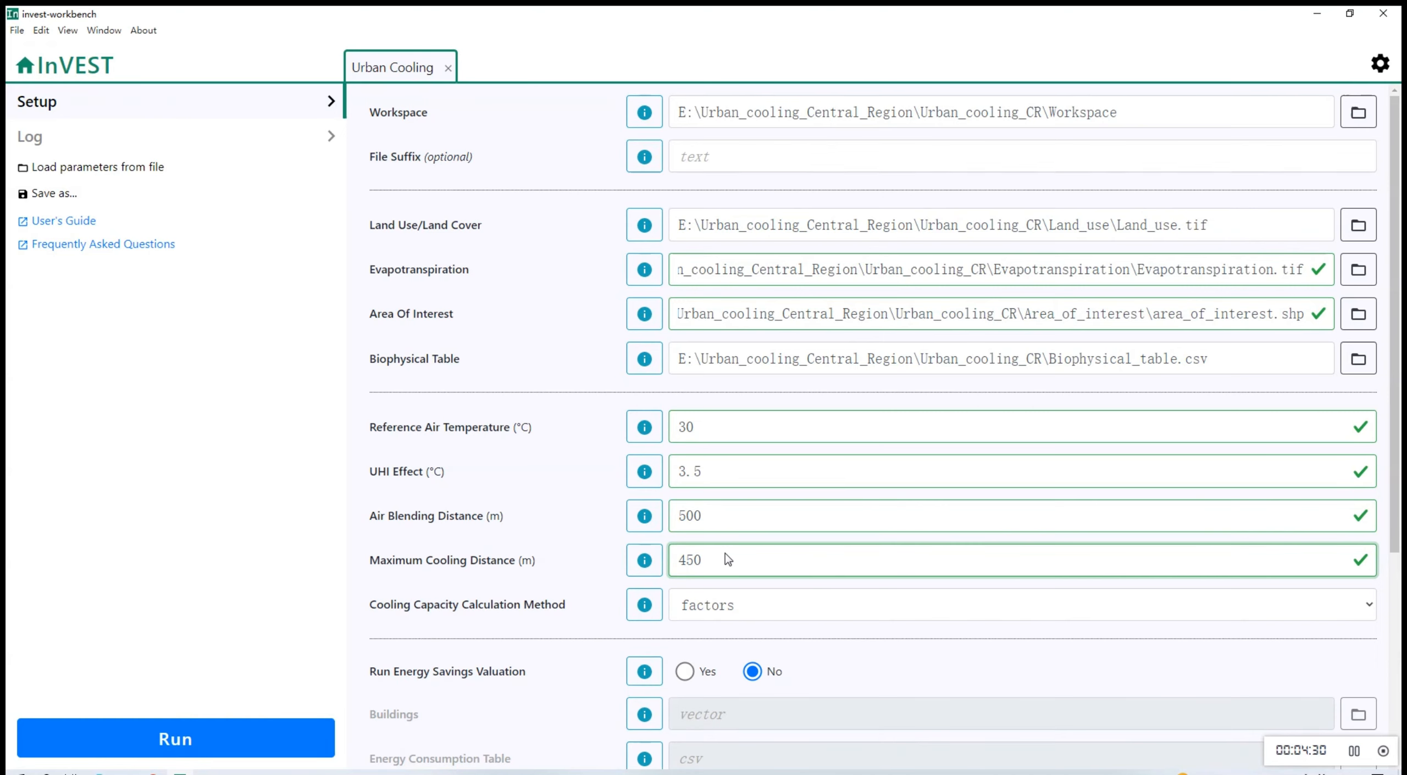
scroll("down", 3)
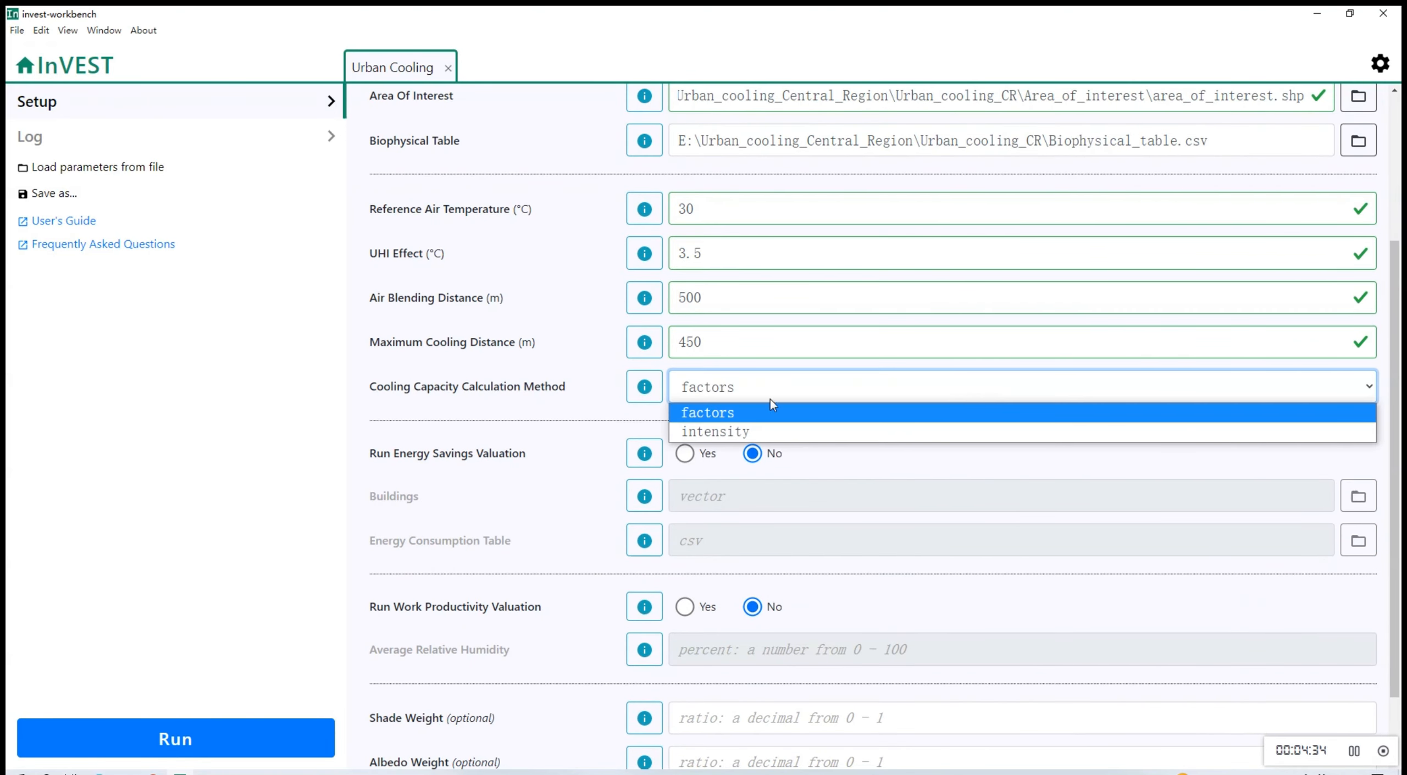
mouse_move(708, 417)
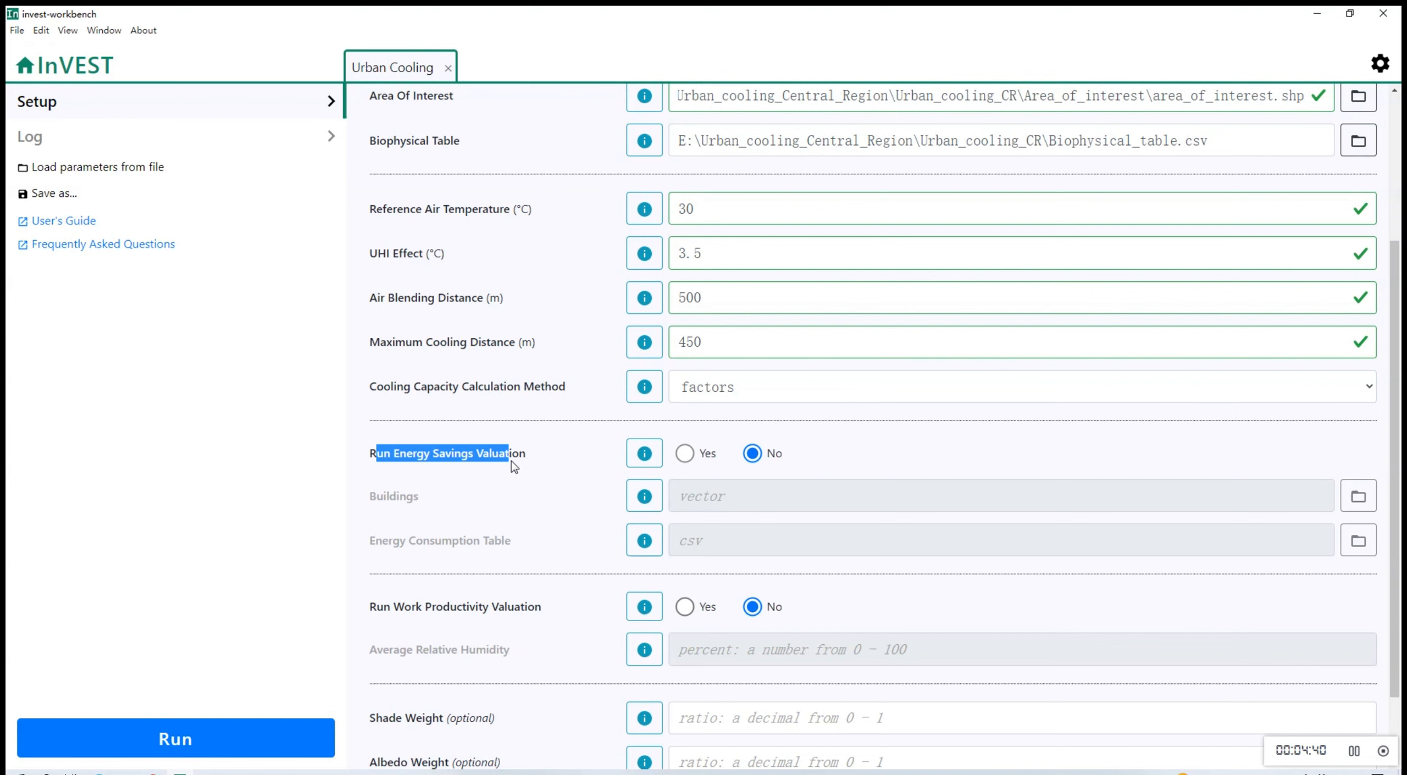
- Enable energy savings valuation with Buildings.shp and the energy consumption table
left_click(684, 453)
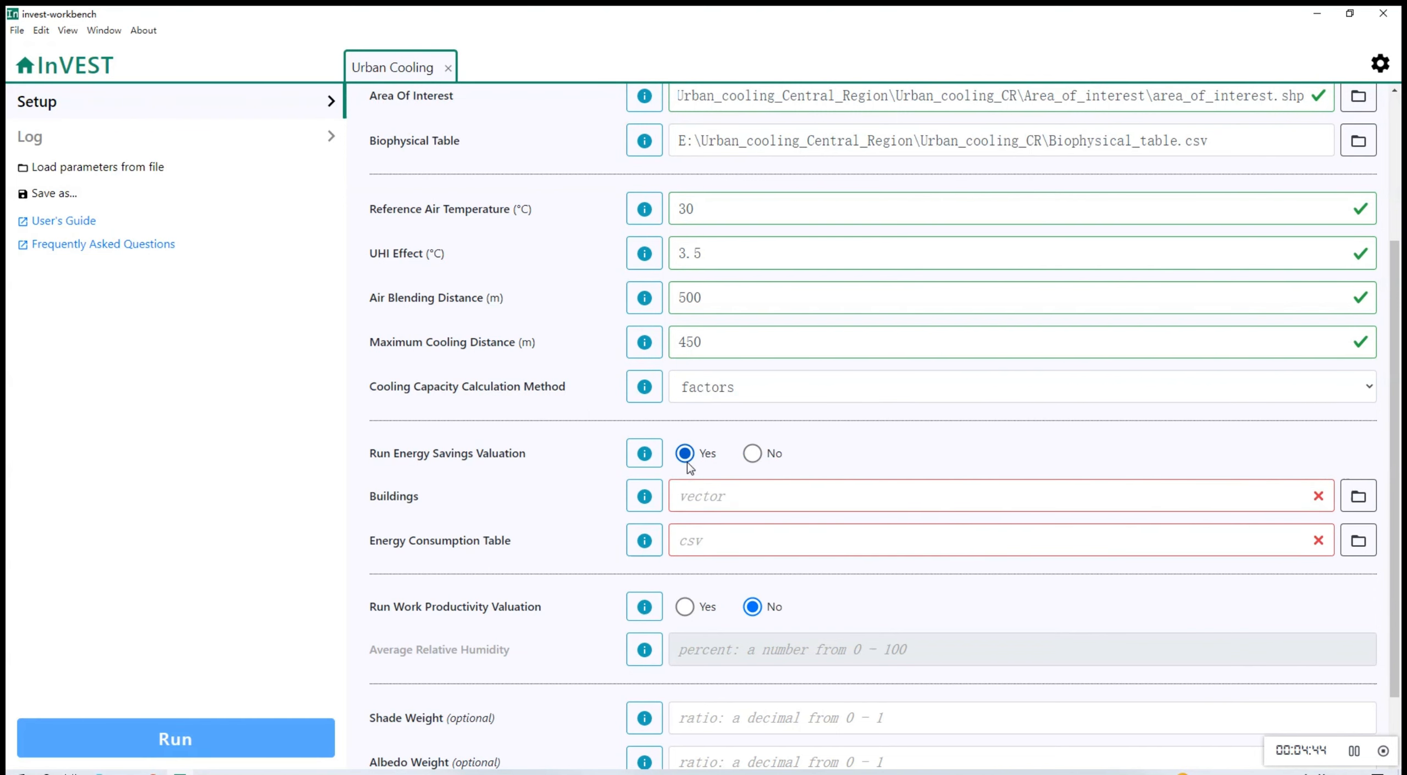
mouse_move(712, 491)
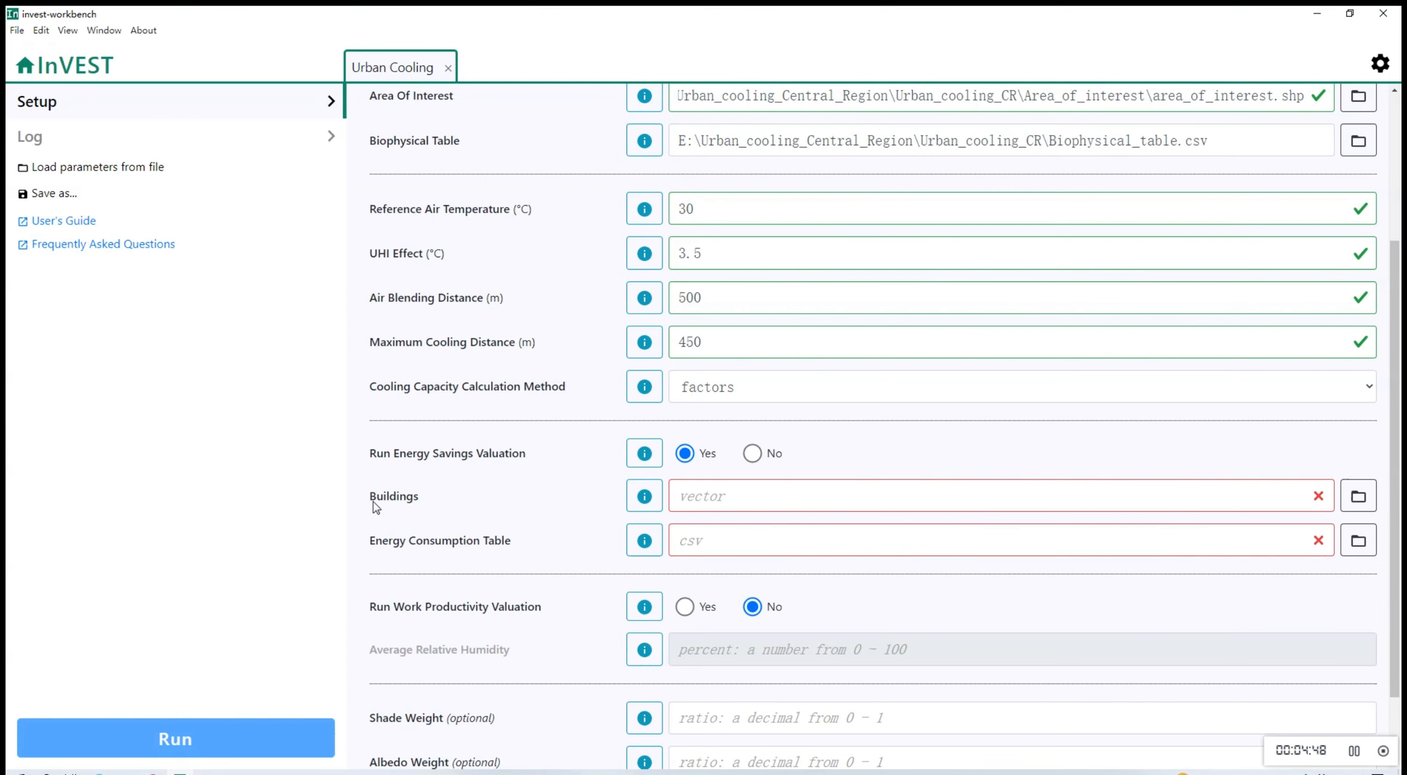
mouse_move(1358, 496)
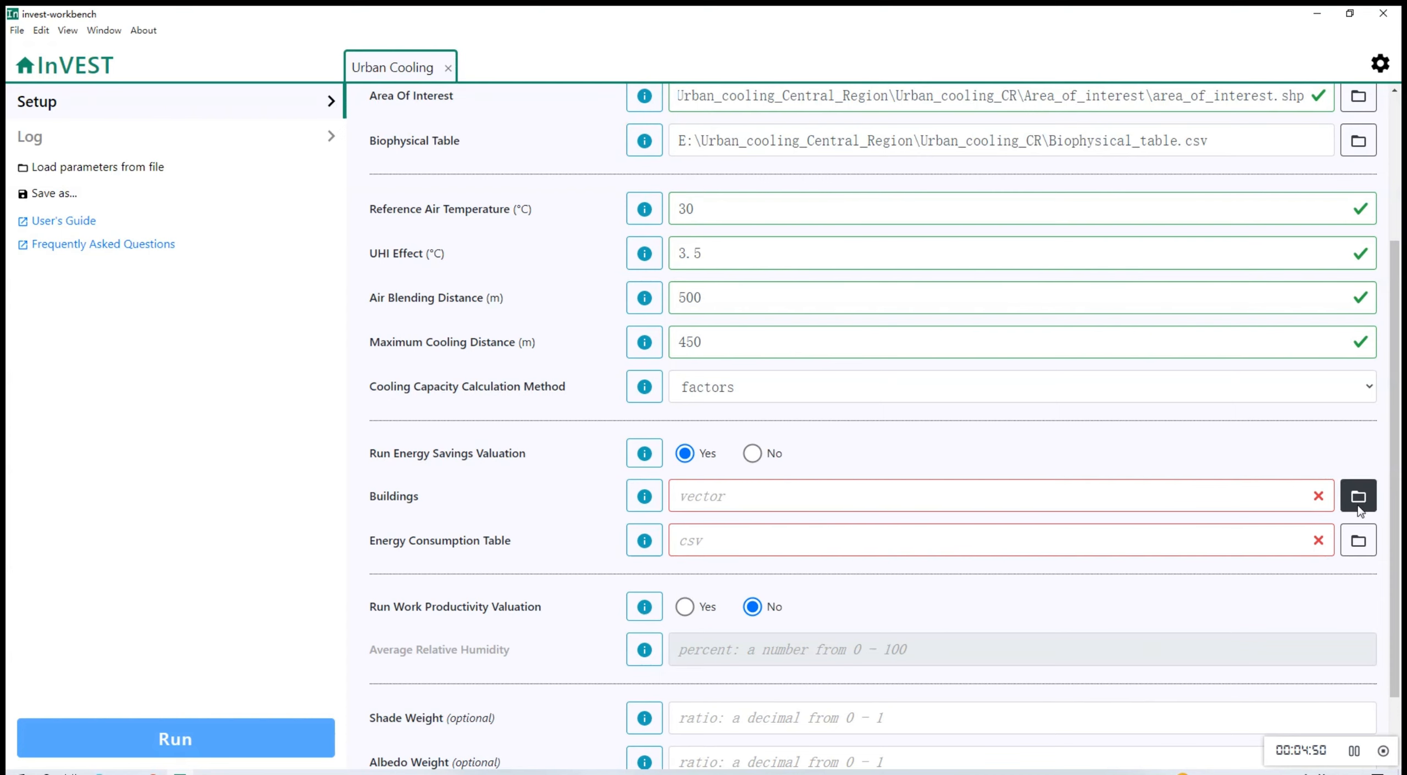
left_click(1358, 495)
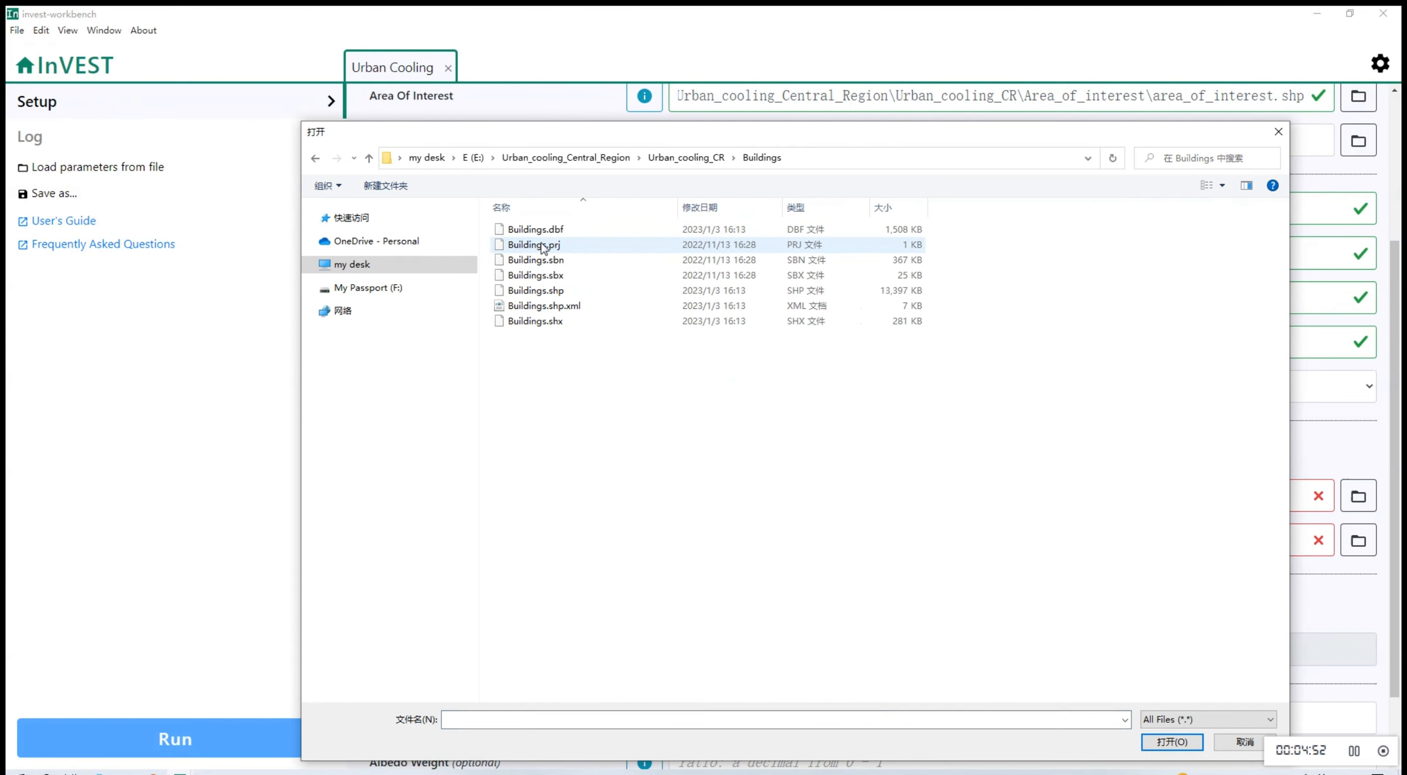
left_click(534, 290)
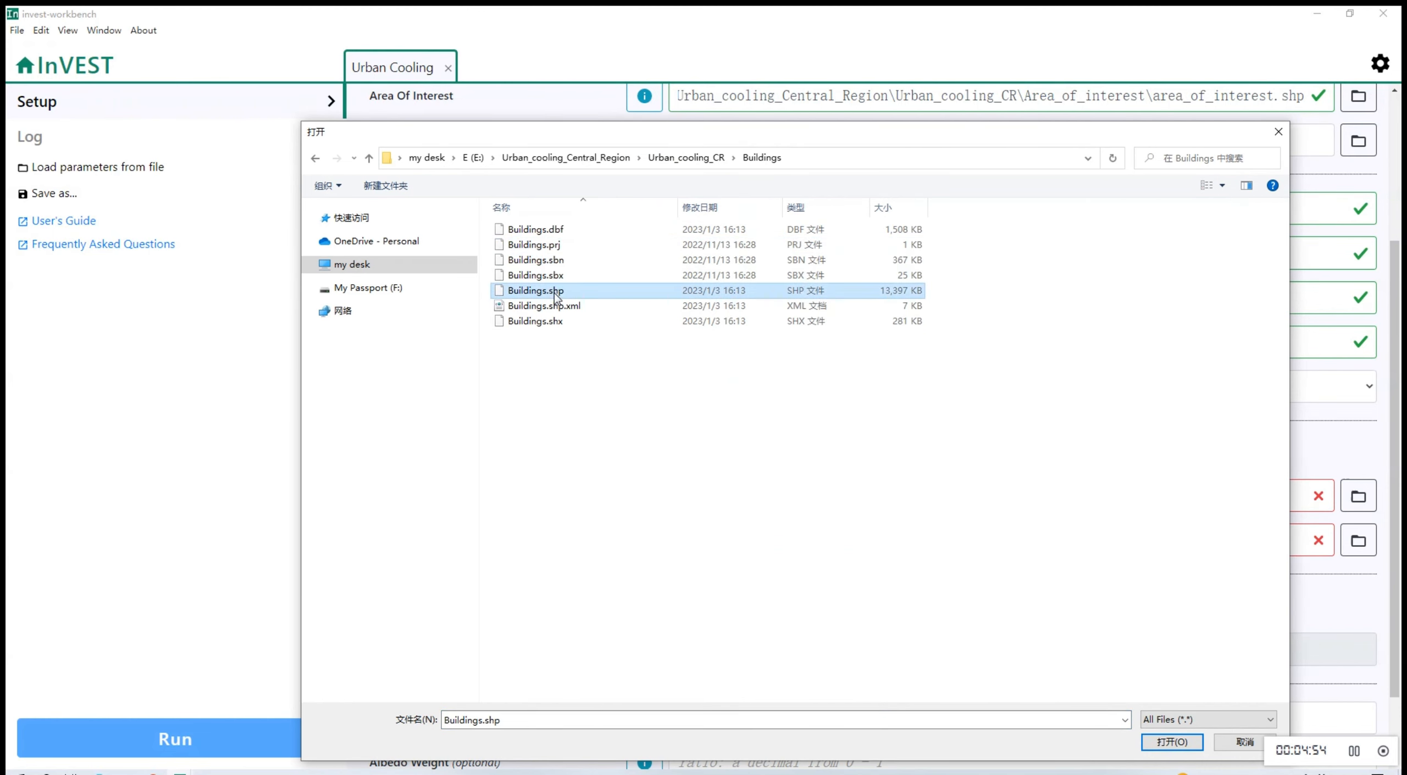
left_click(1172, 743)
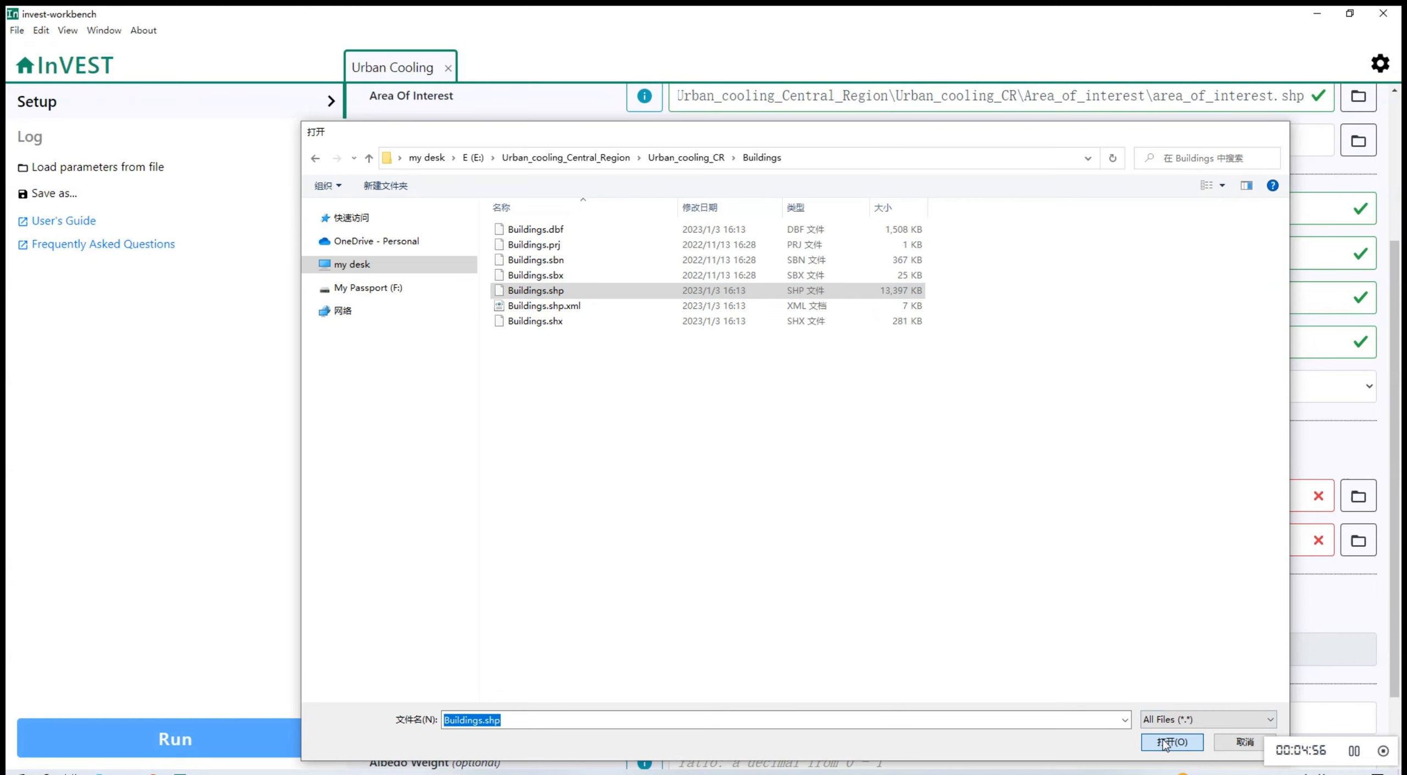
left_click(1170, 743)
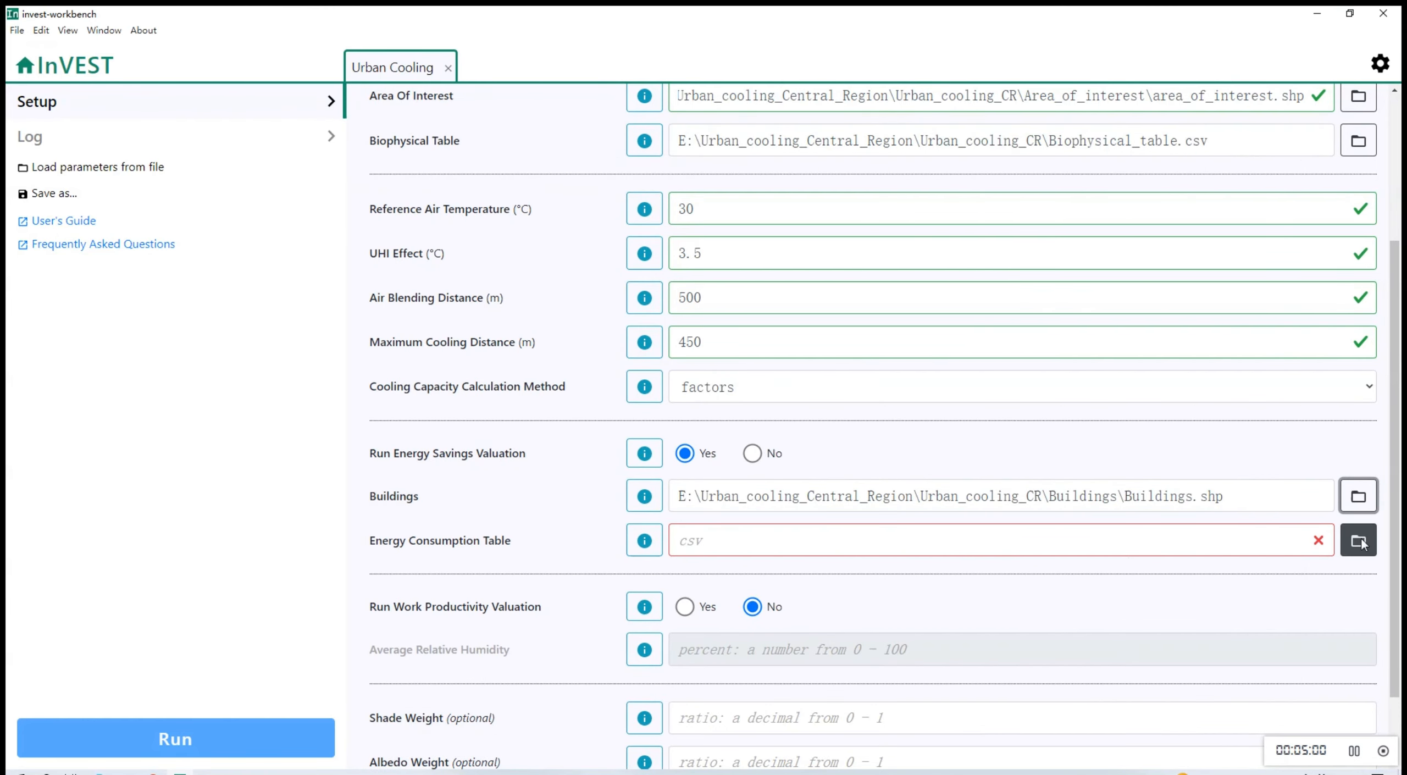
left_click(1358, 540)
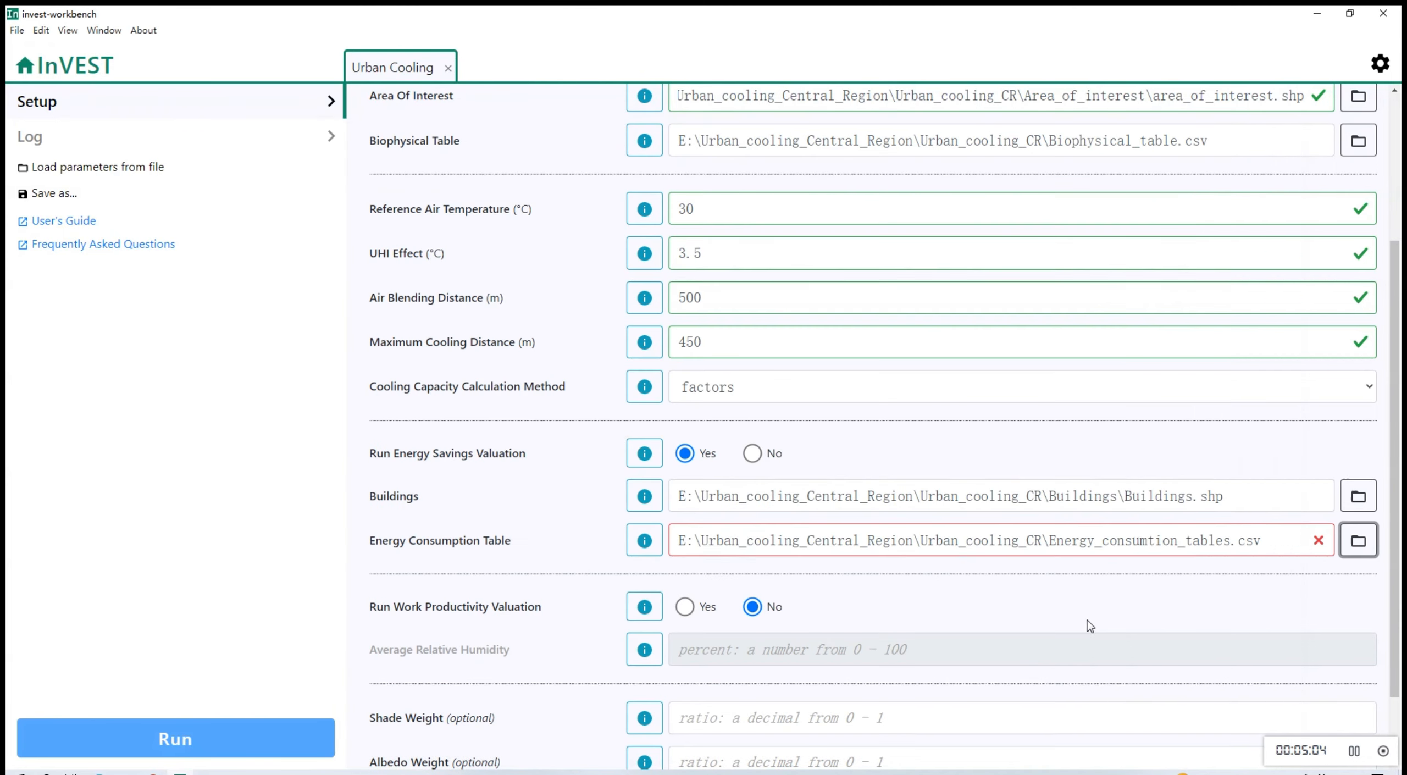
scroll("down", 3)
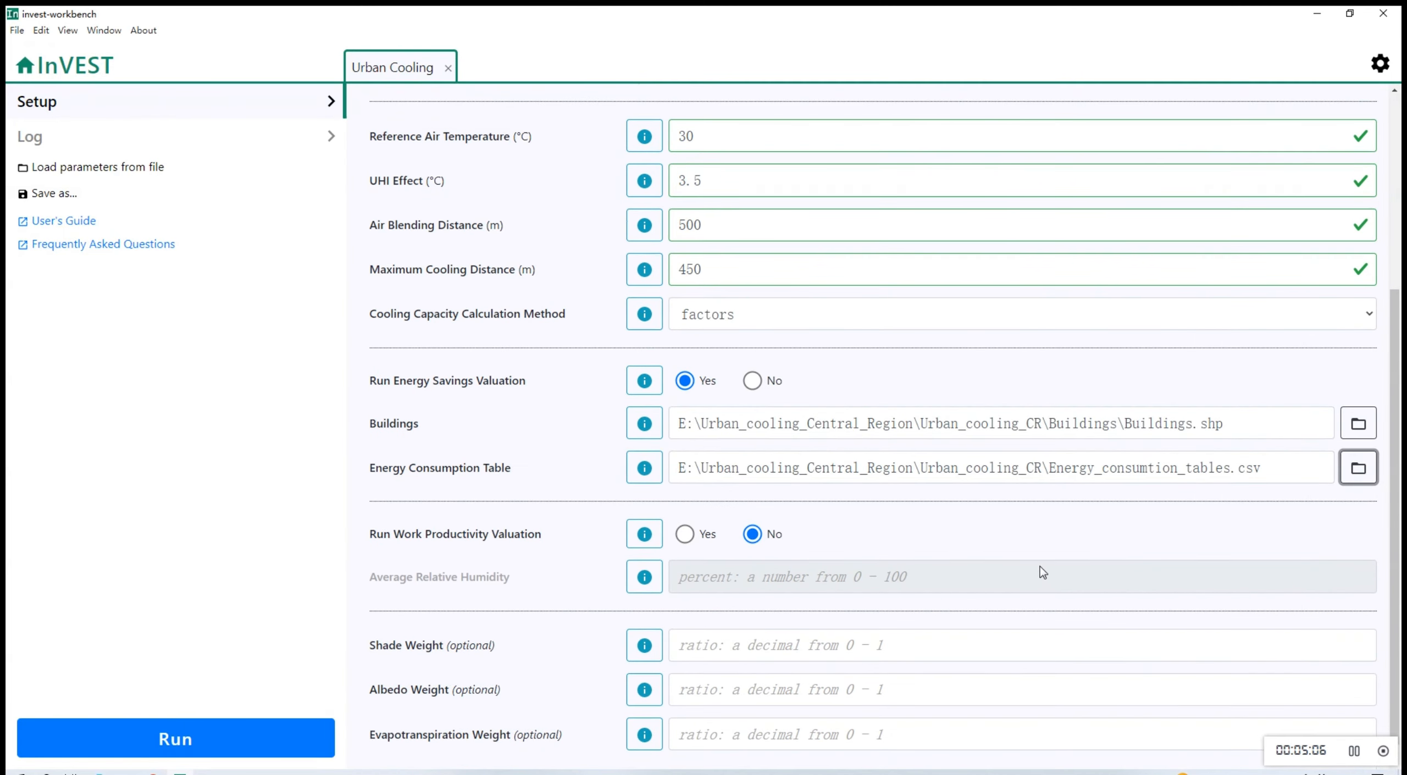
- Enable work productivity valuation with 80% humidity and weights 0.6, 0.2, 0.6, then run
scroll("up", 3)
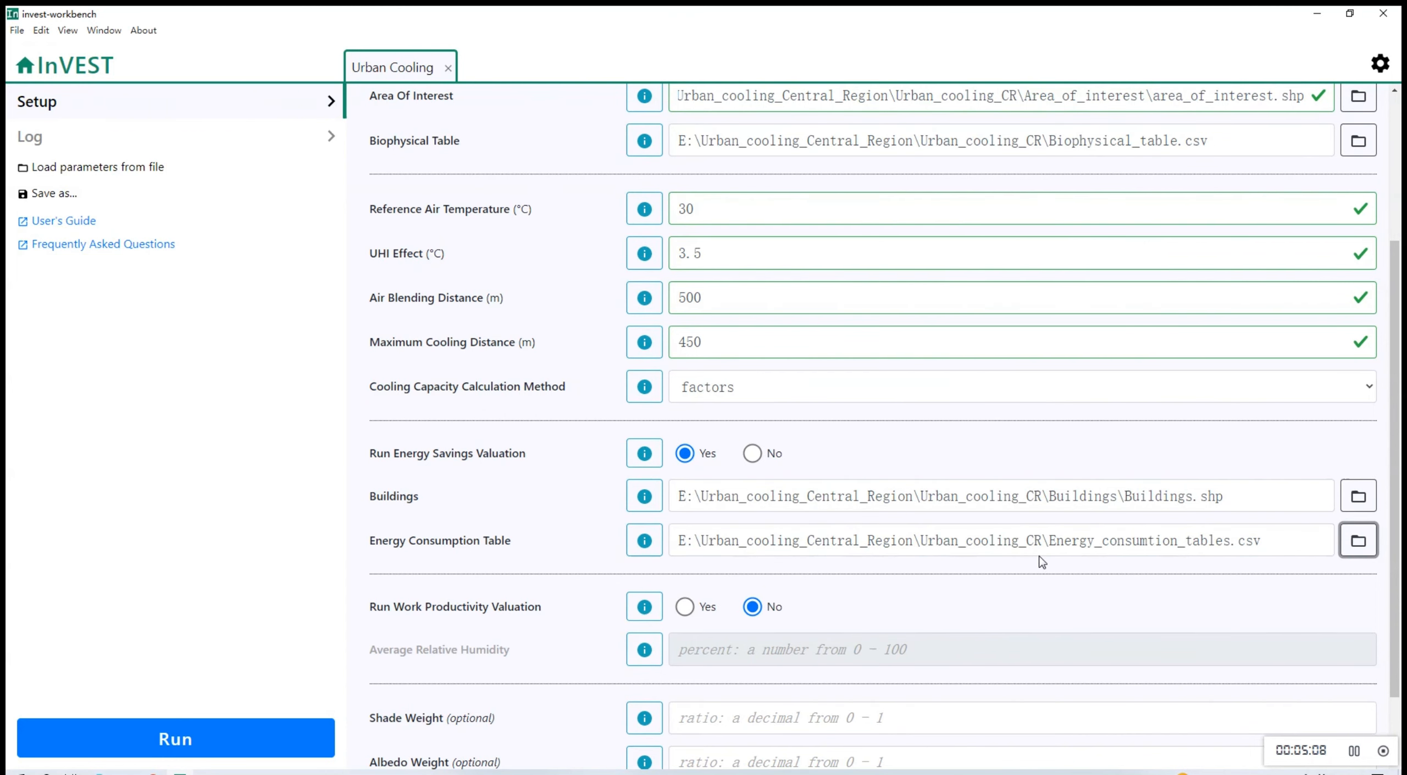
left_click(684, 606)
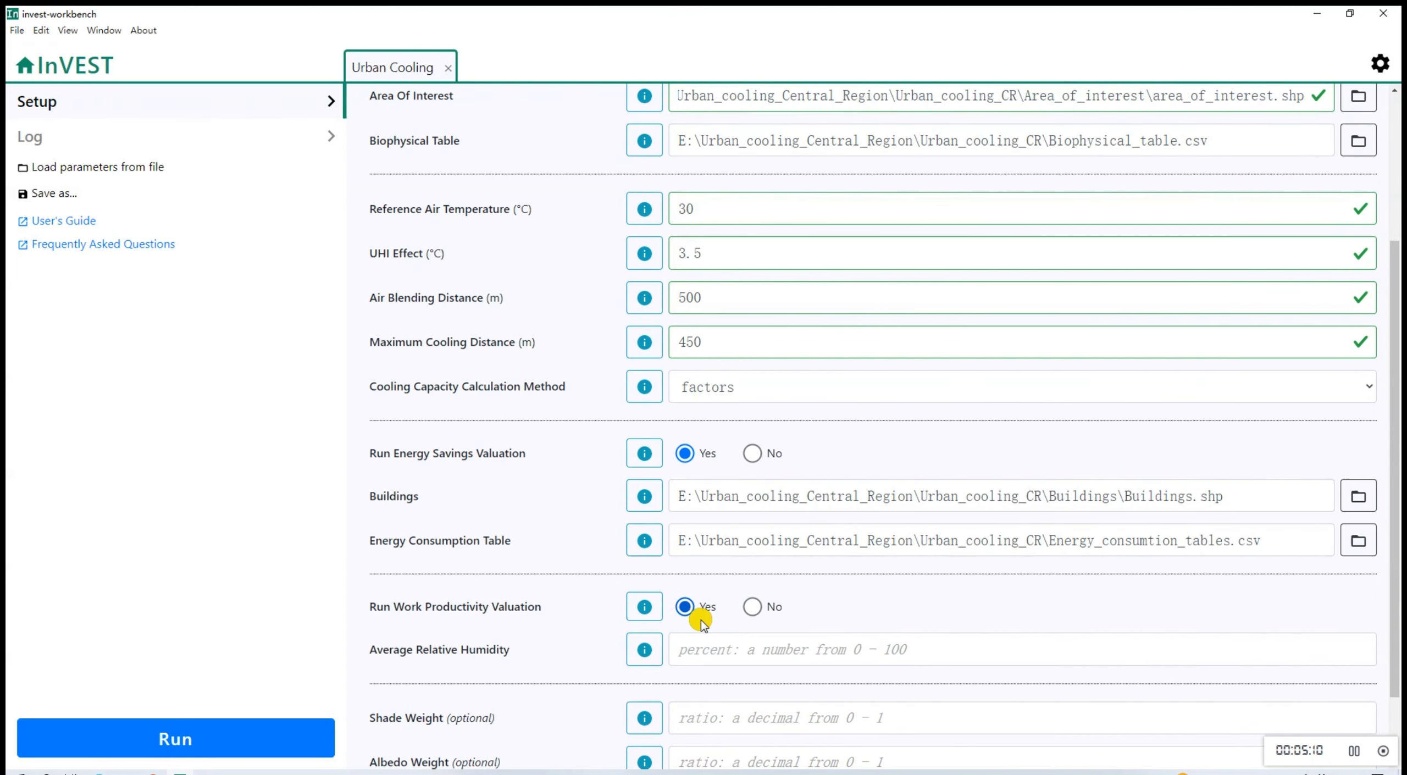
scroll("down", 3)
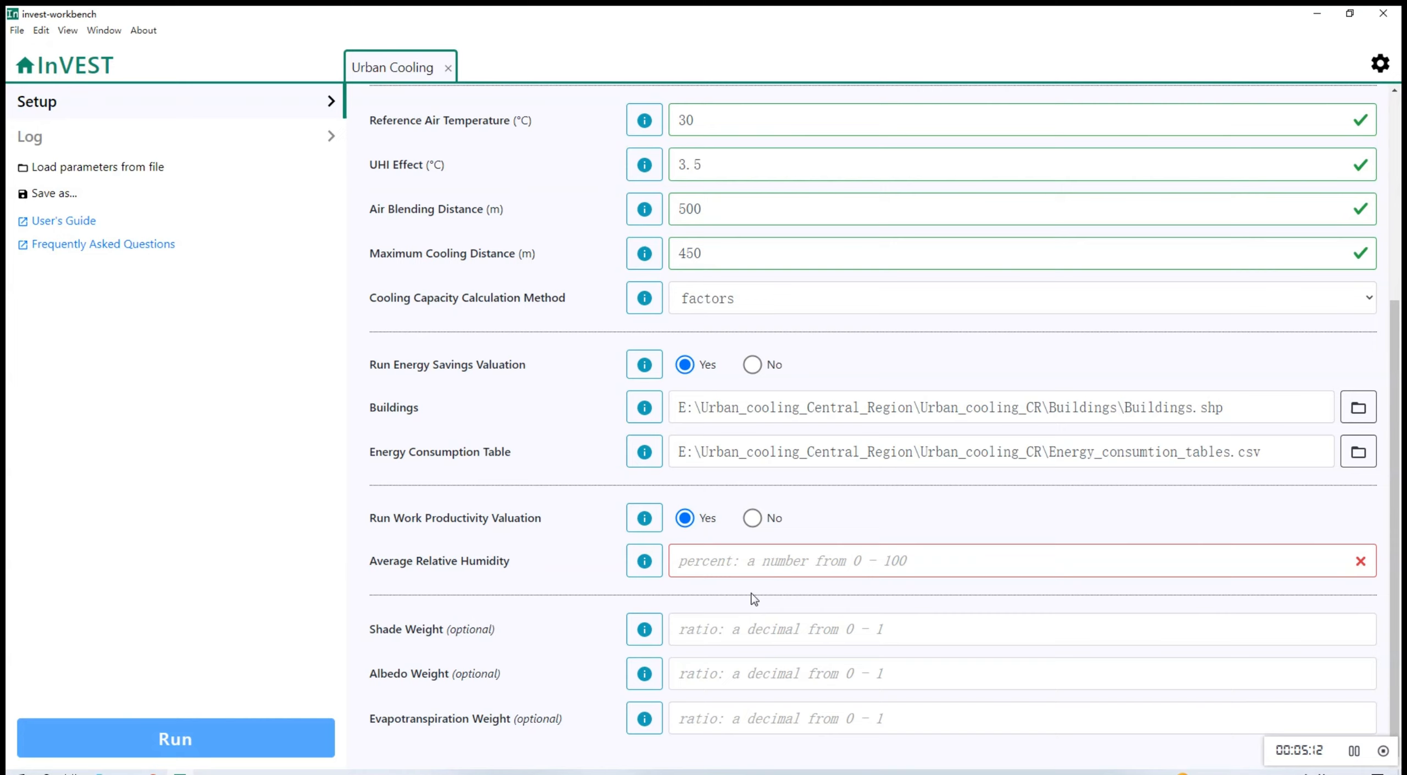
type("80")
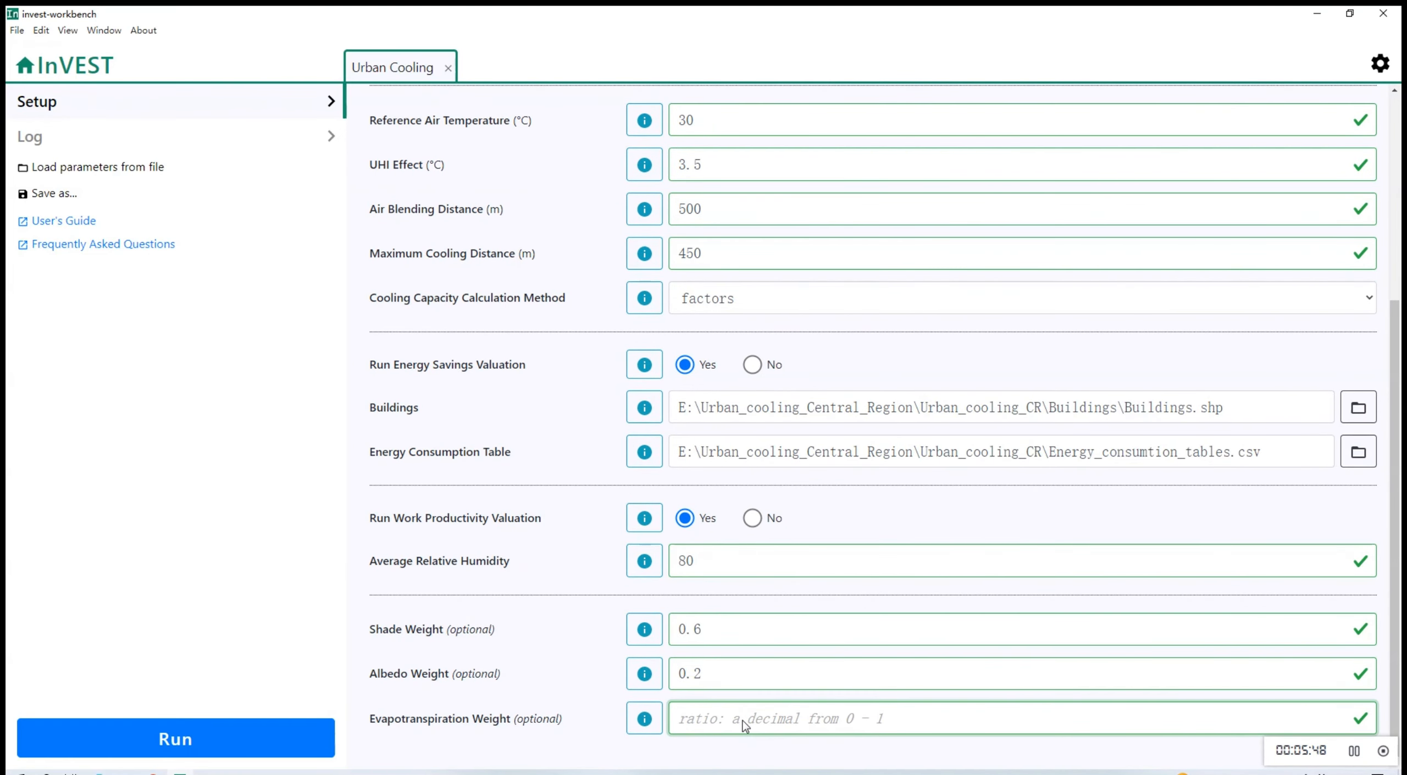
type("0. 6")
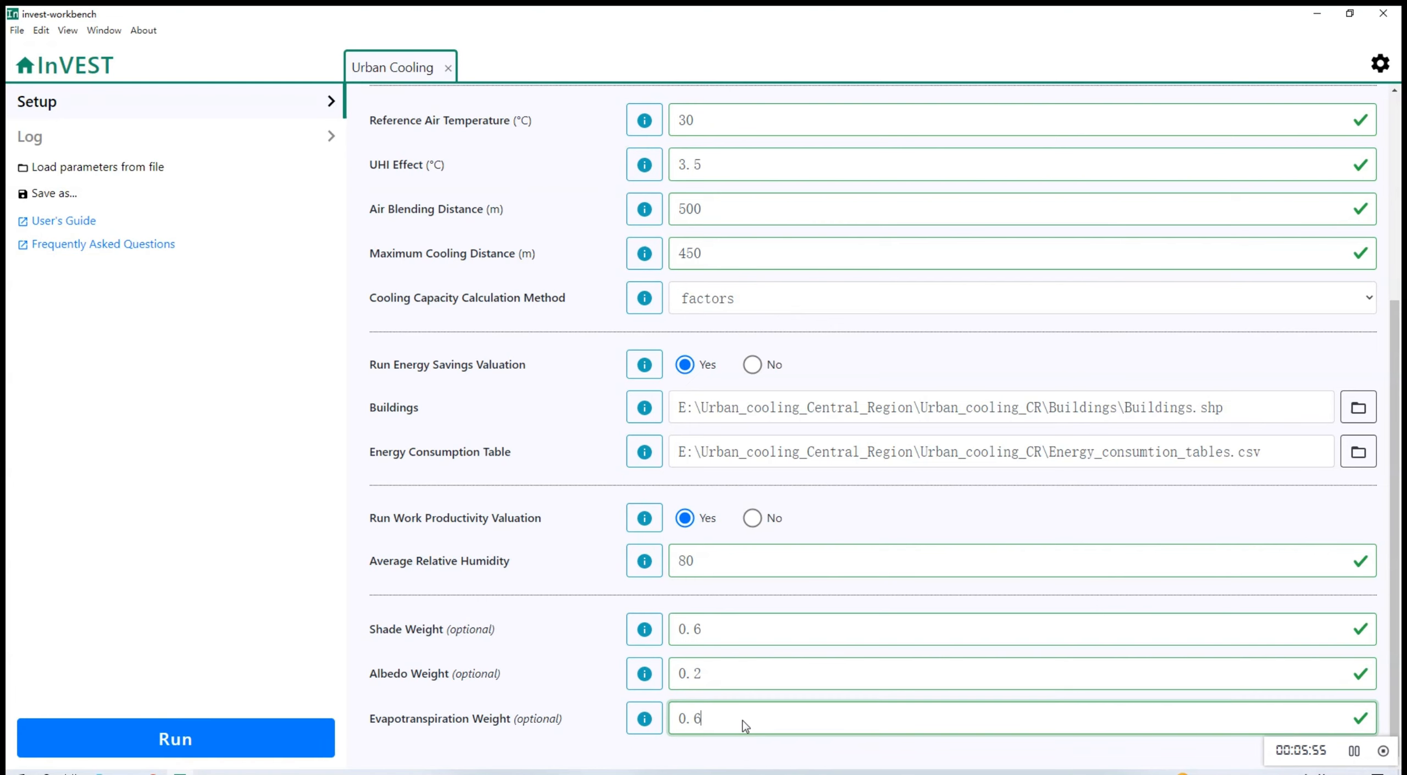
scroll("up", 3)
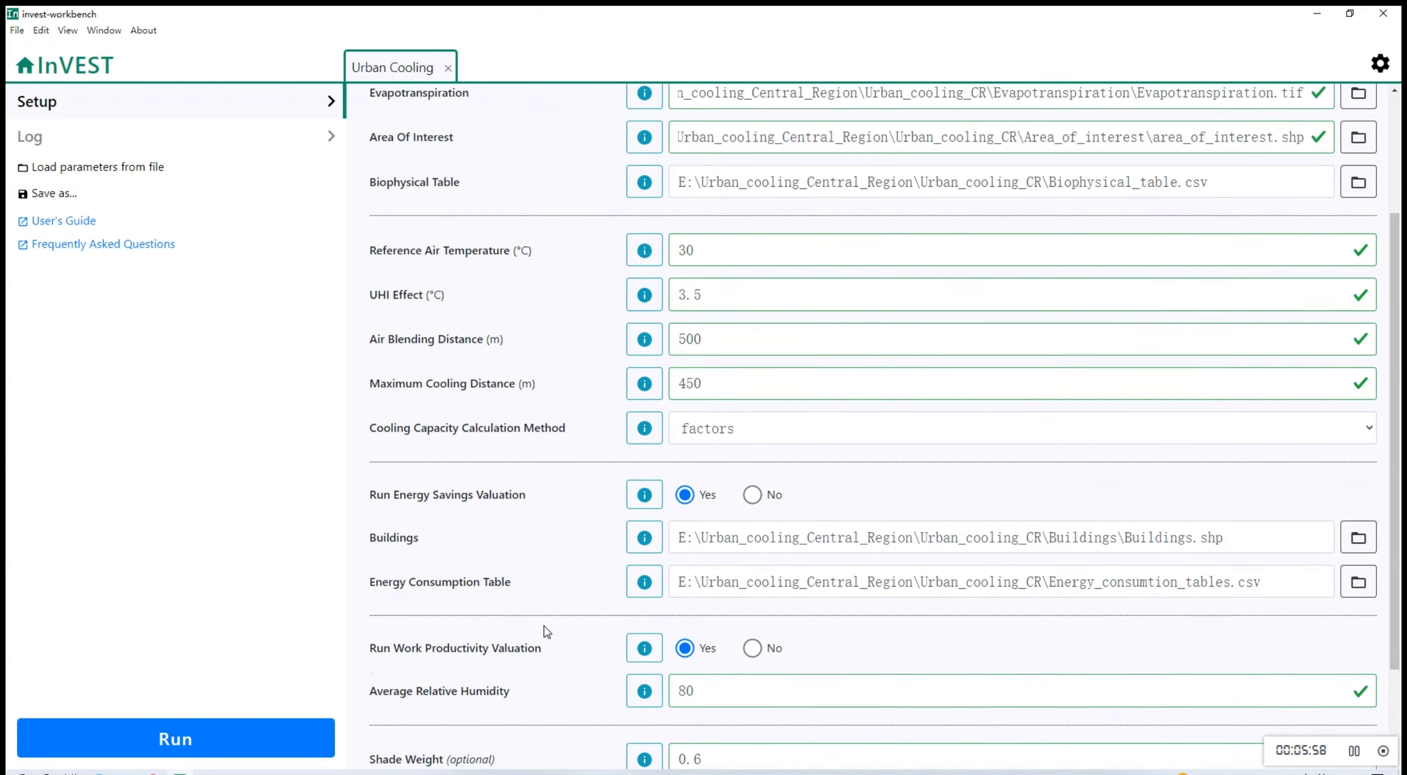
scroll("down", 3)
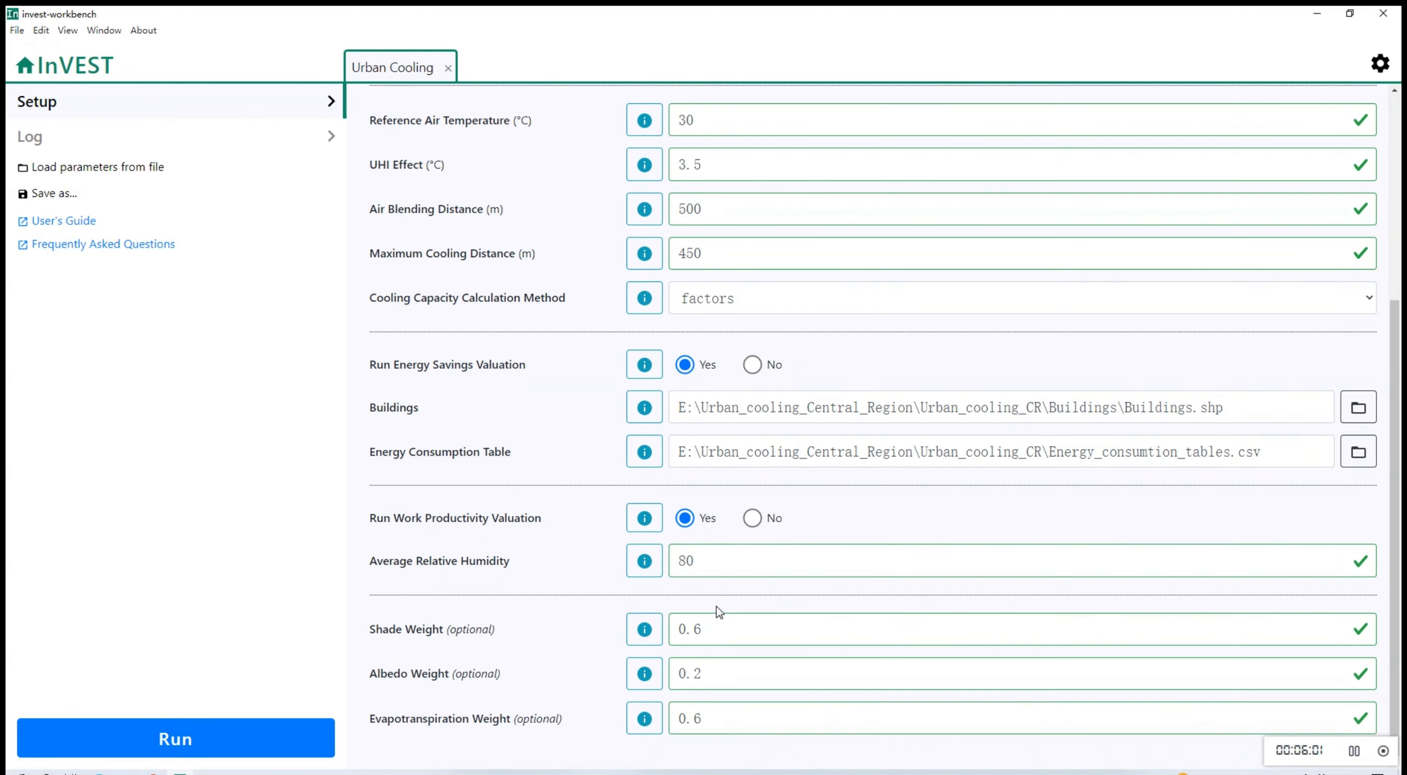
left_click(174, 738)
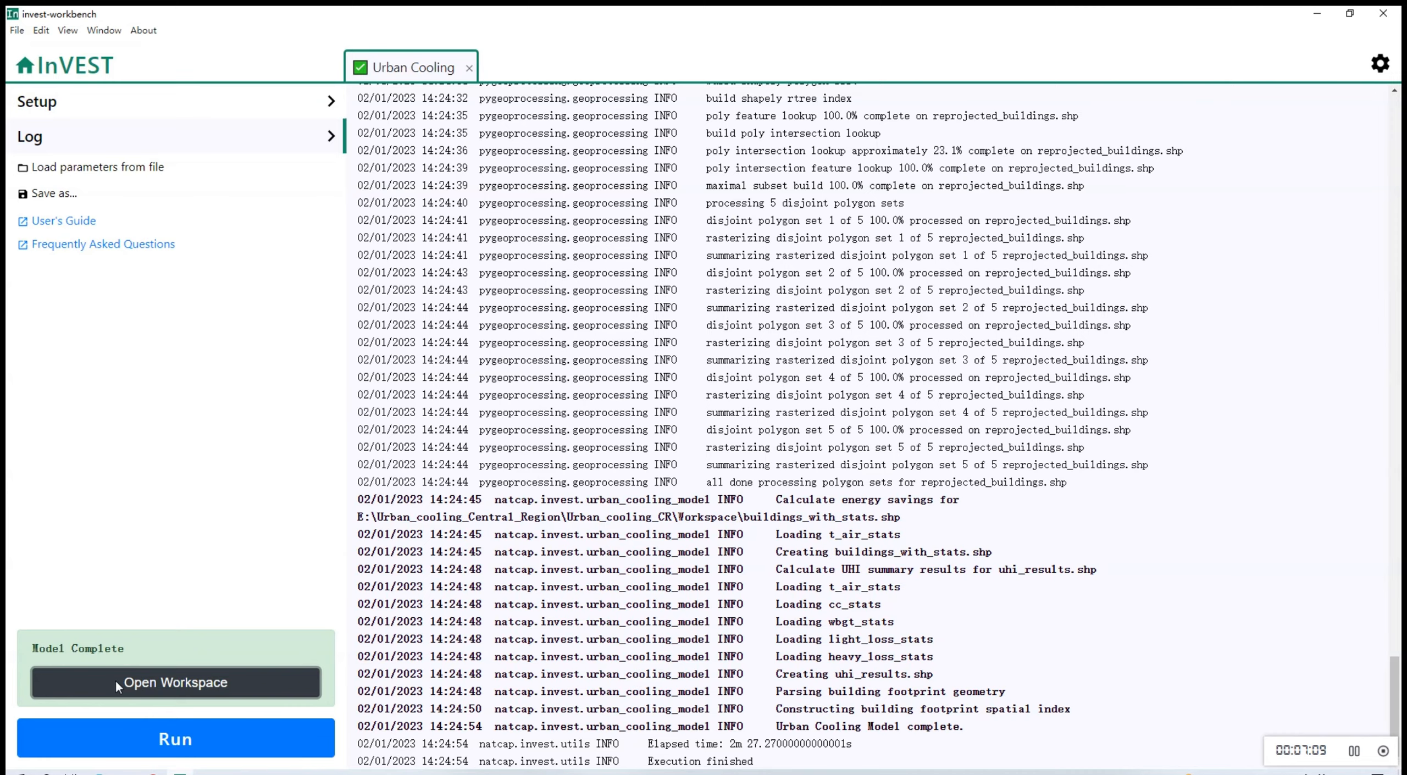
- Open the Urban Cooling output workspace folder in File Explorer
left_click(175, 682)
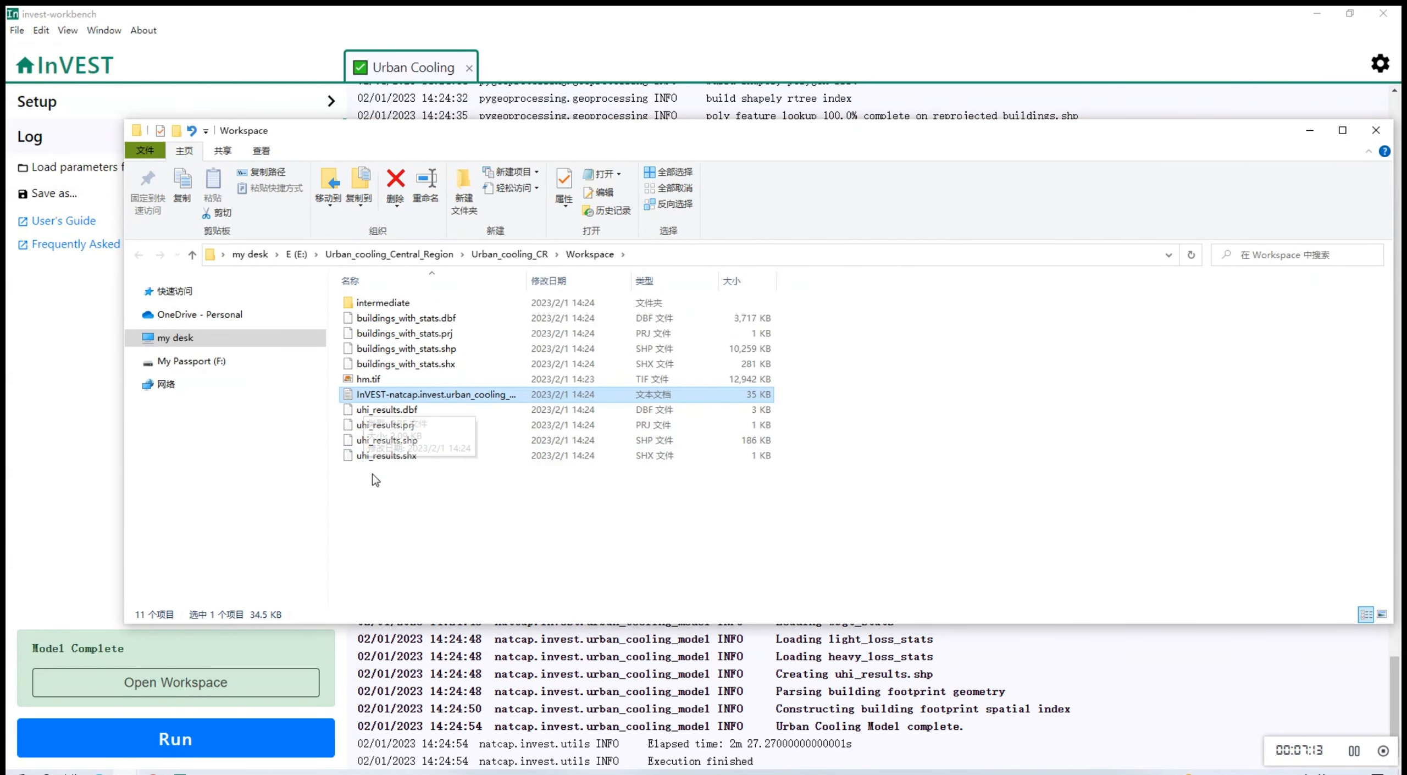
mouse_move(573, 491)
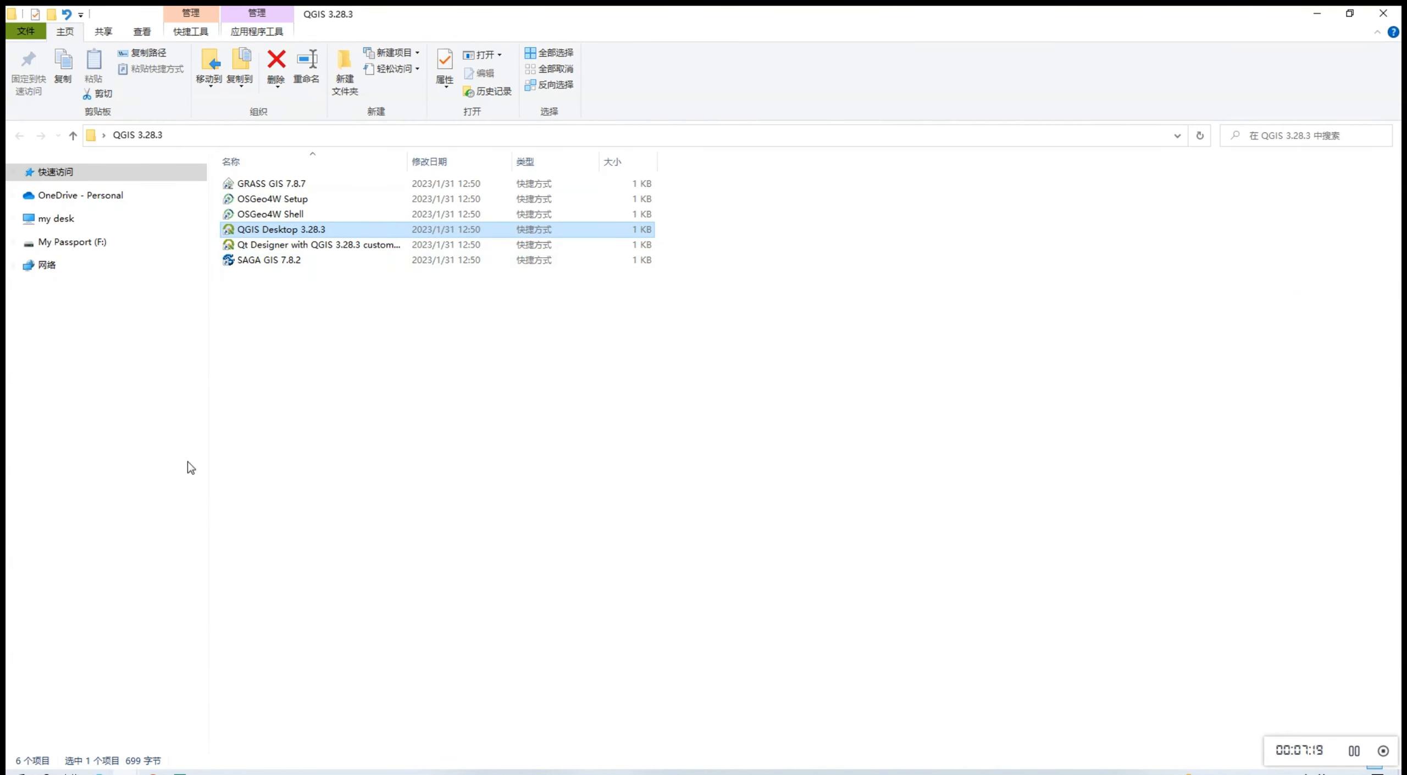
- Launch QGIS 3.28.3 and add T_air.tif from the Workspace intermediate folder
double_click(280, 230)
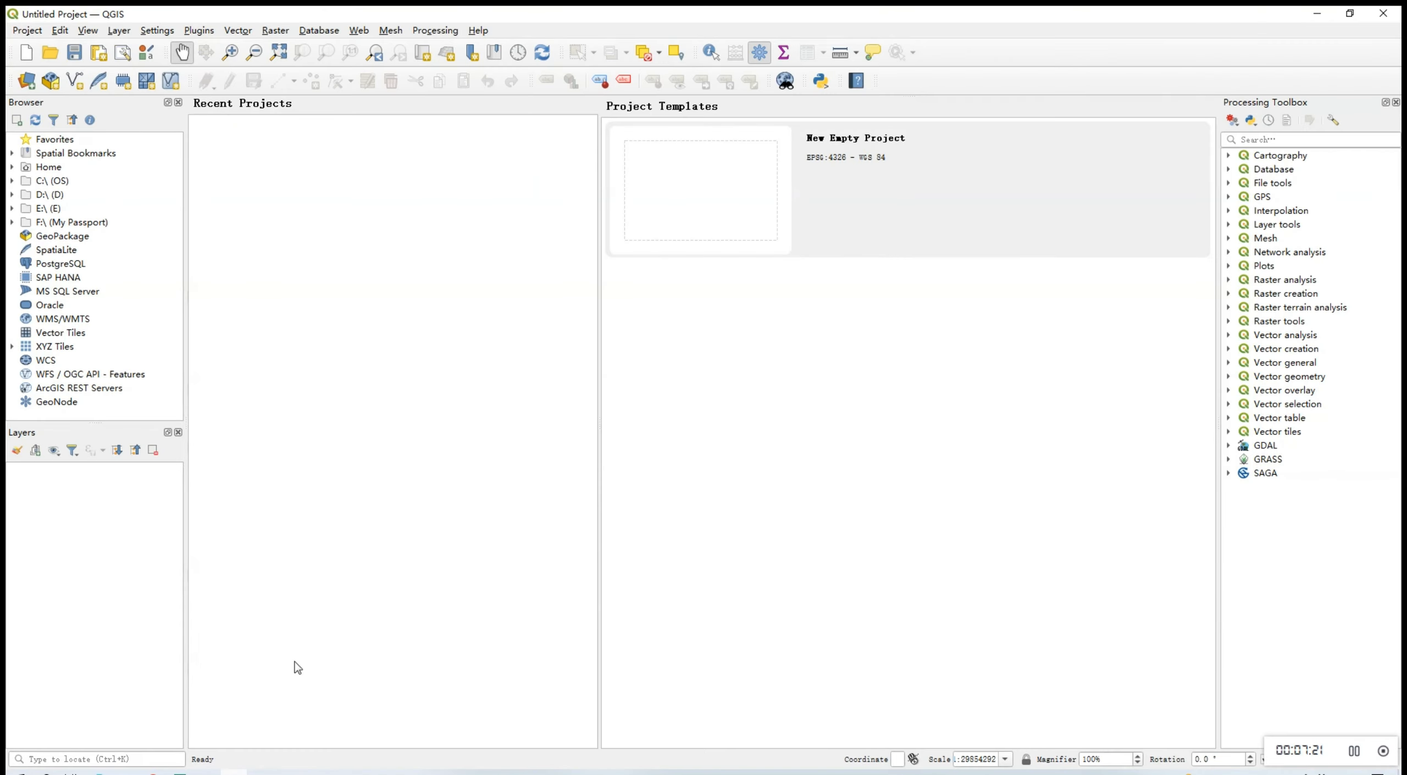
mouse_move(685, 473)
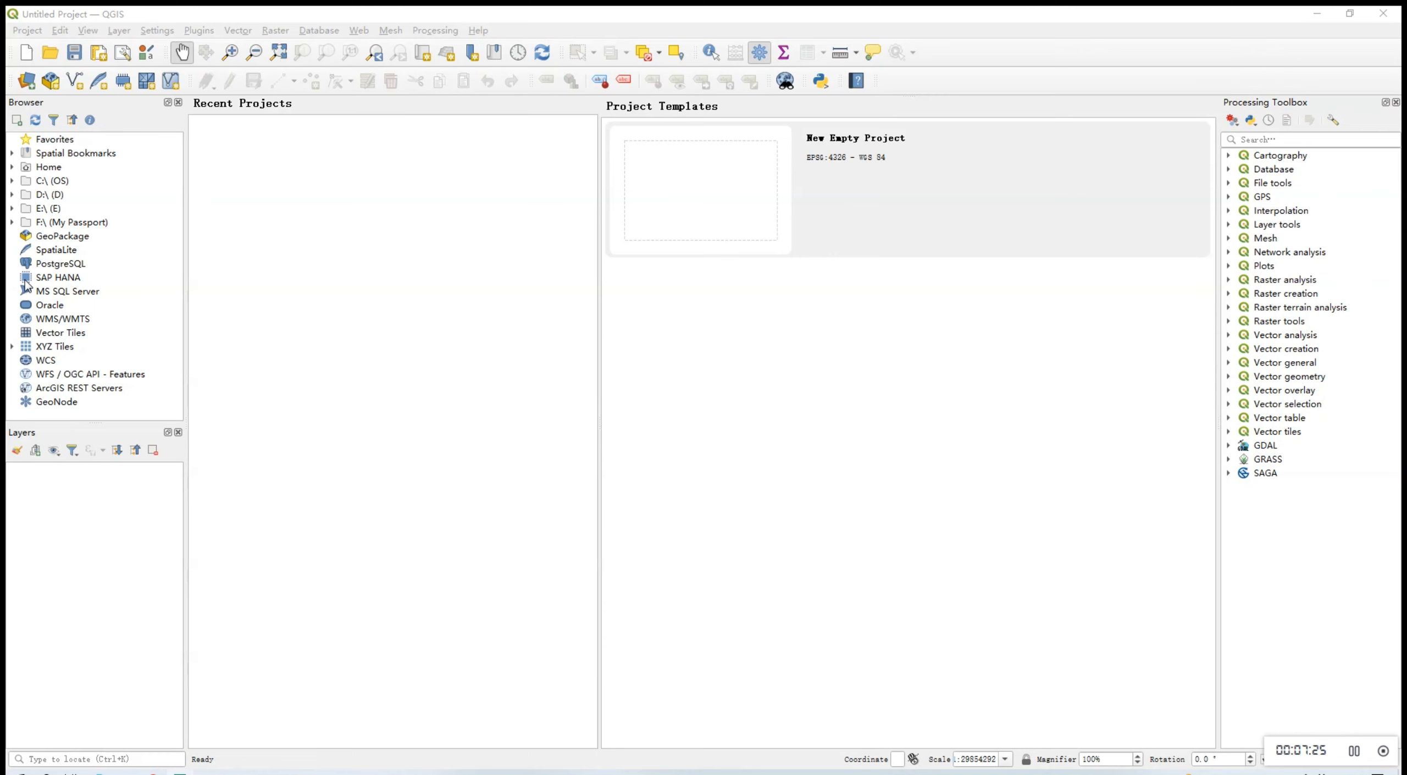
left_click(12, 208)
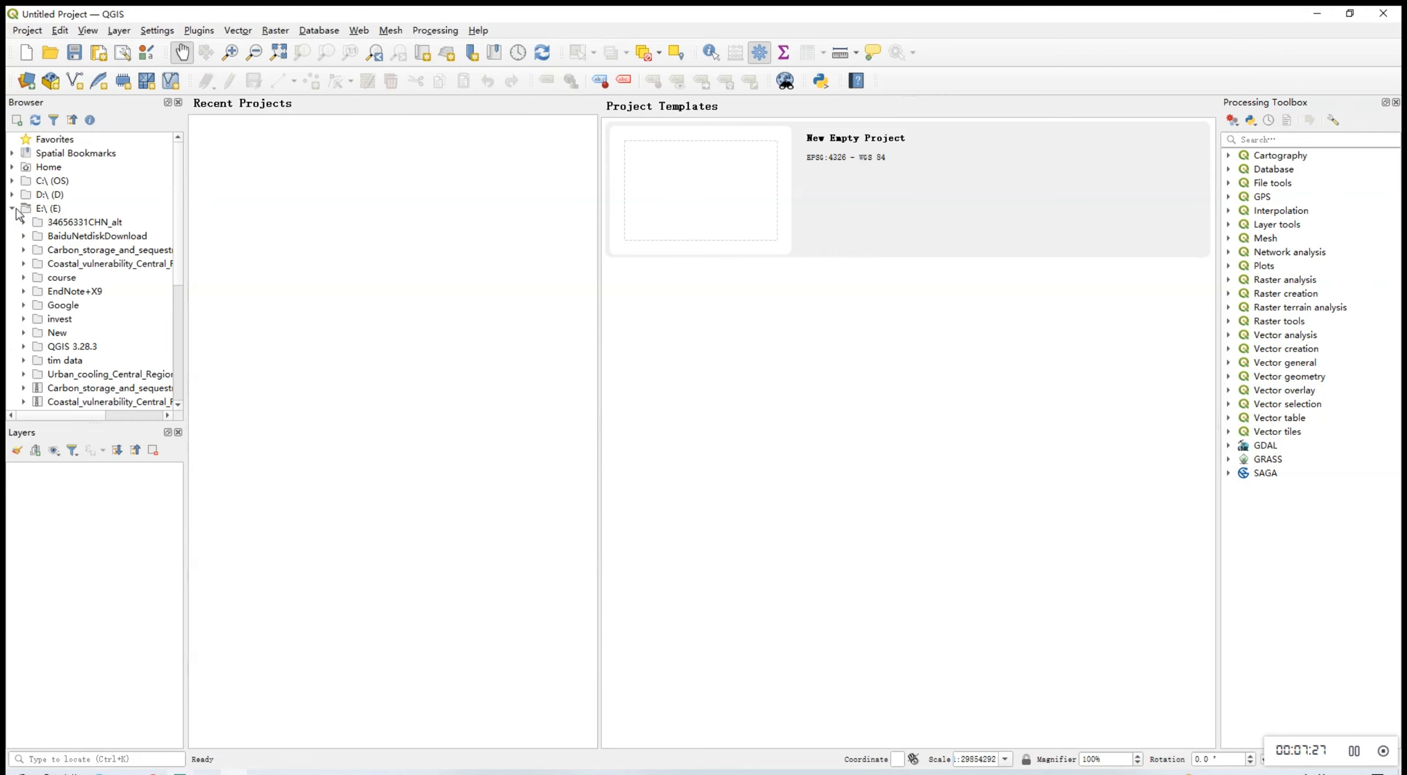
mouse_move(61, 287)
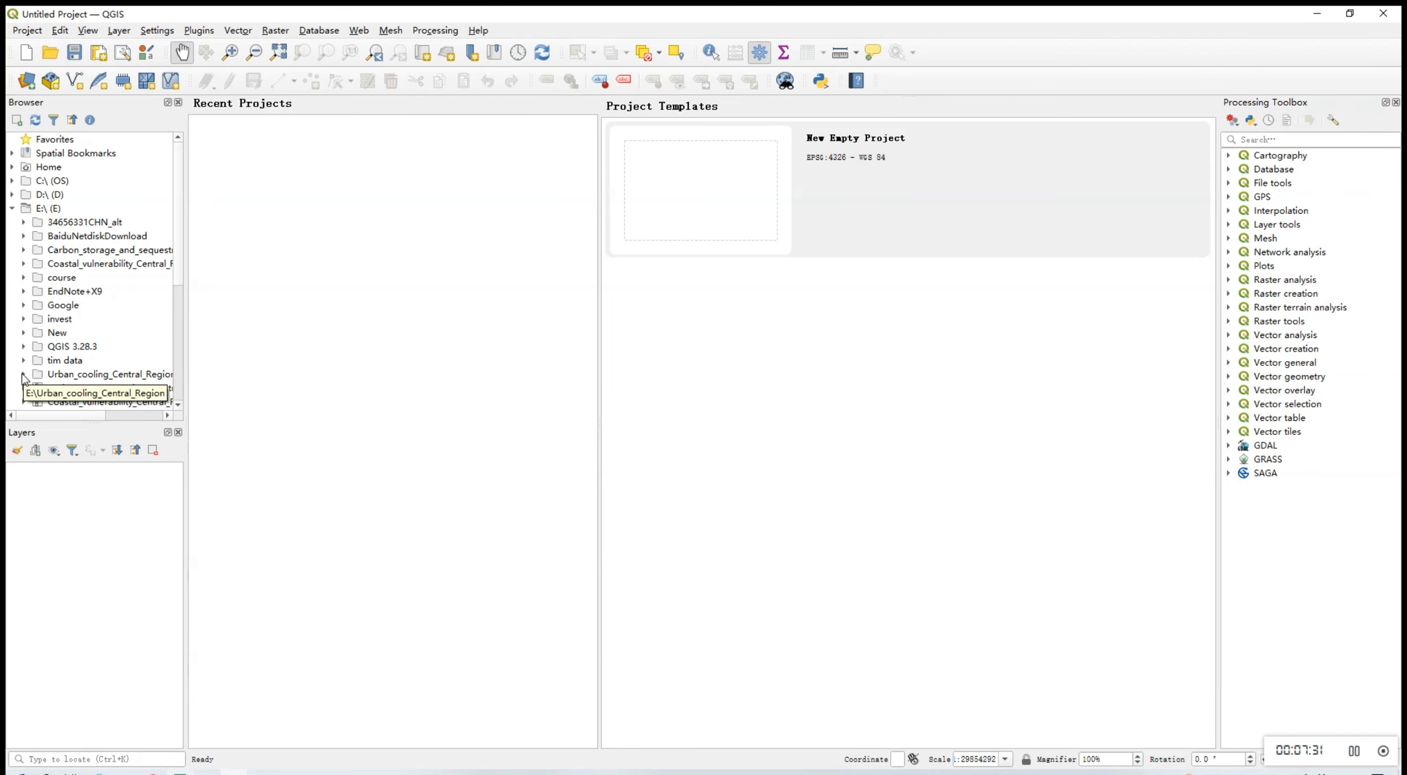
left_click(97, 346)
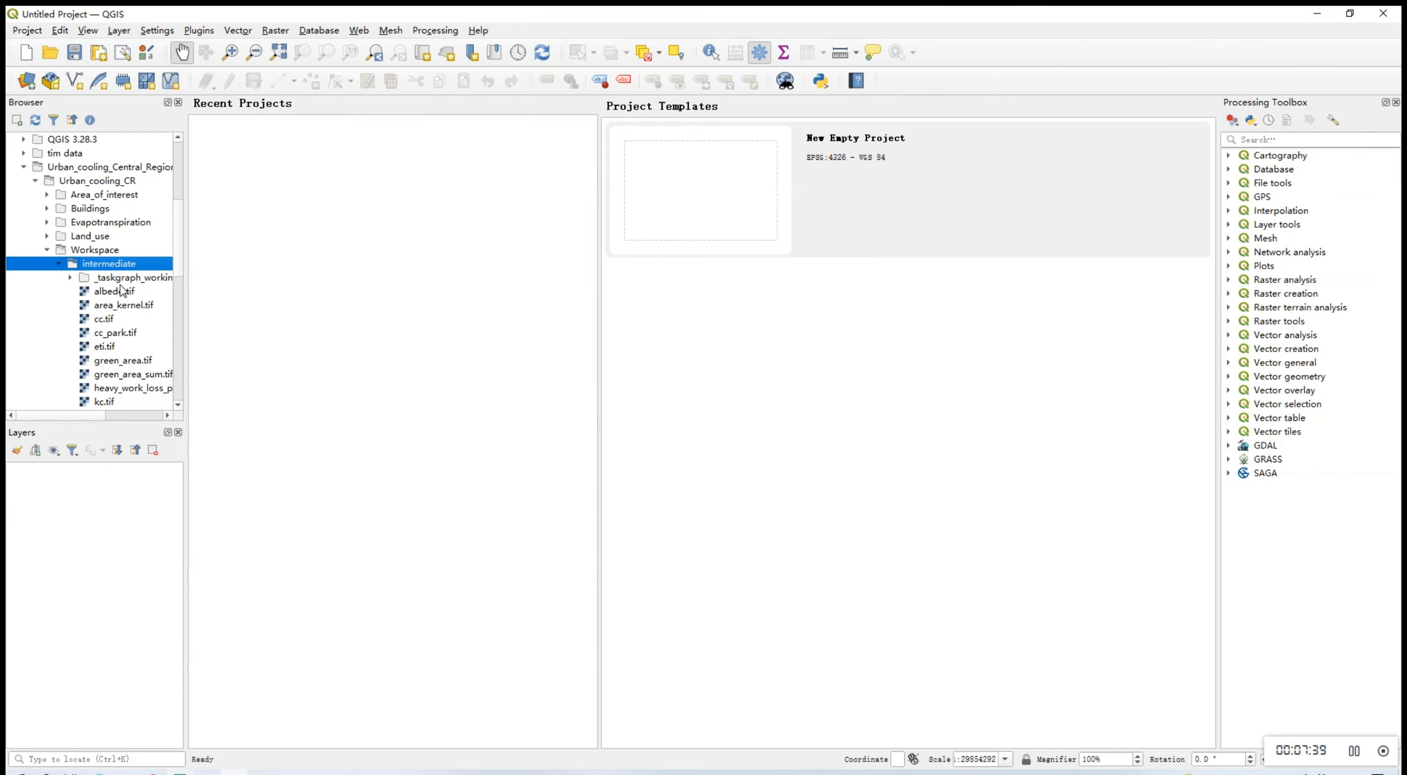
scroll("down", 3)
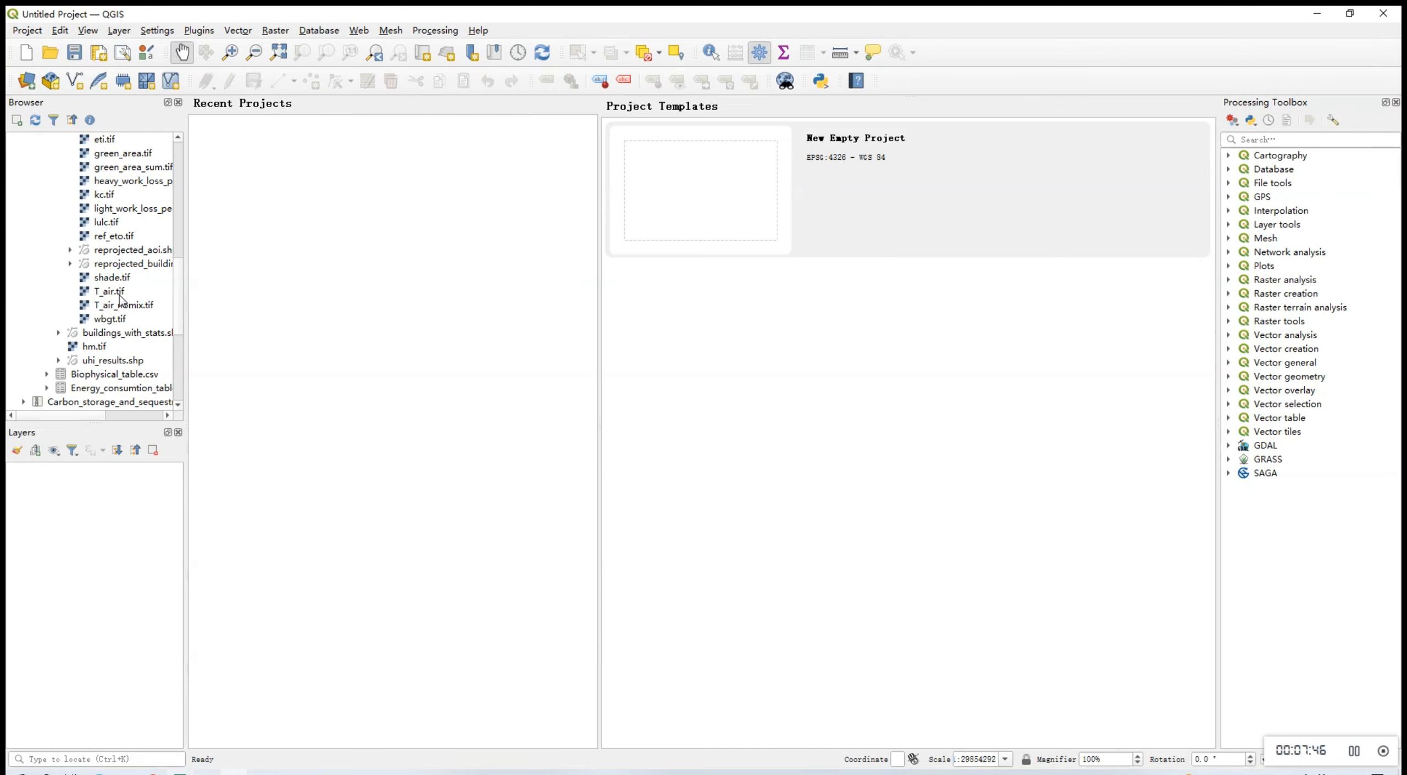
double_click(108, 290)
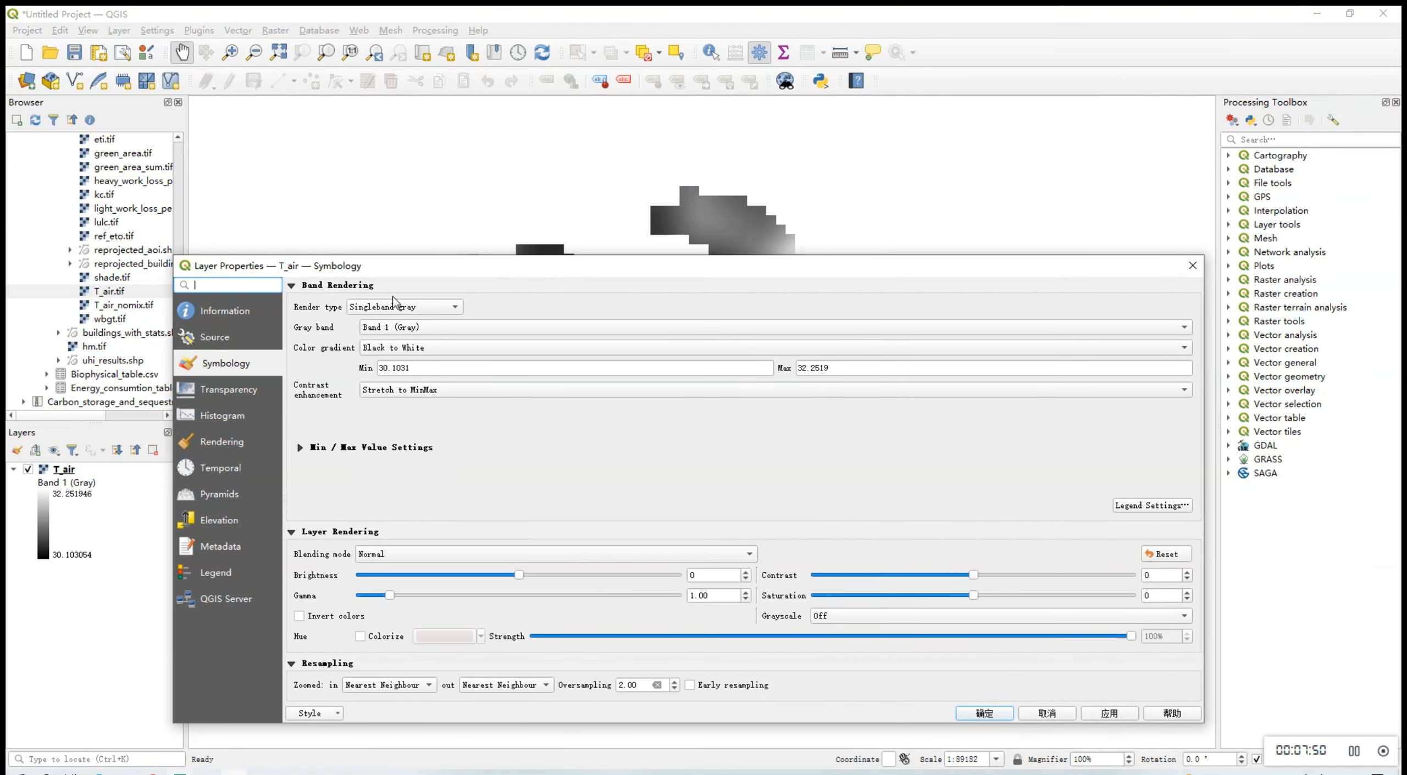
- Render T_air as singleband pseudocolor rainbow with 2-decimal labels, spanning about 30.10–32.25
left_click(403, 306)
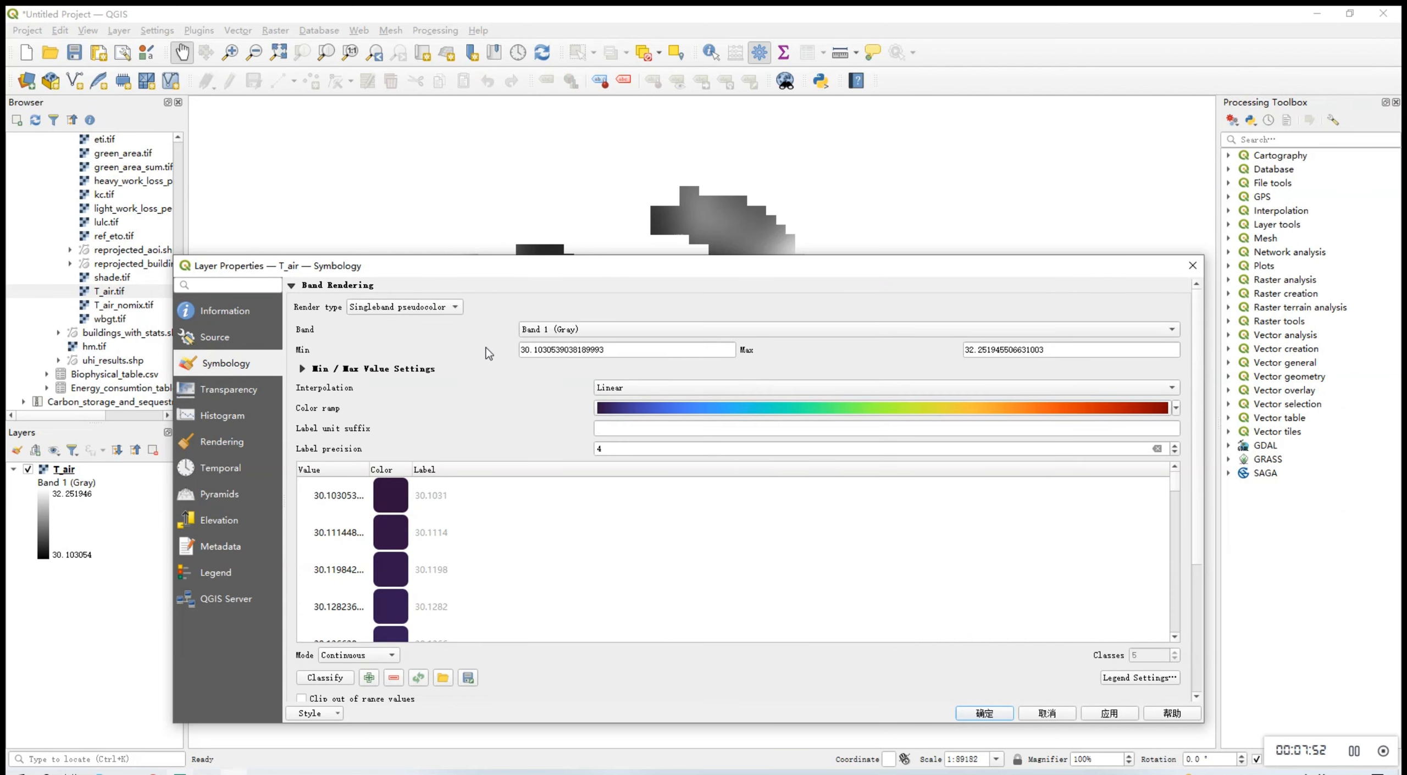
mouse_move(1177, 461)
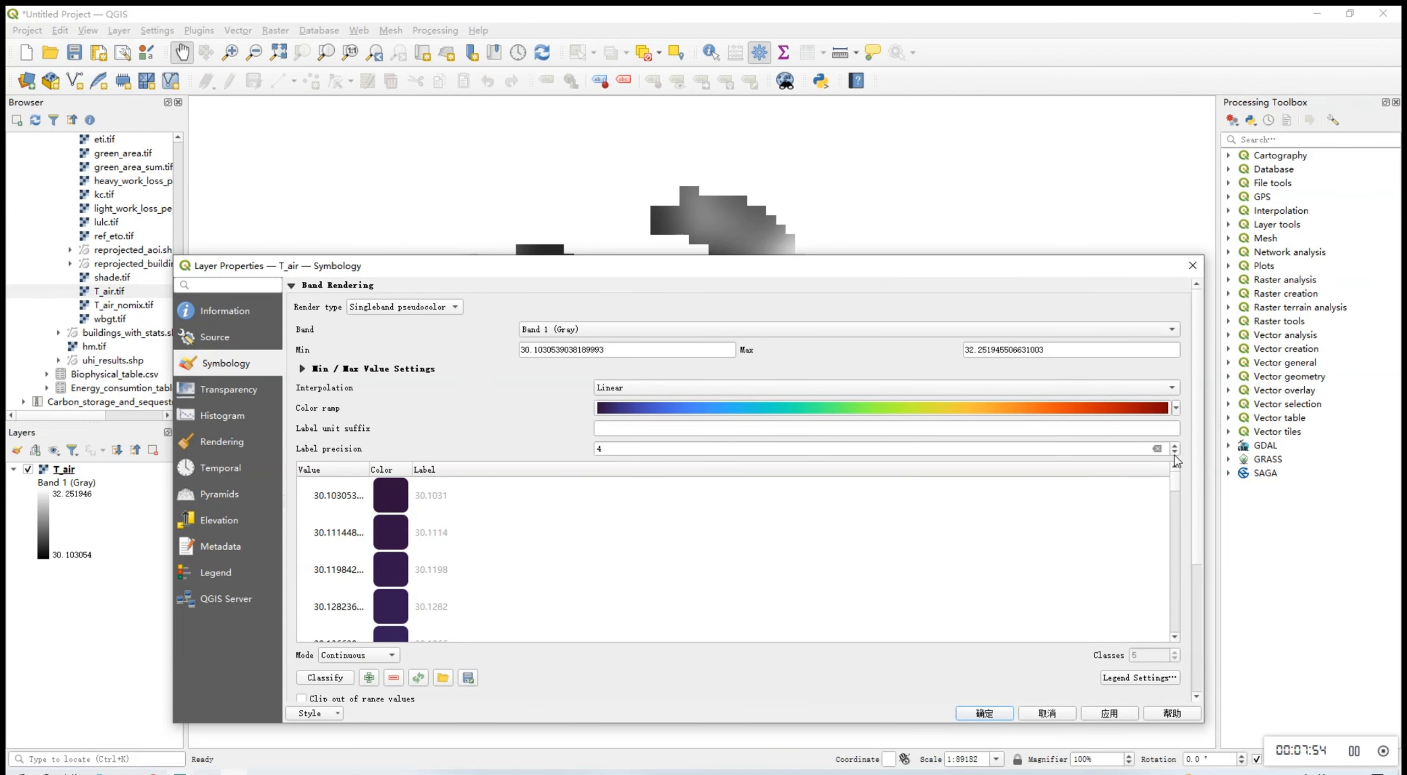
left_click(1173, 452)
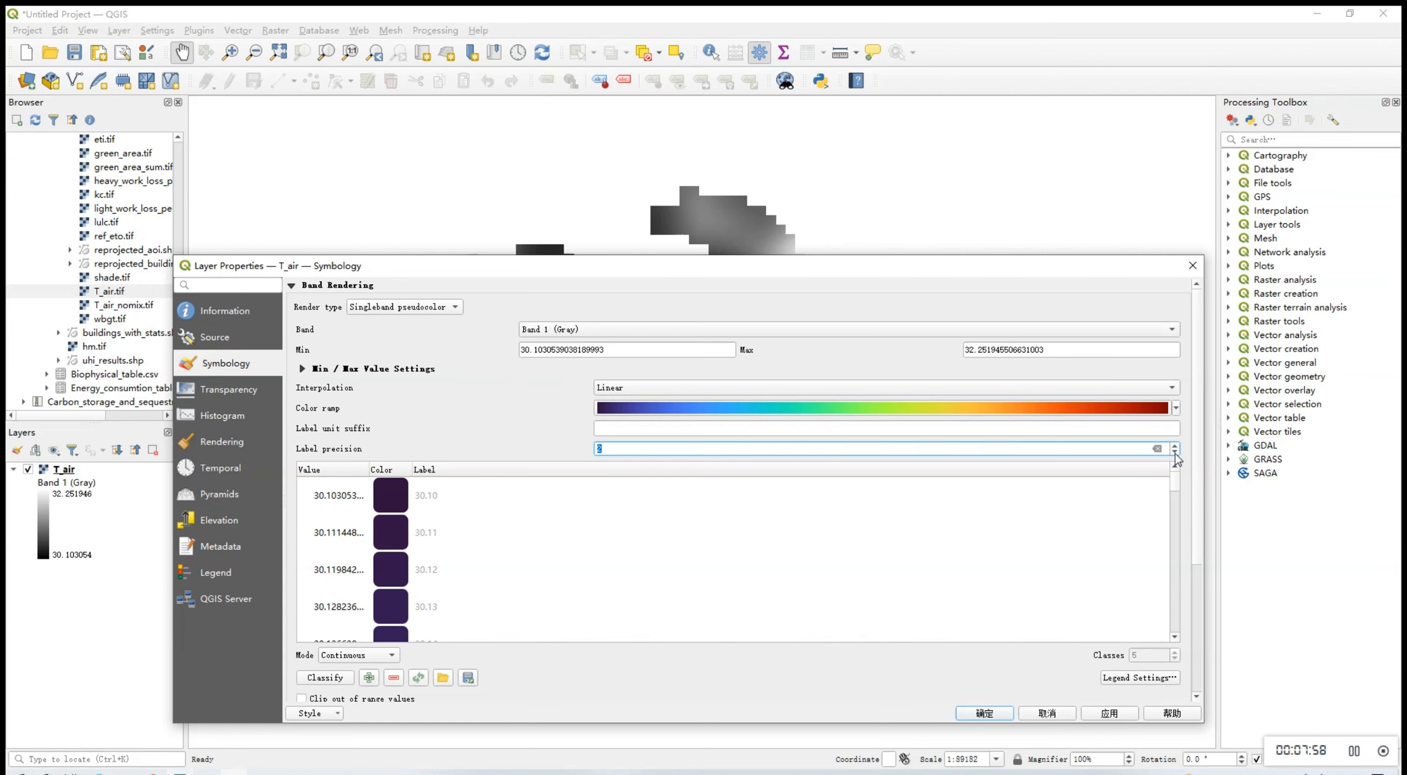
left_click(1109, 713)
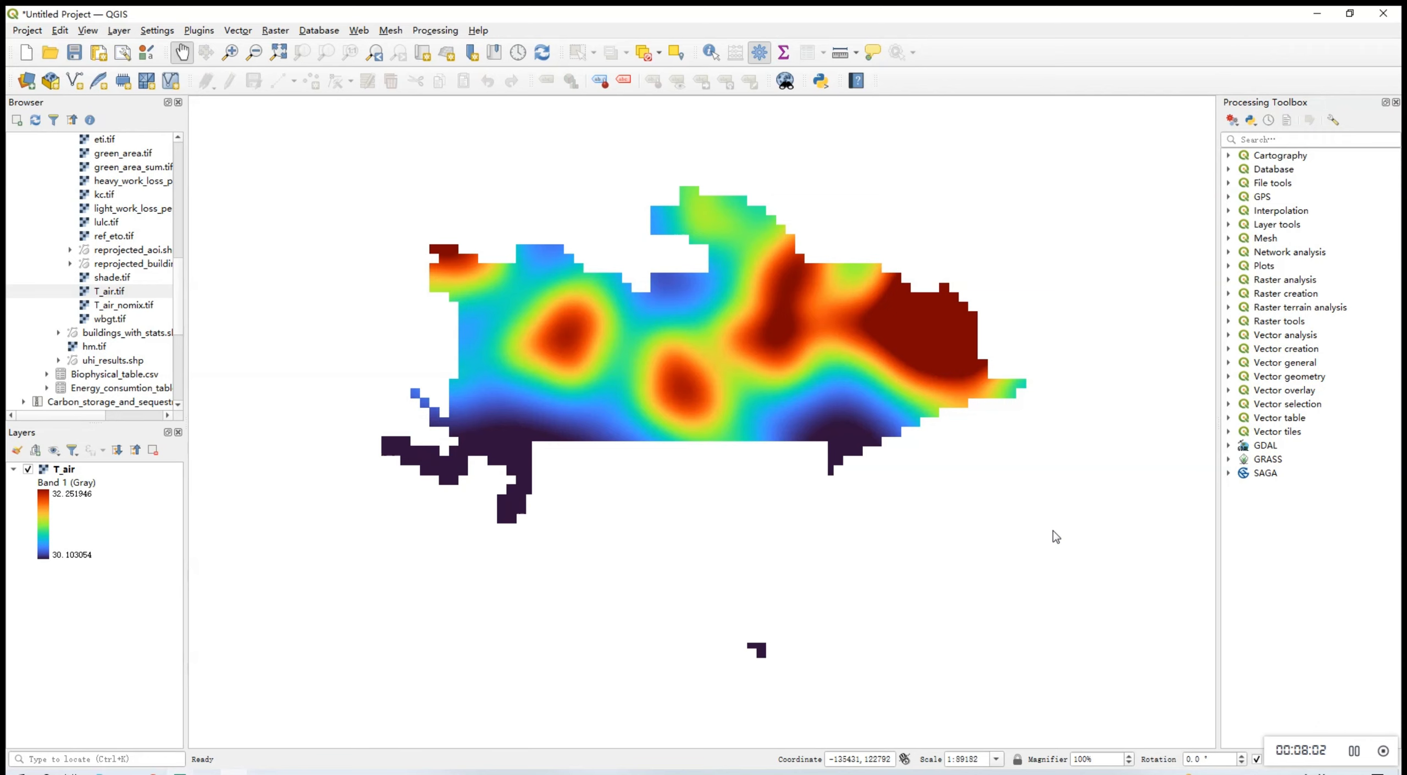
mouse_move(860, 372)
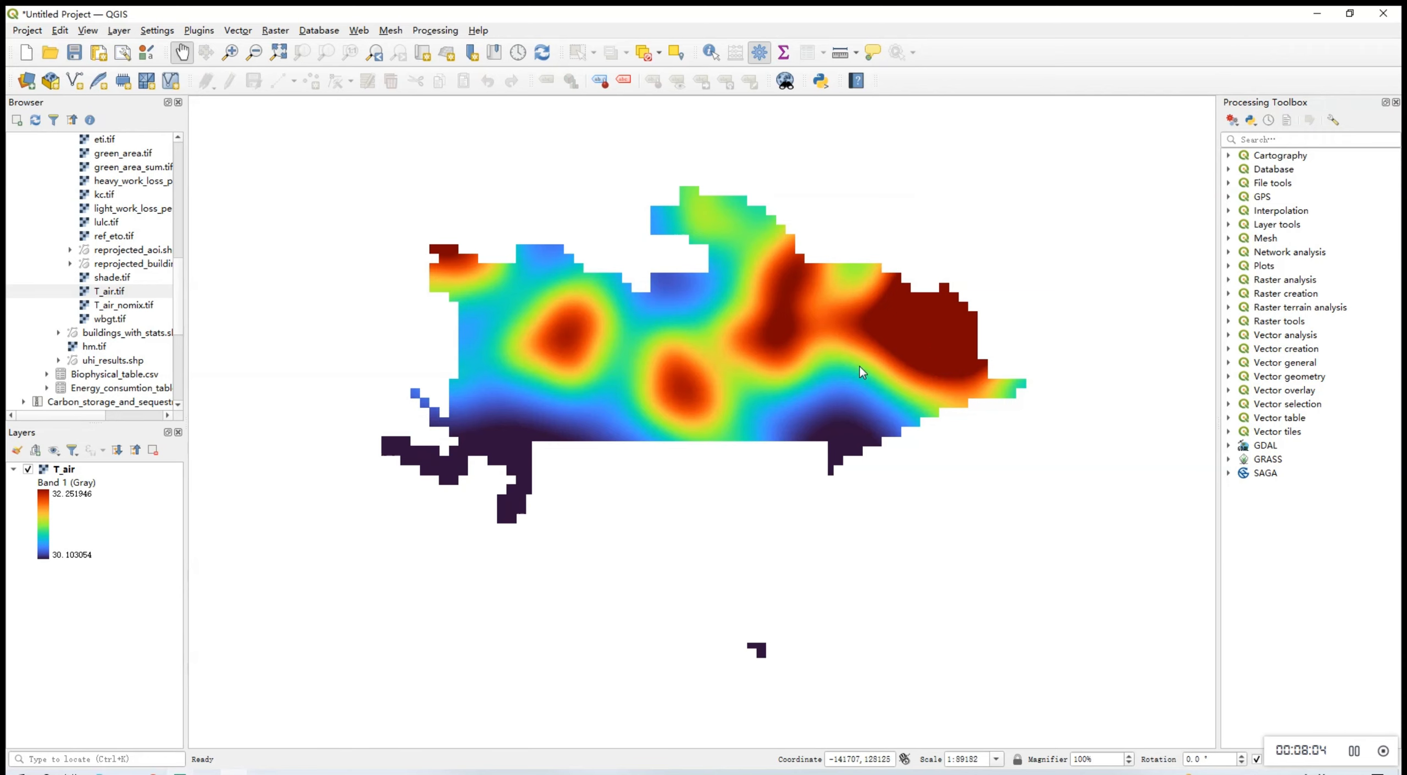
mouse_move(1344, 751)
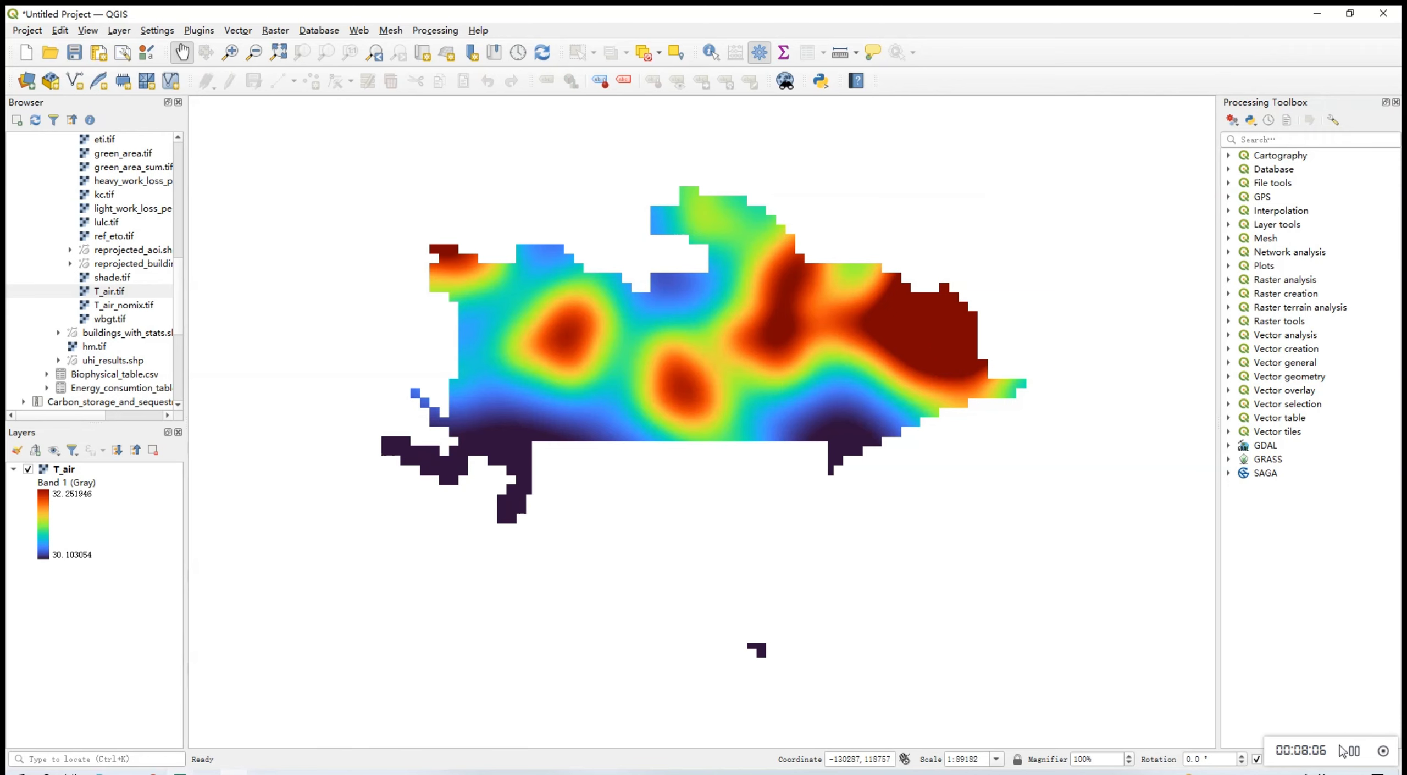